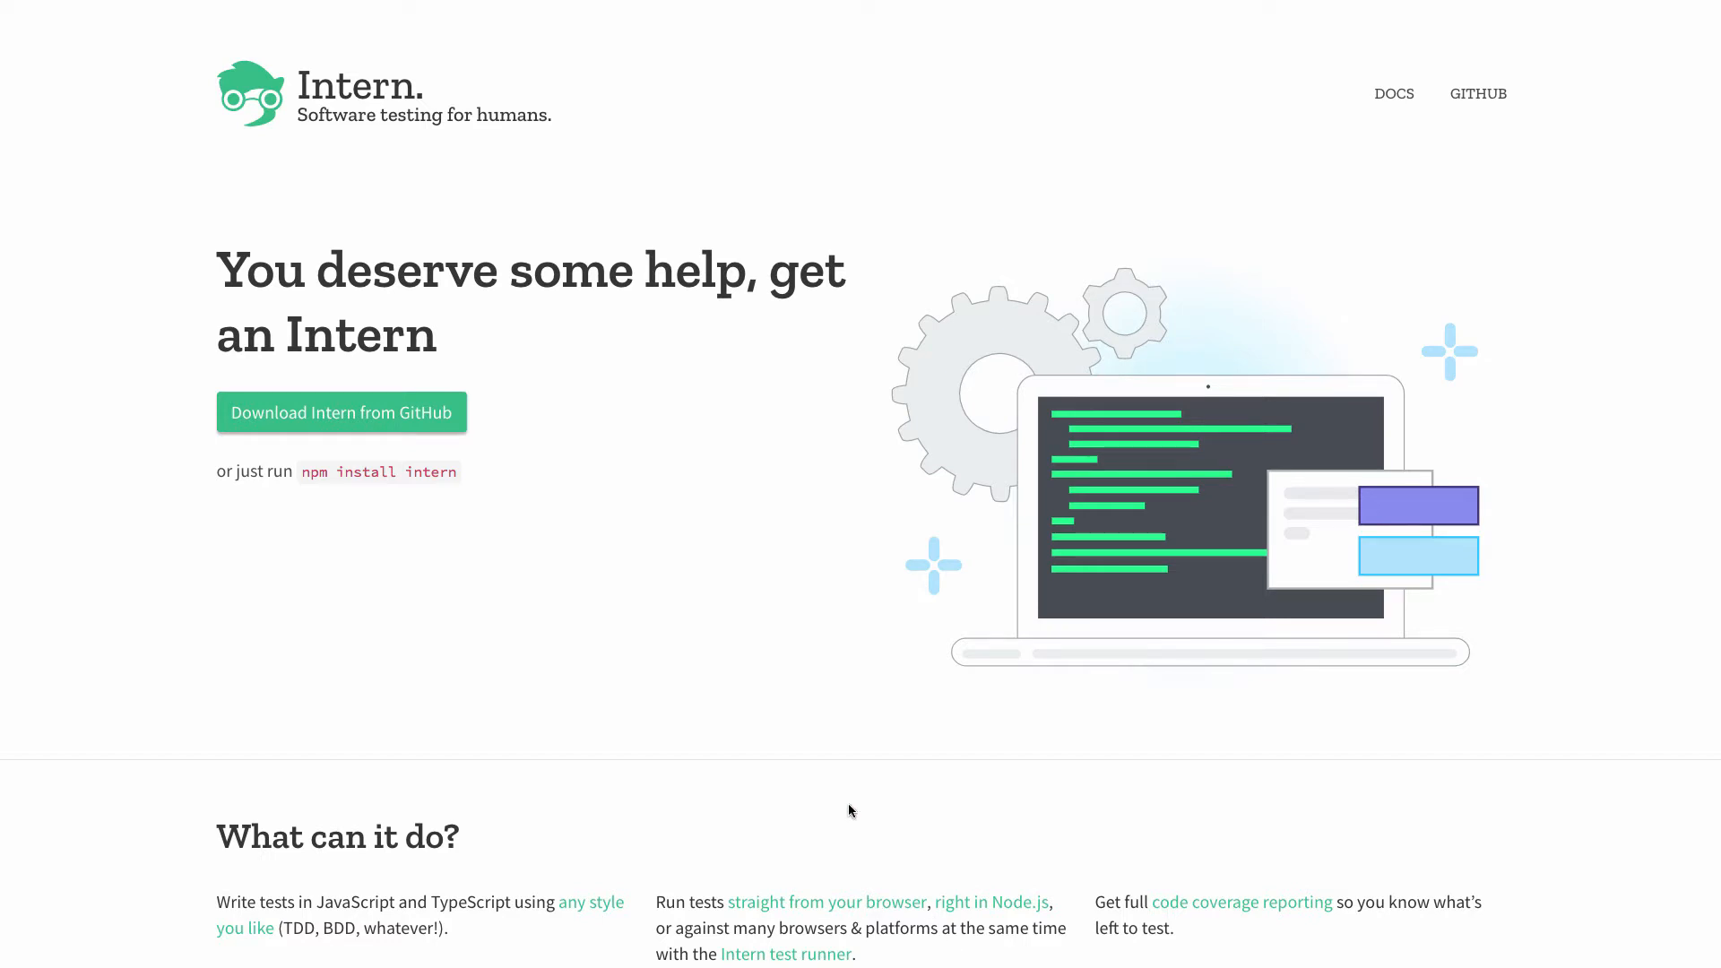
mouse_move(841, 793)
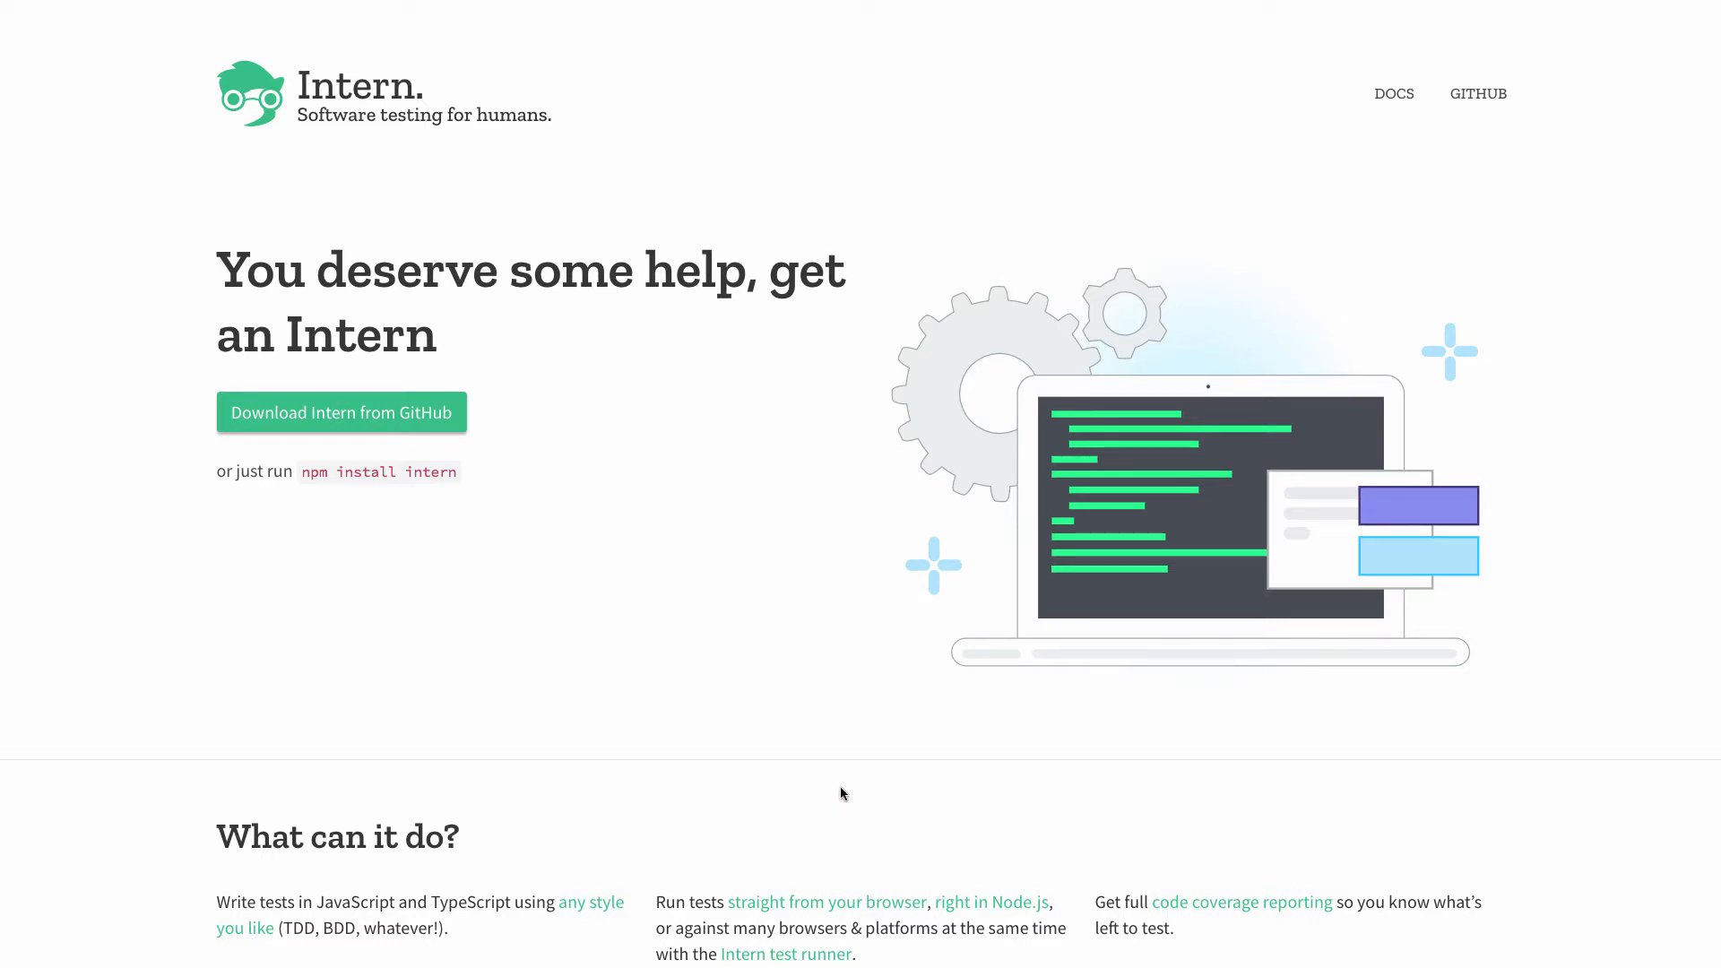
mouse_move(834, 783)
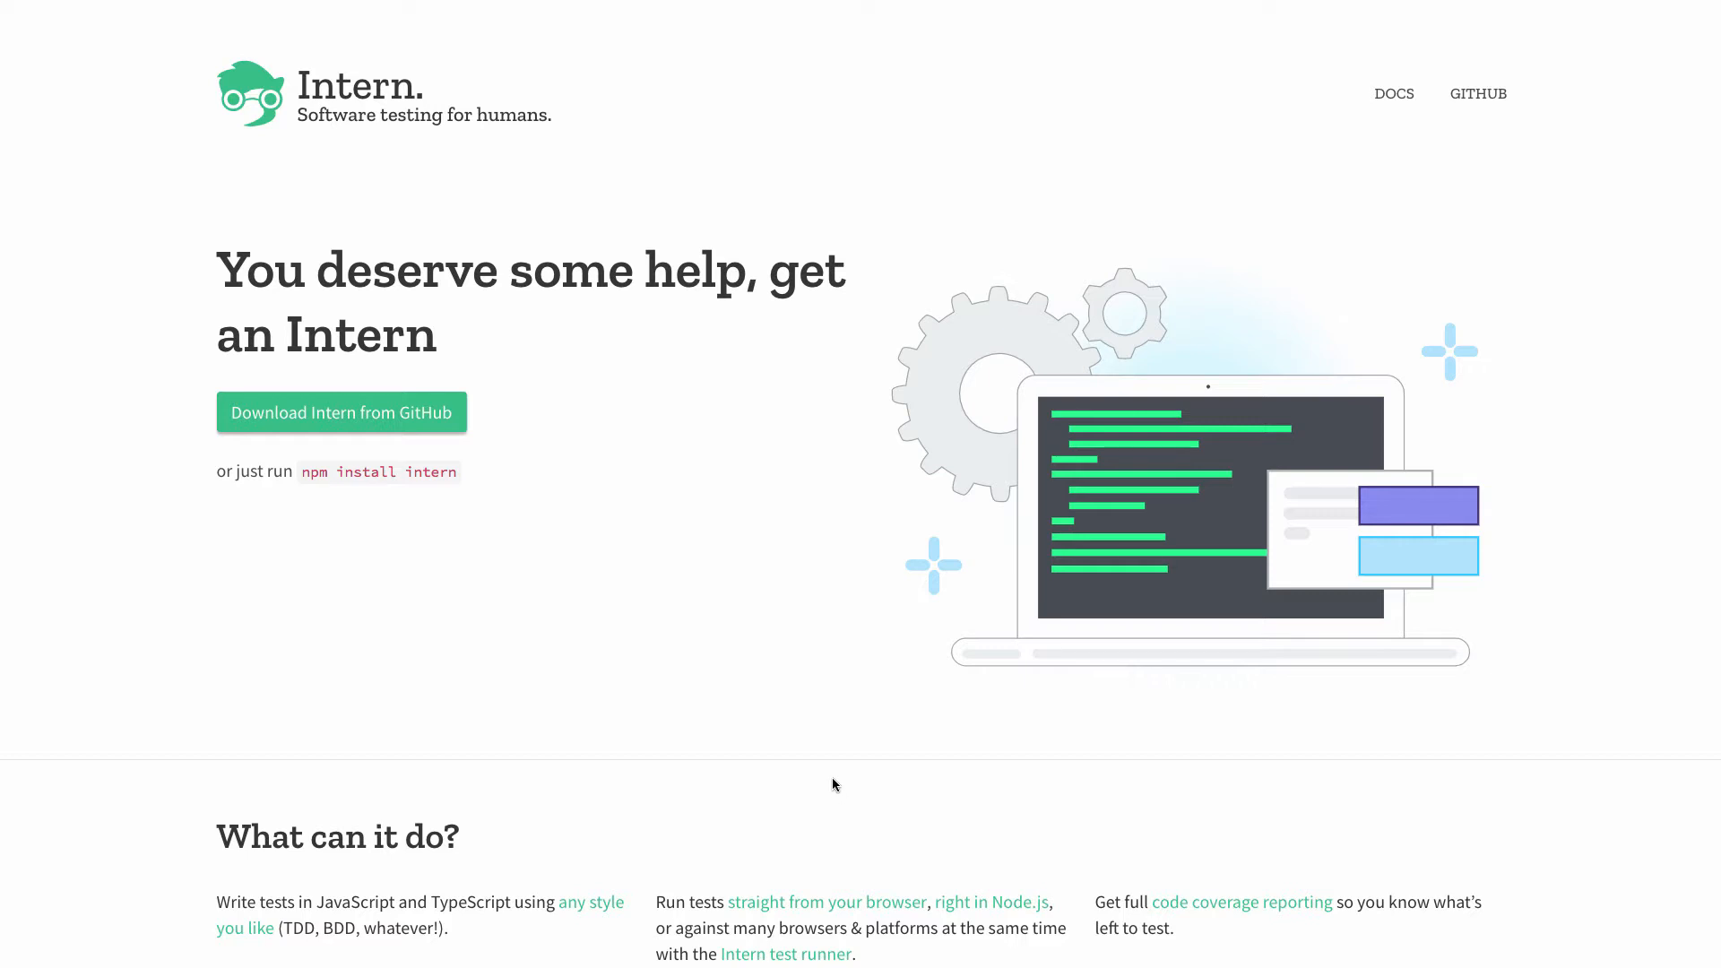
mouse_move(782, 724)
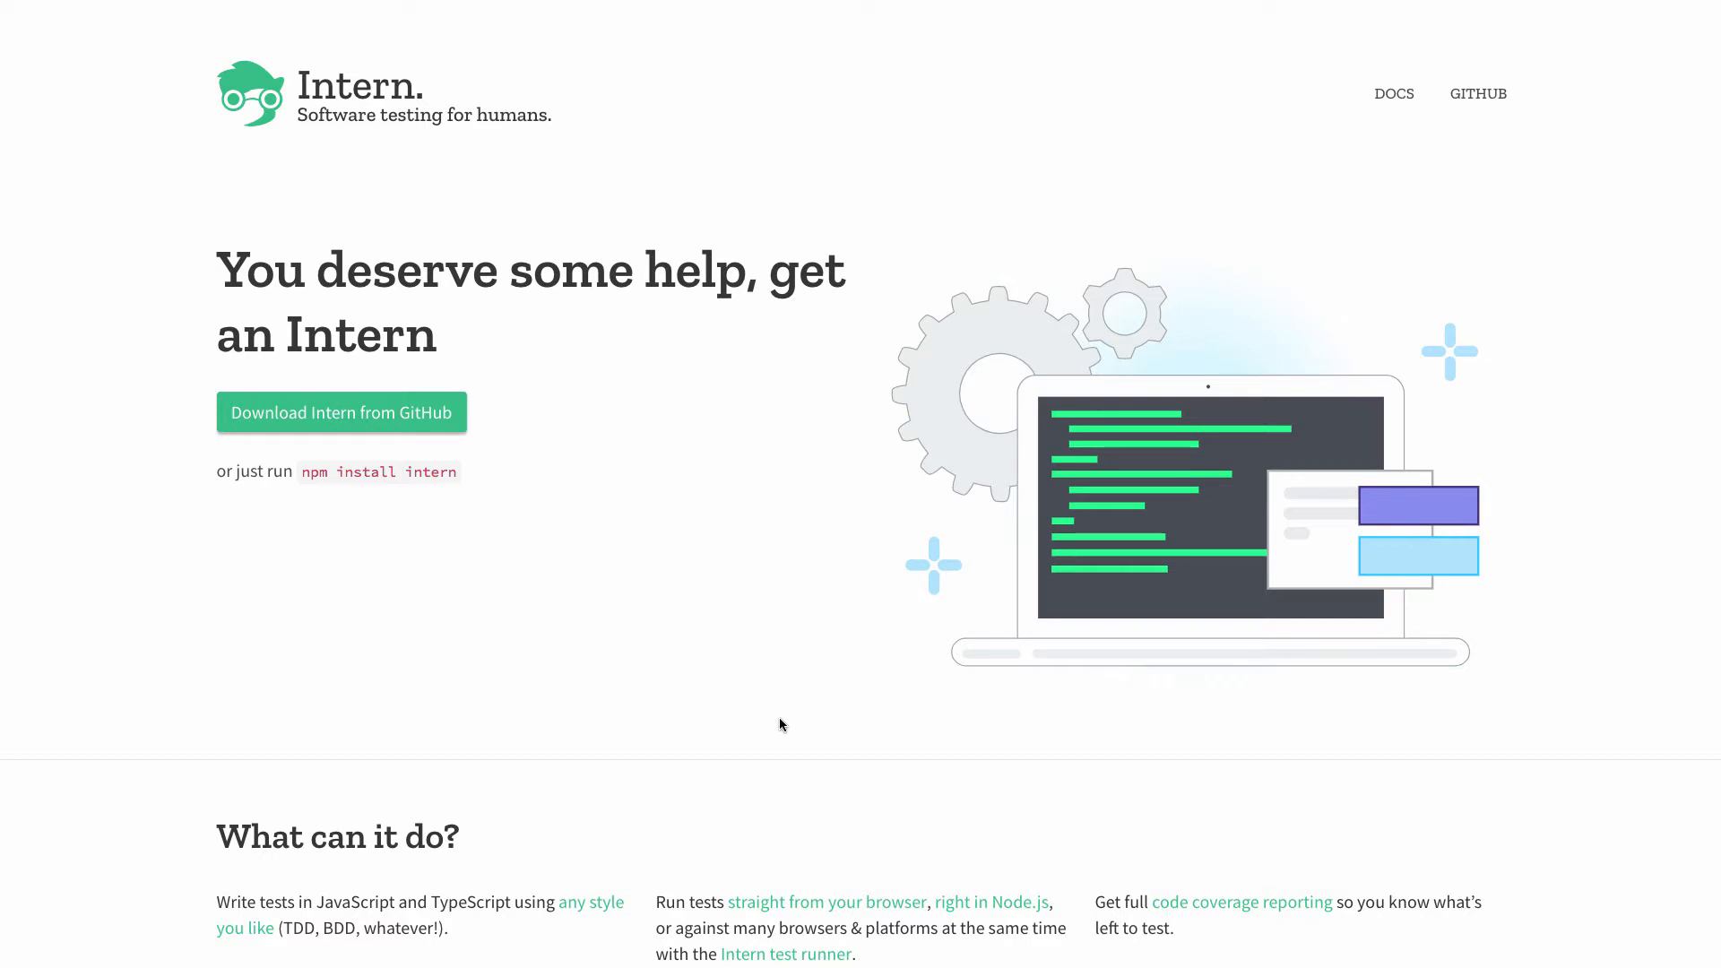
mouse_move(774, 726)
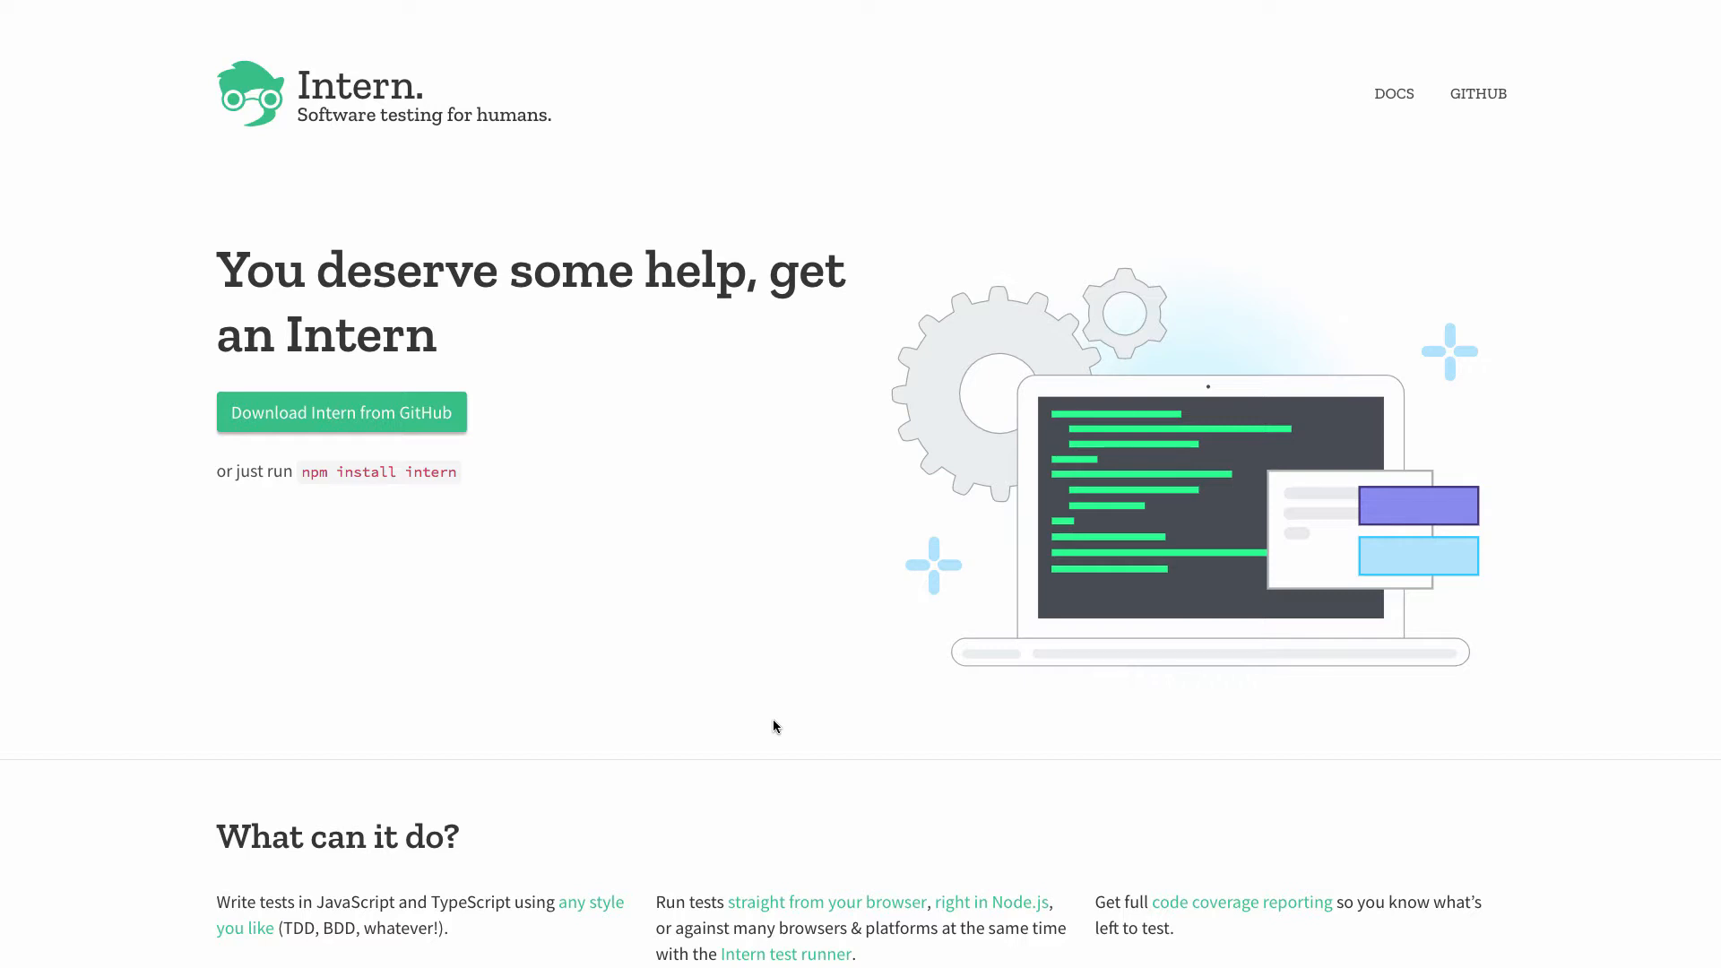
mouse_move(777, 719)
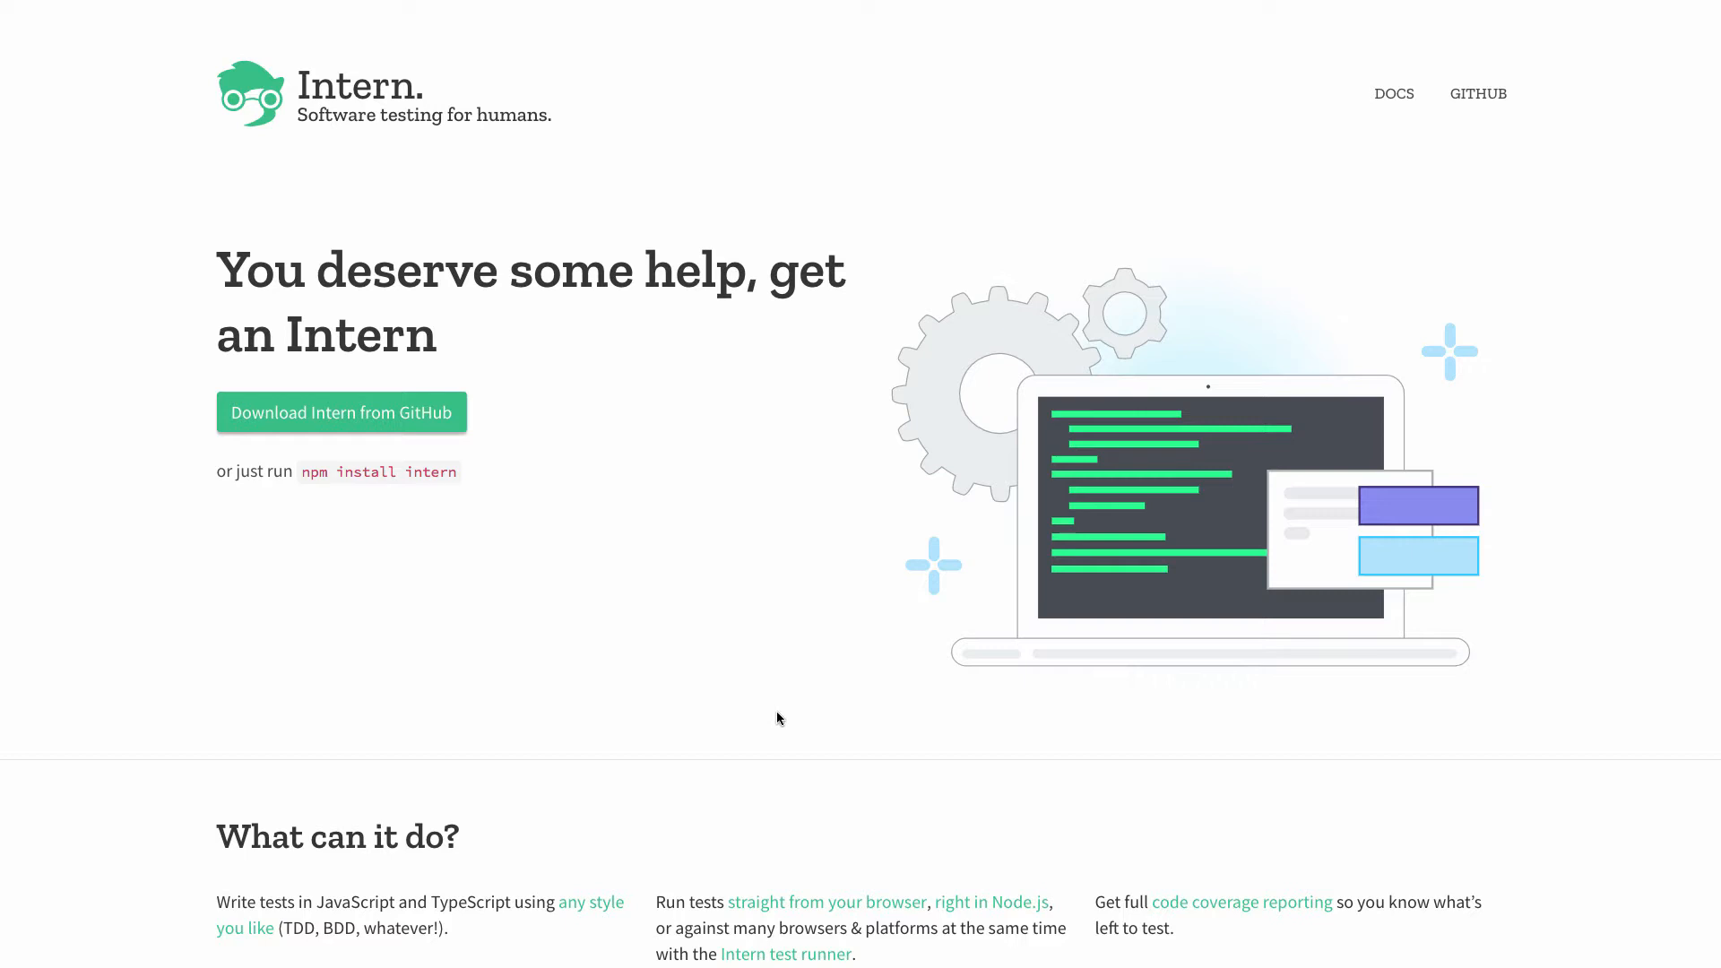
mouse_move(786, 694)
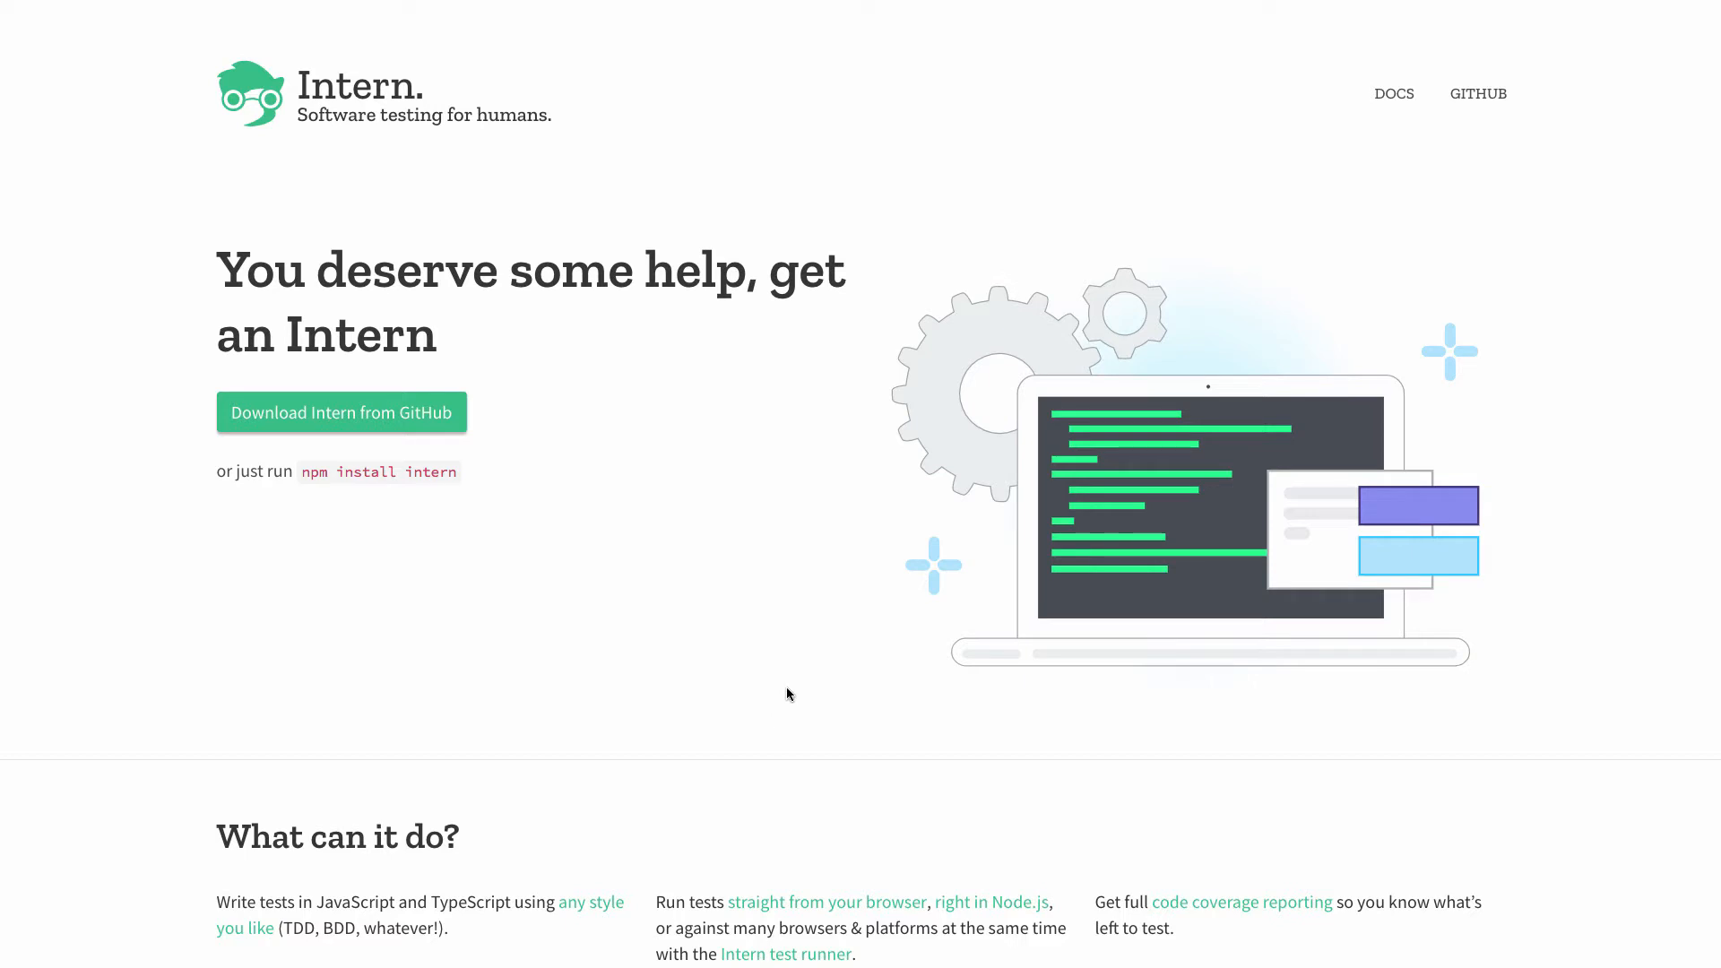
mouse_move(789, 699)
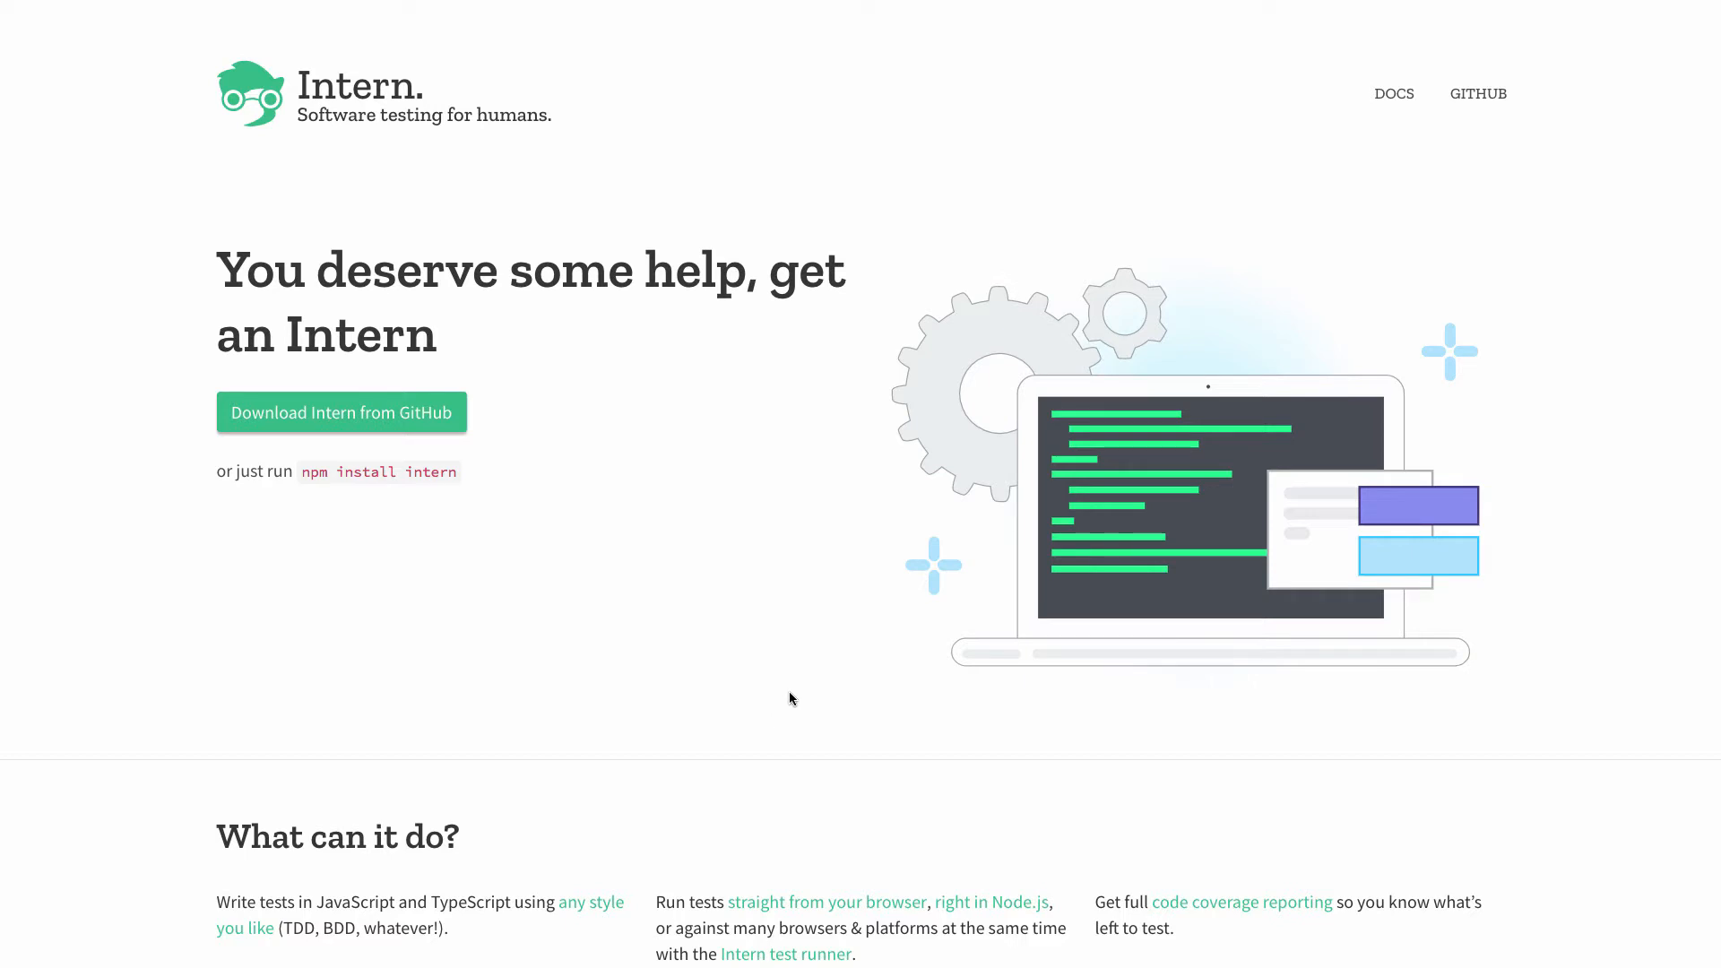
mouse_move(799, 690)
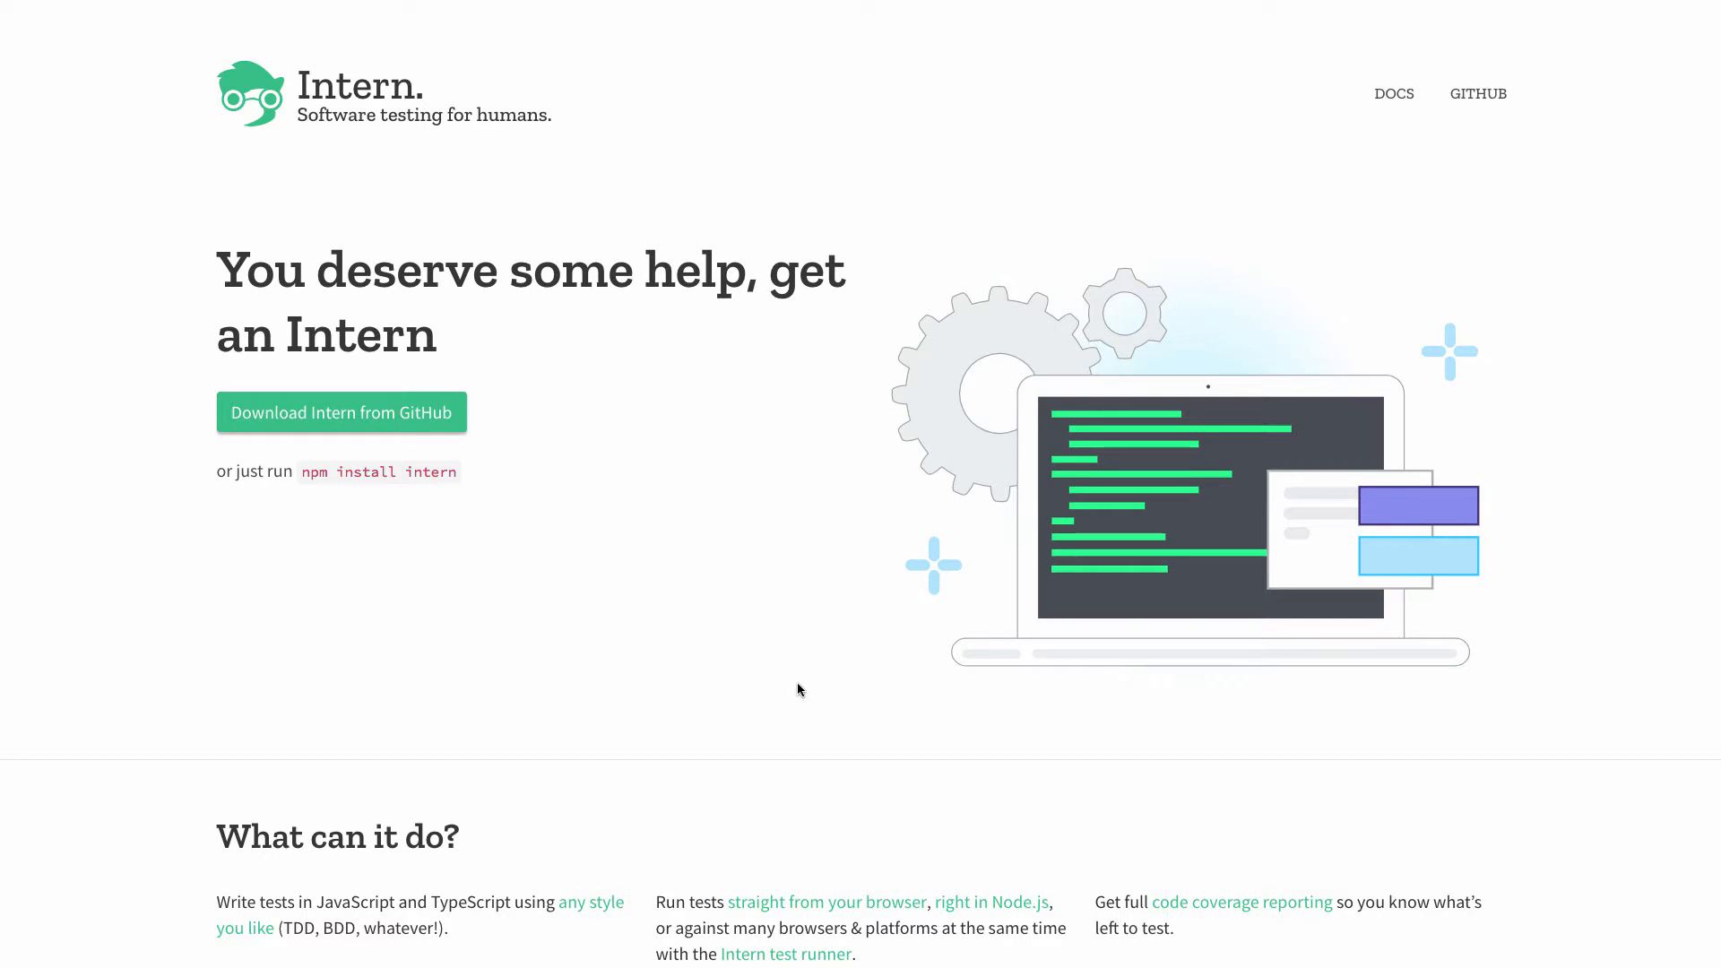
mouse_move(804, 705)
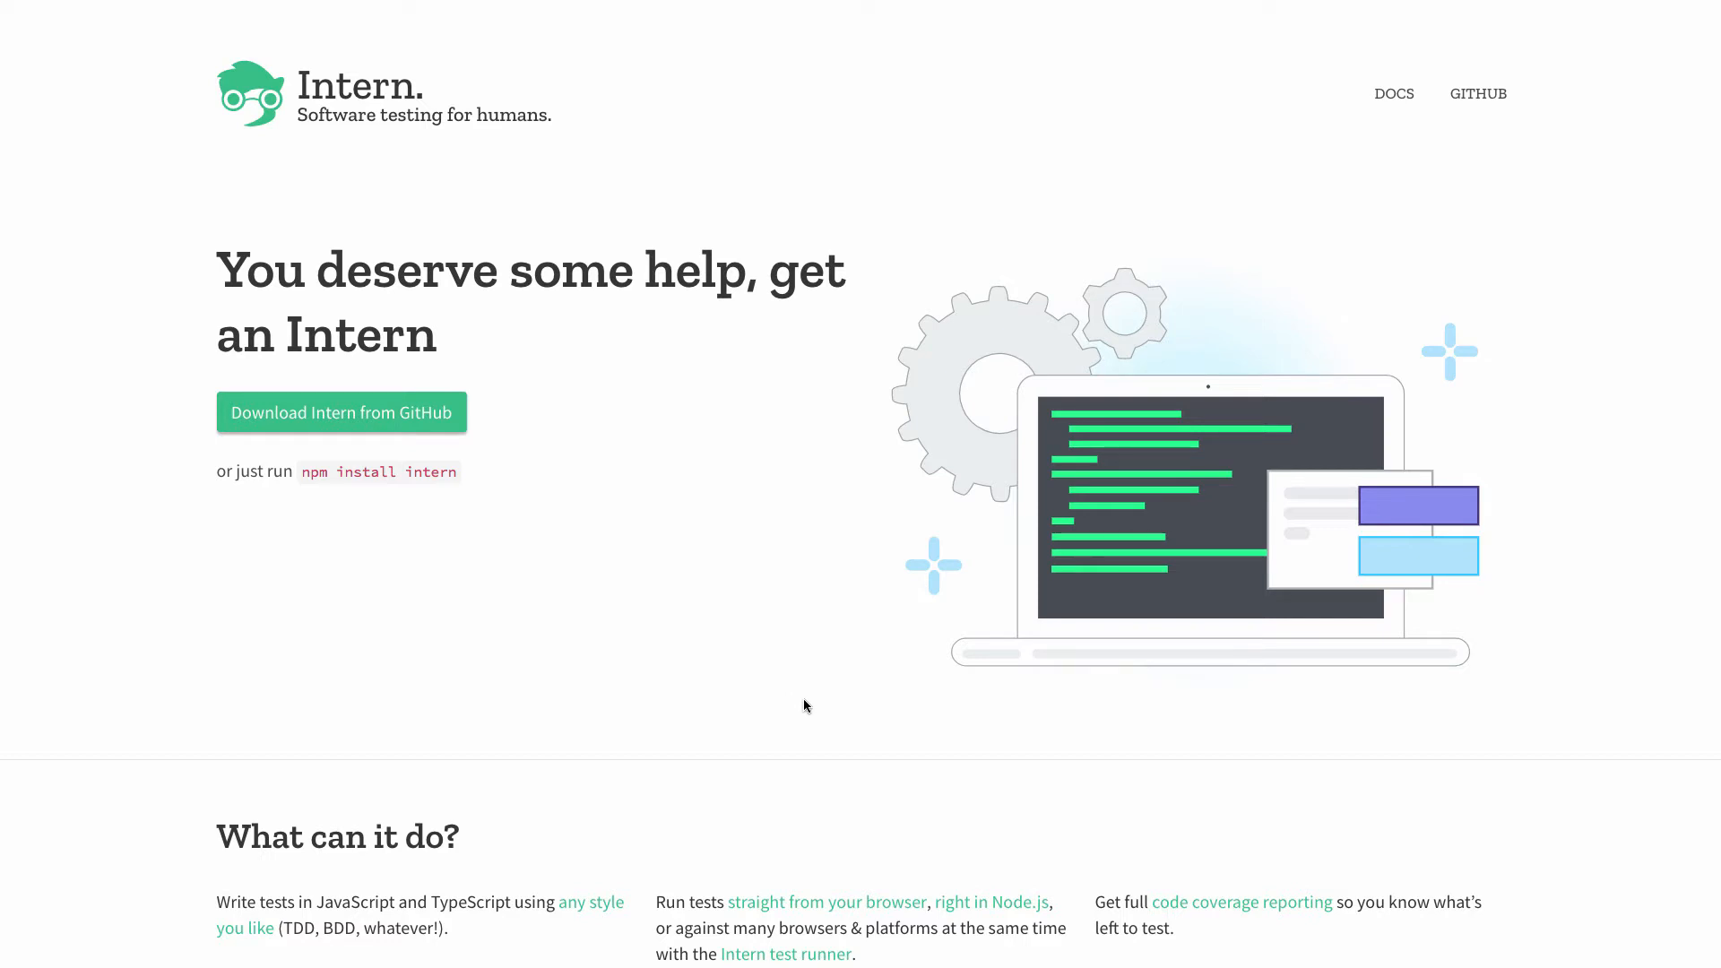
- Open the Intern docs and scroll to the Quick start install and intern.json steps
scroll(down, 3)
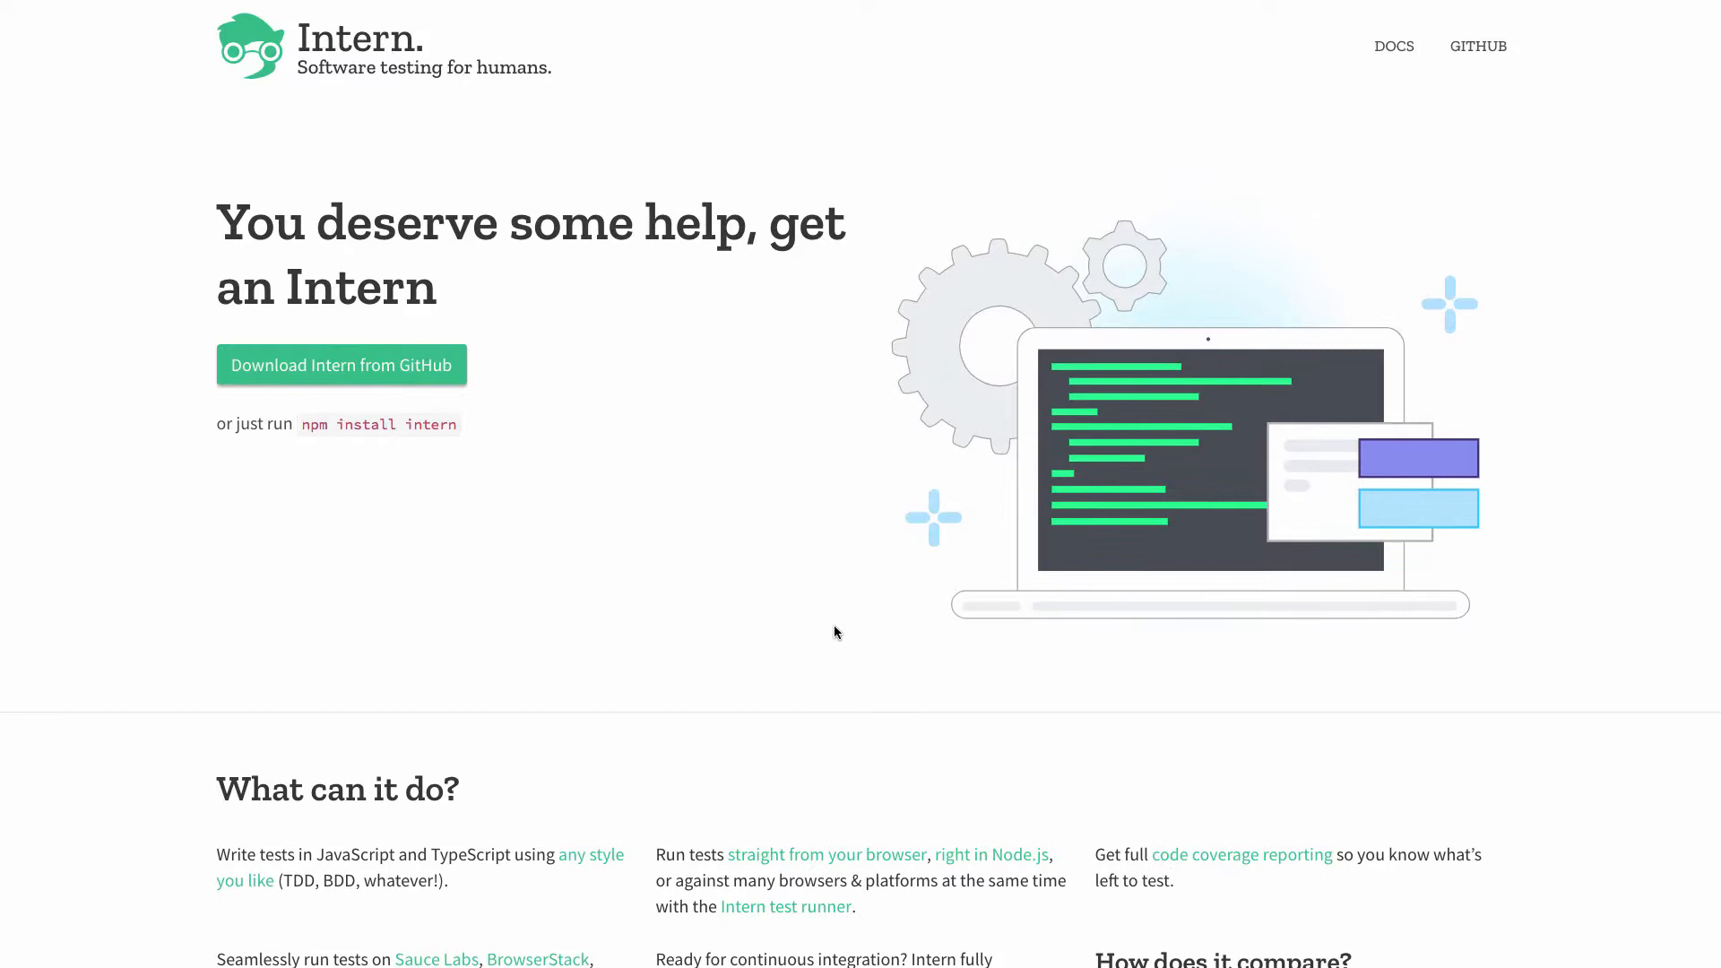
mouse_move(801, 639)
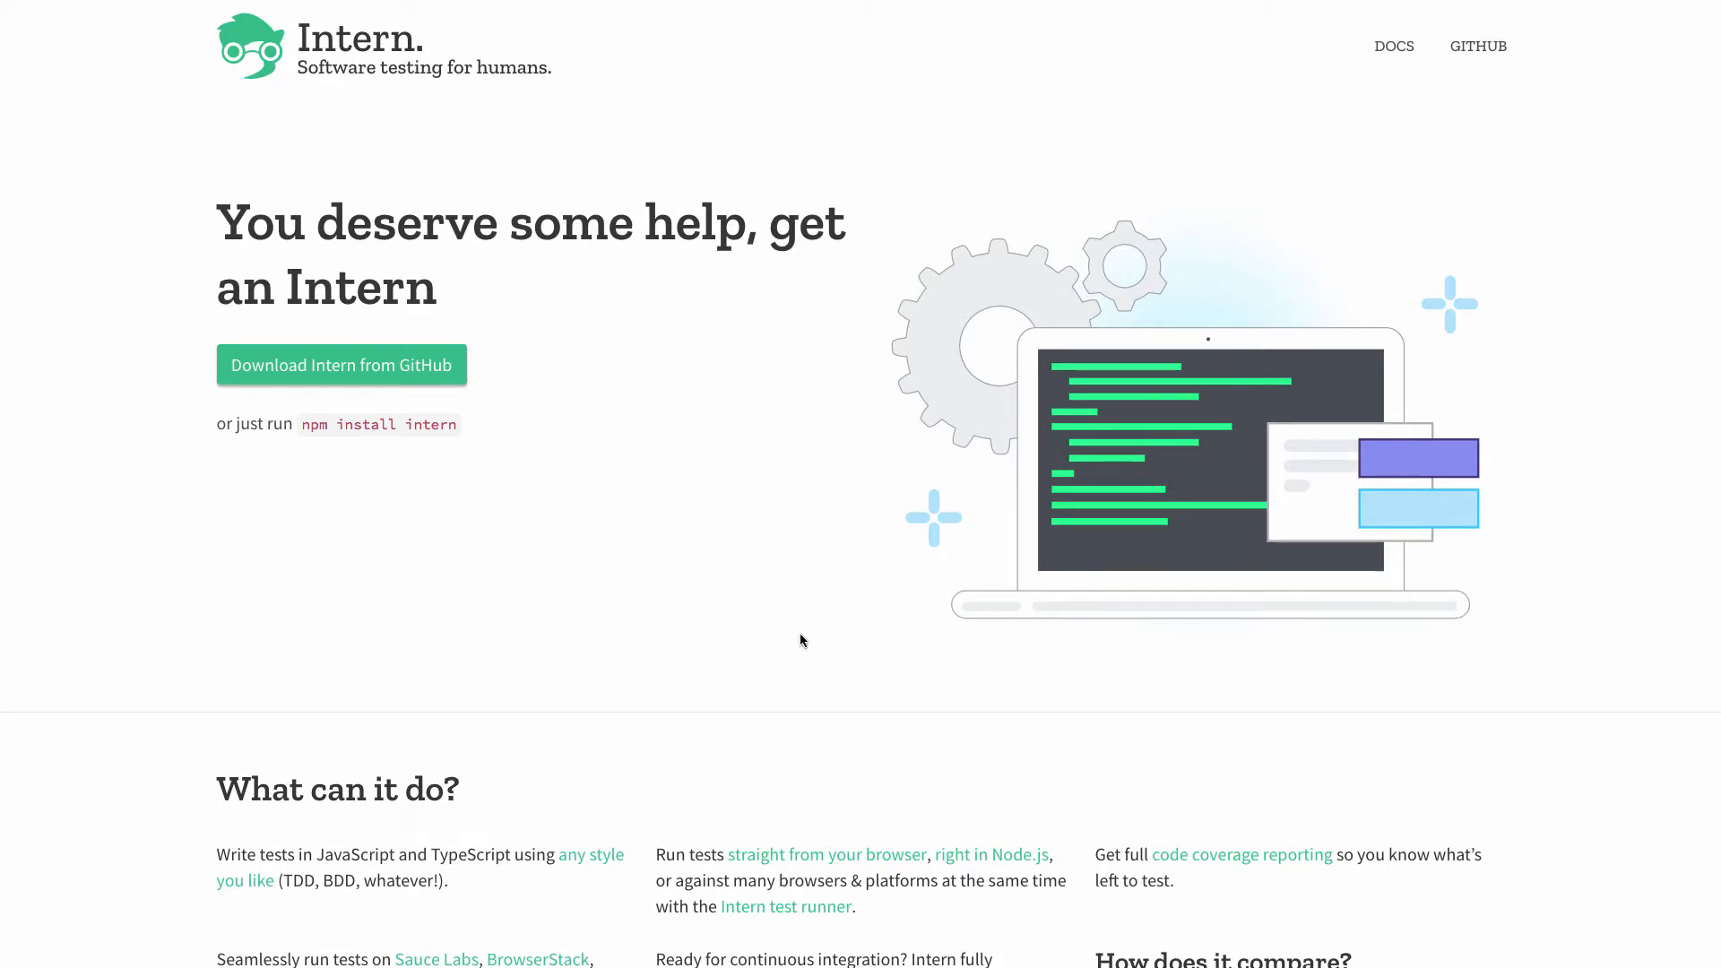
mouse_move(835, 651)
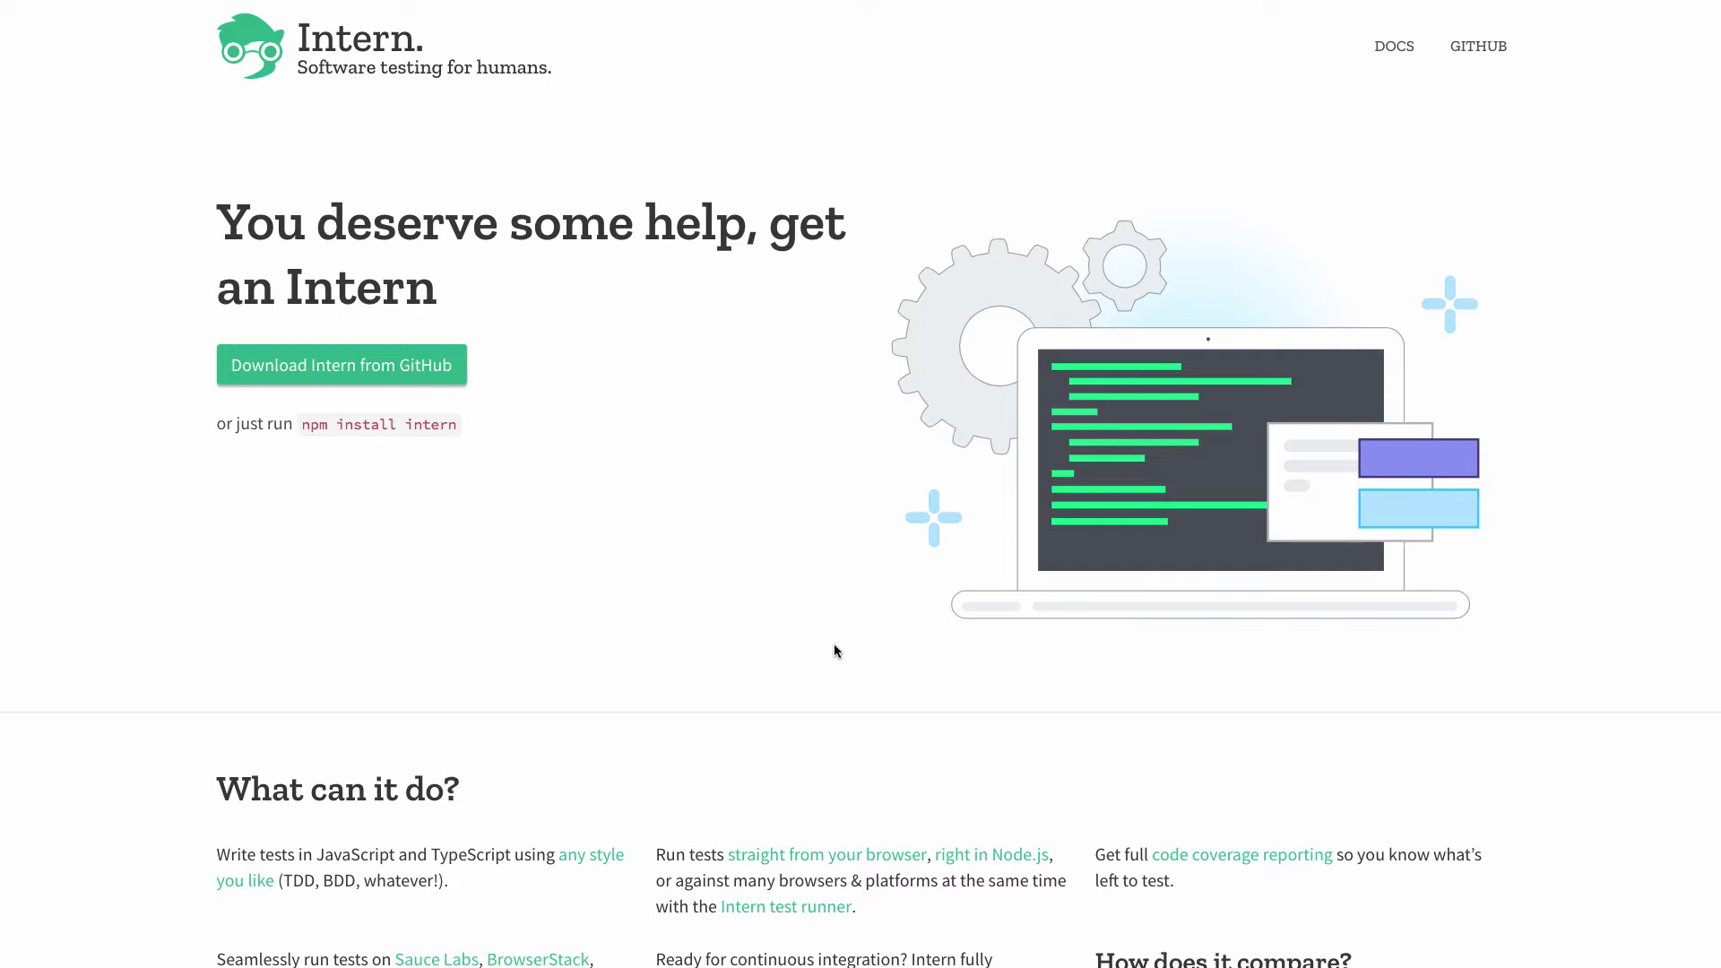
mouse_move(1394, 45)
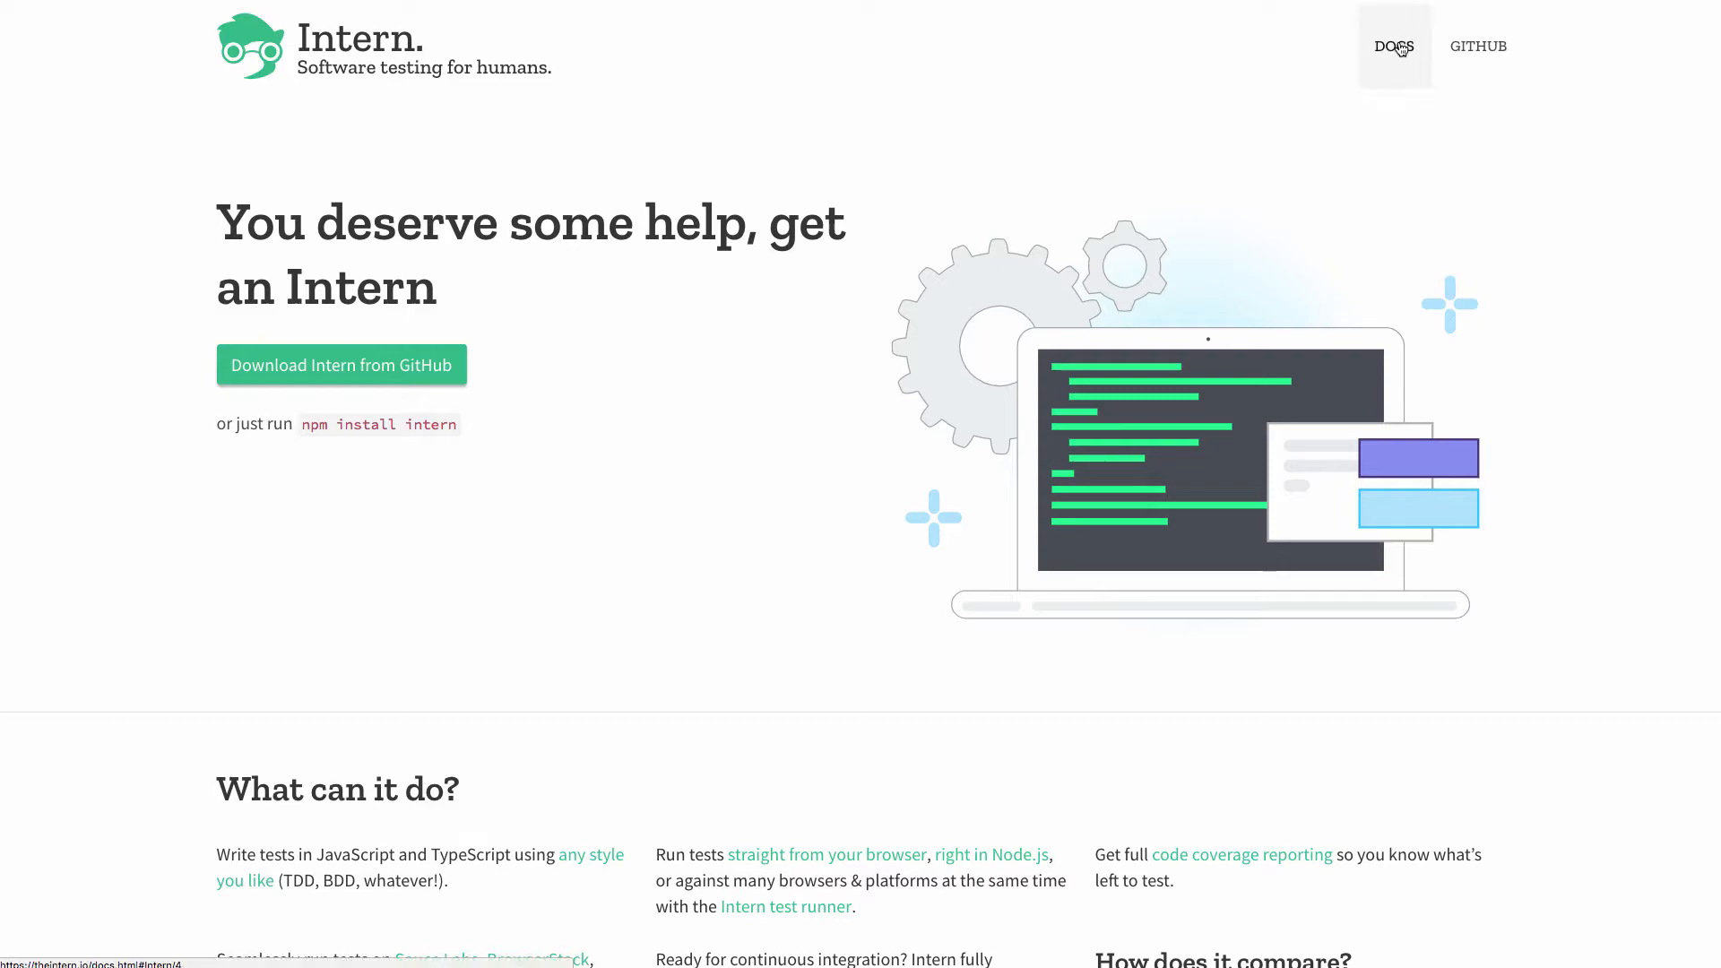
click(1393, 46)
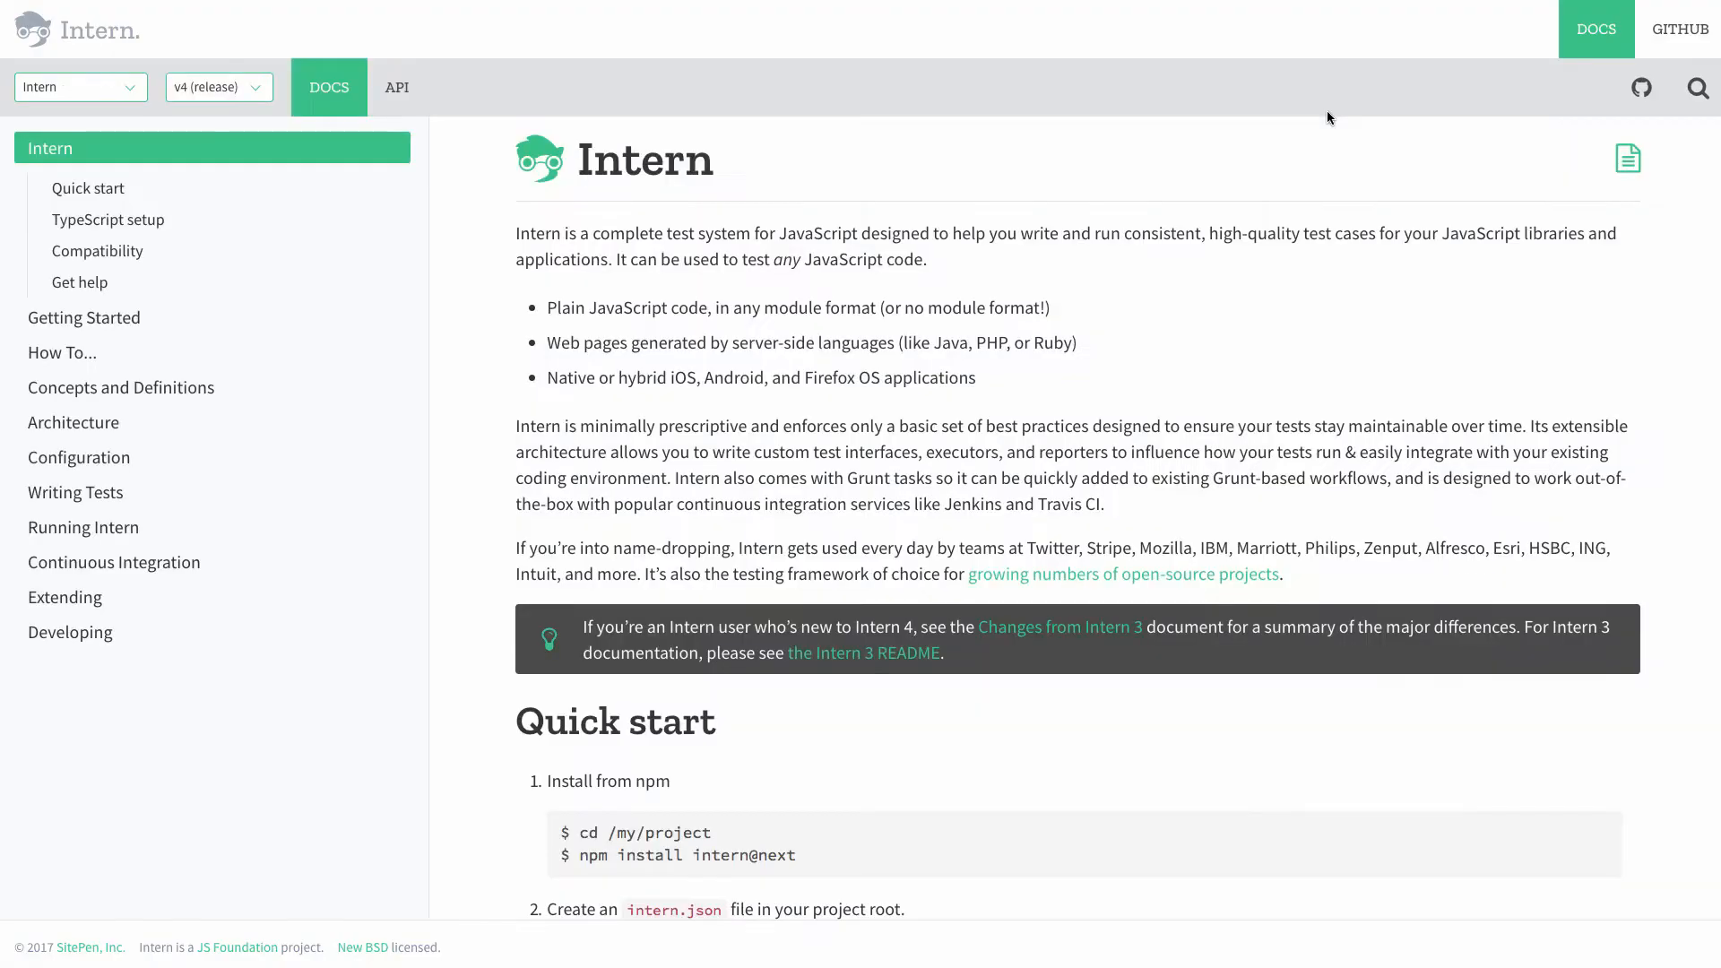
mouse_move(557, 307)
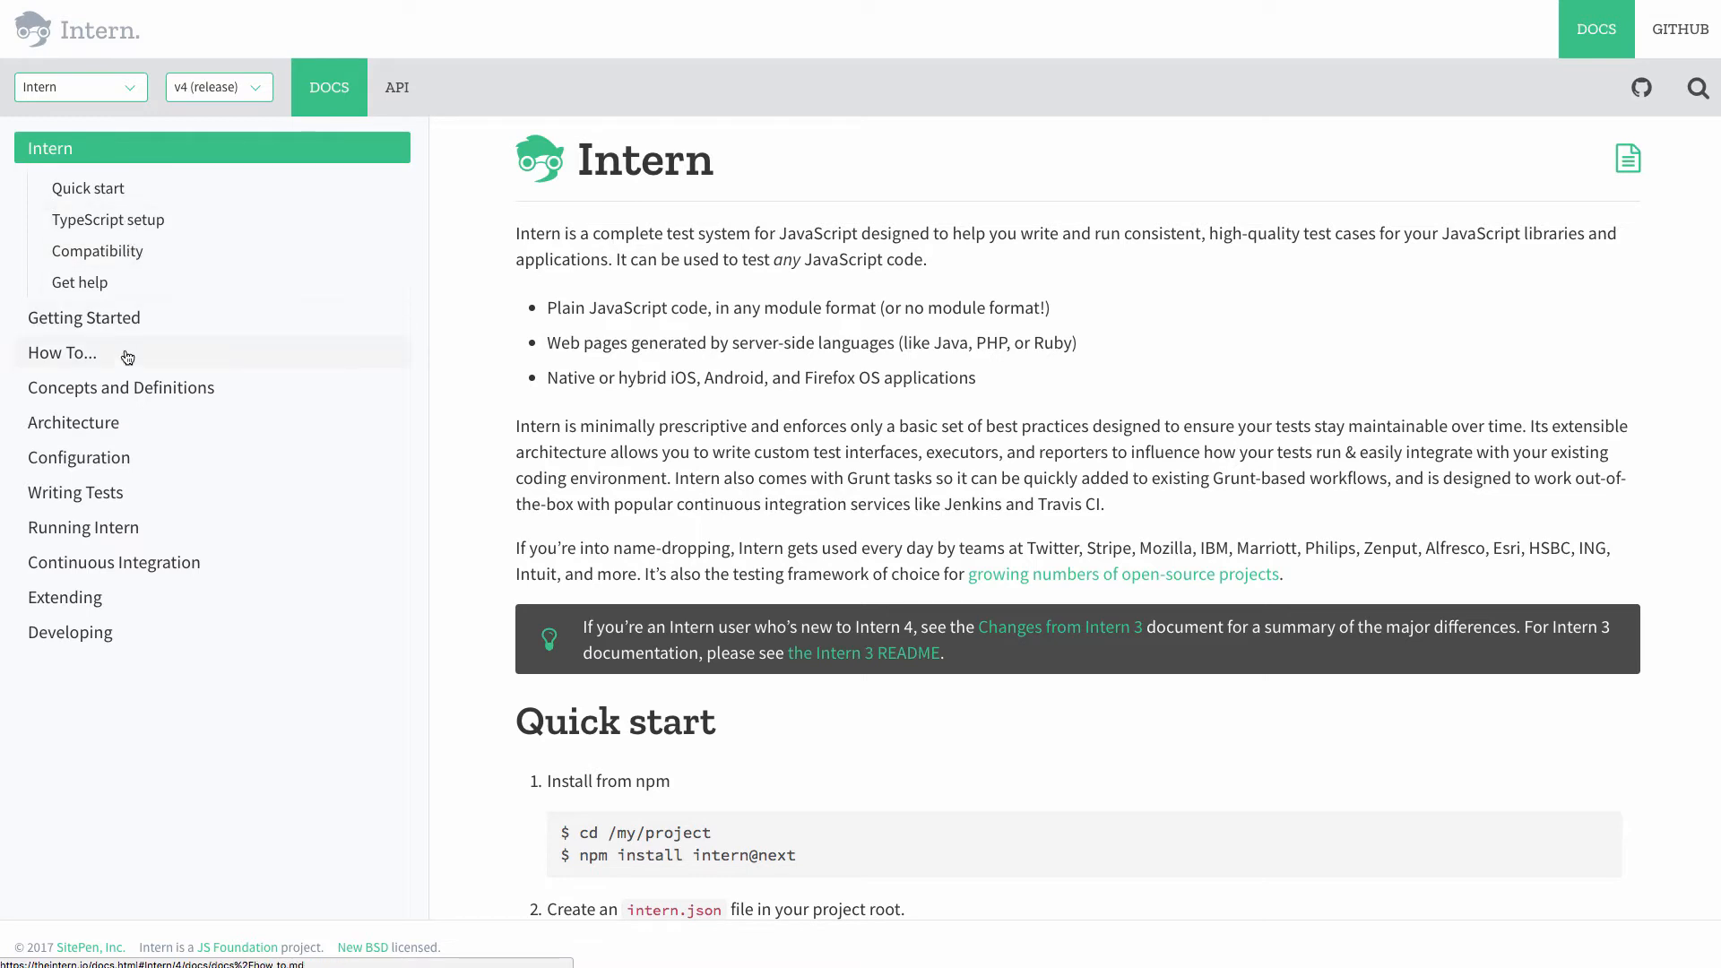
mouse_move(186, 348)
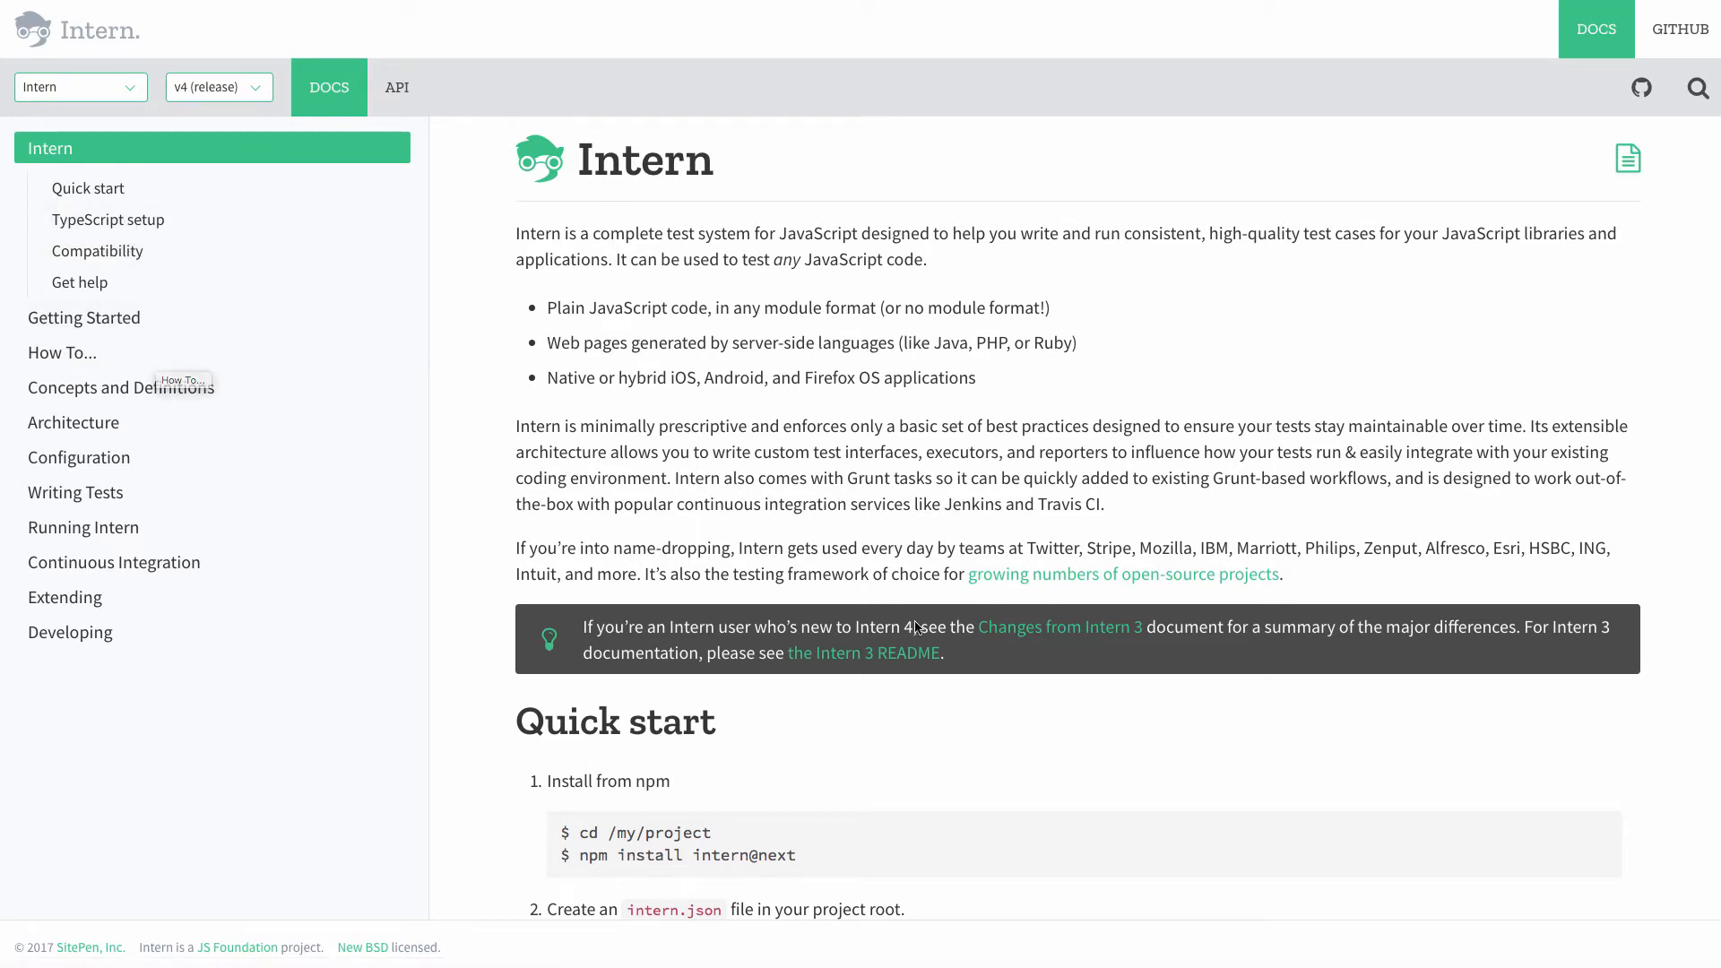
mouse_move(719, 862)
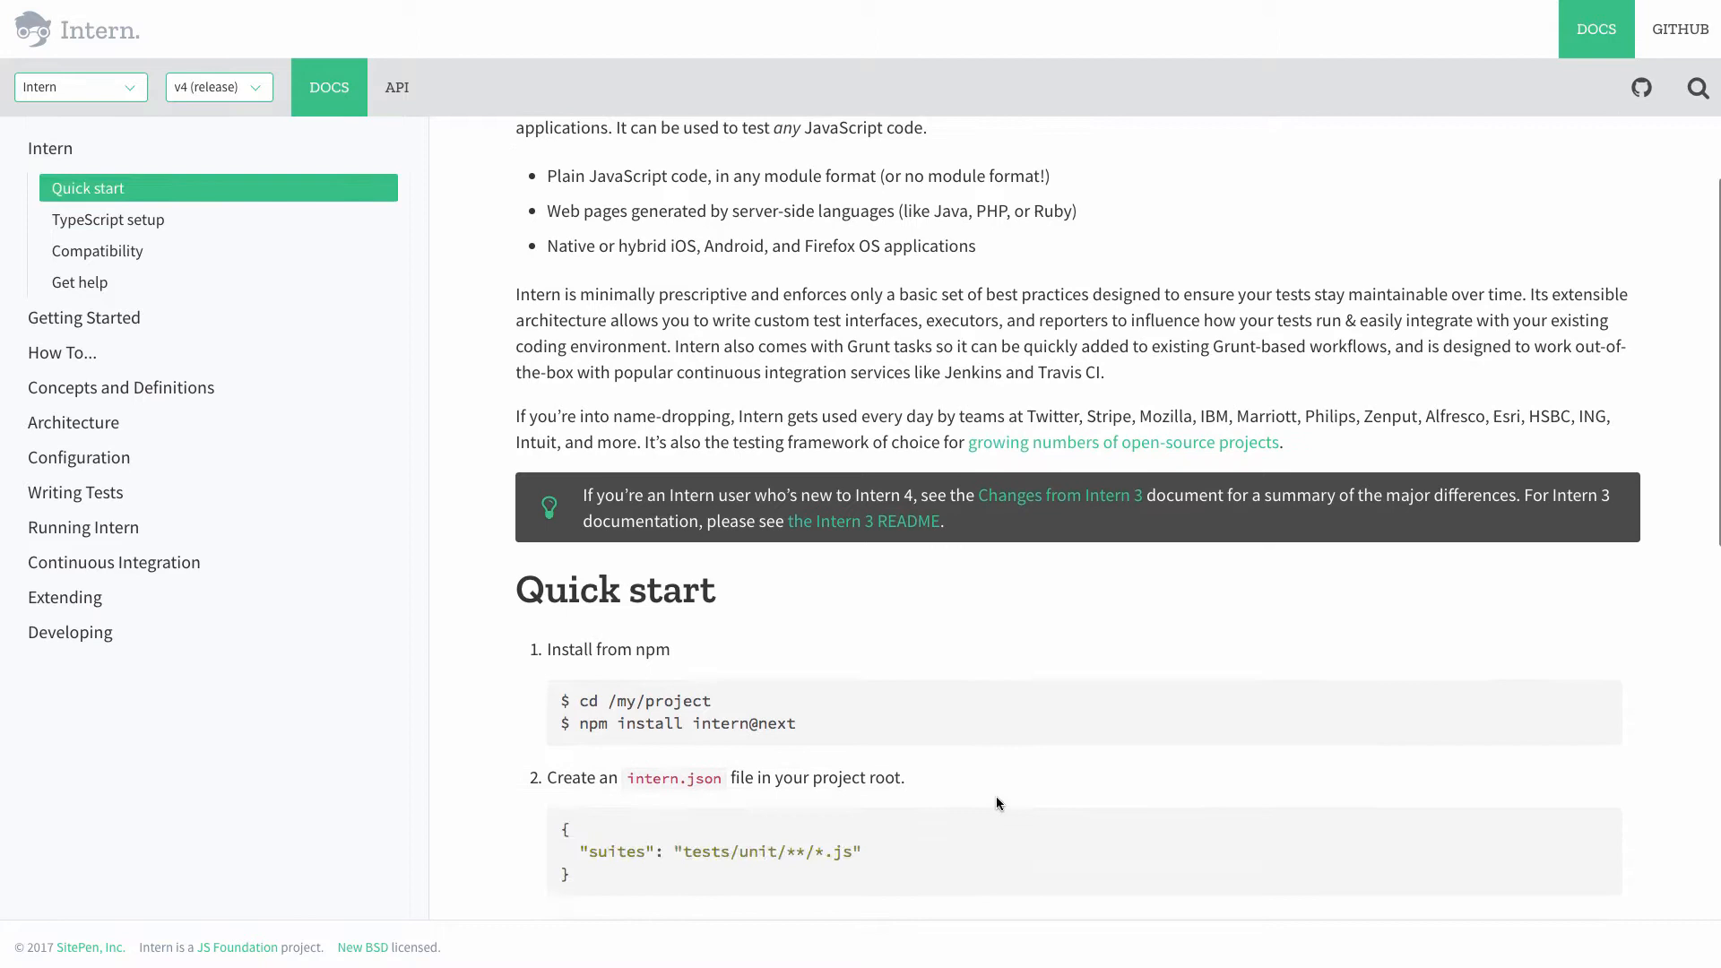
scroll(down, 3)
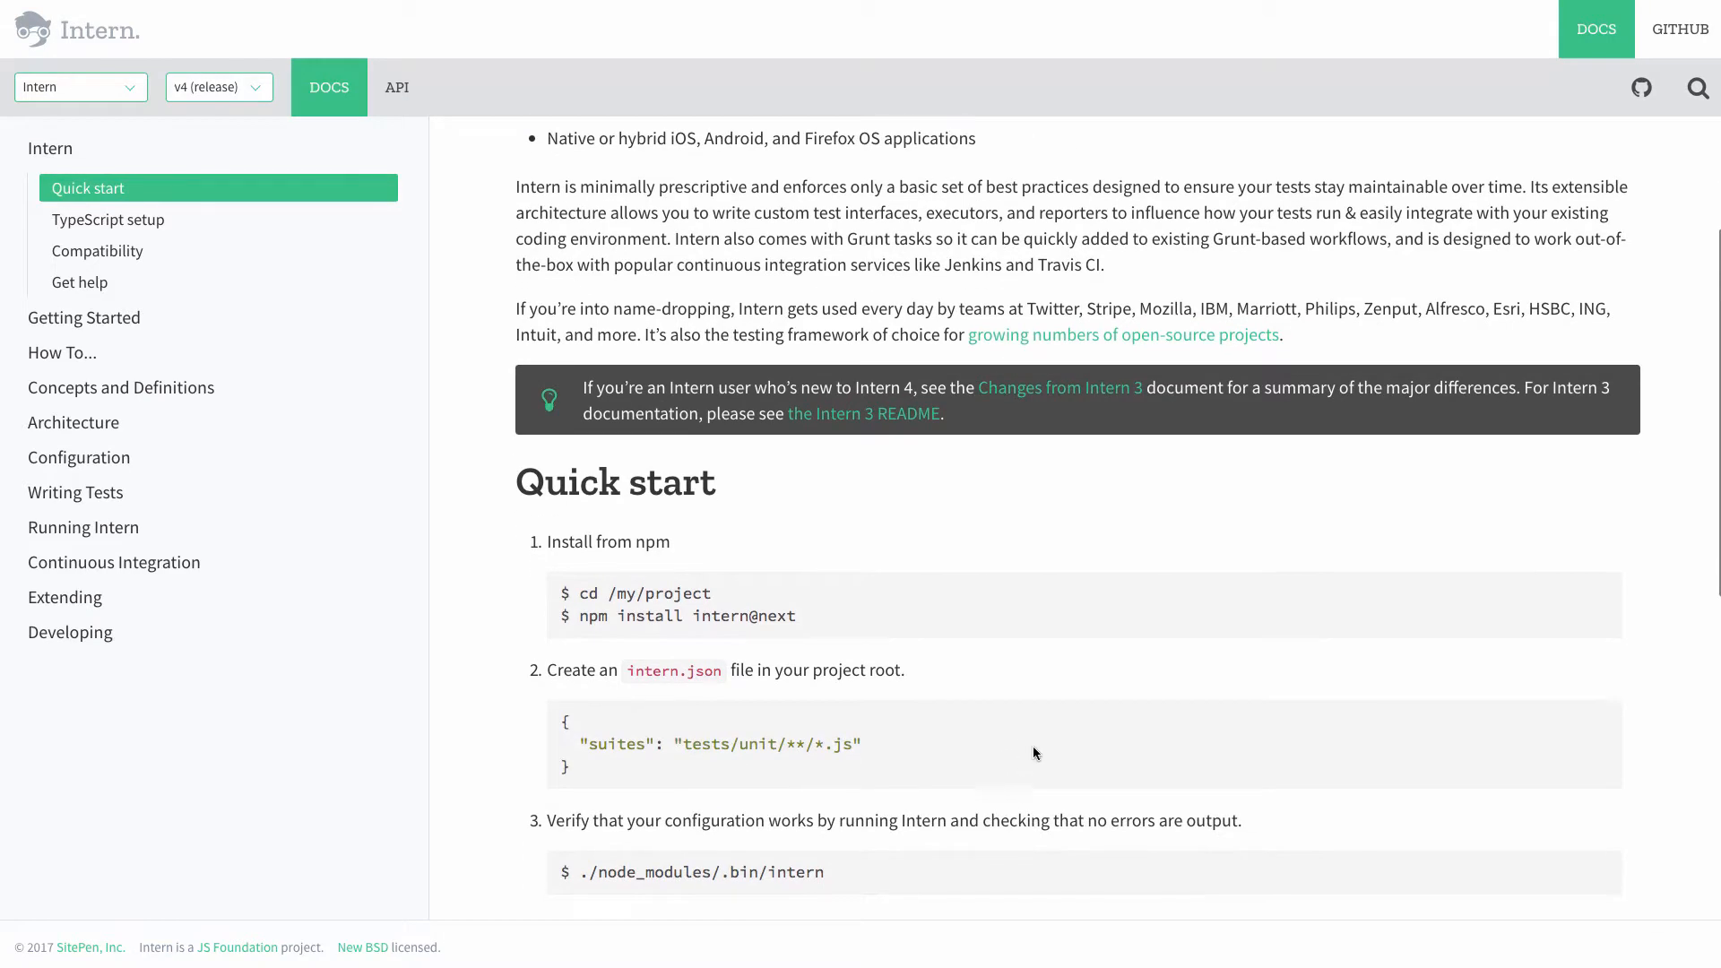
mouse_move(1079, 713)
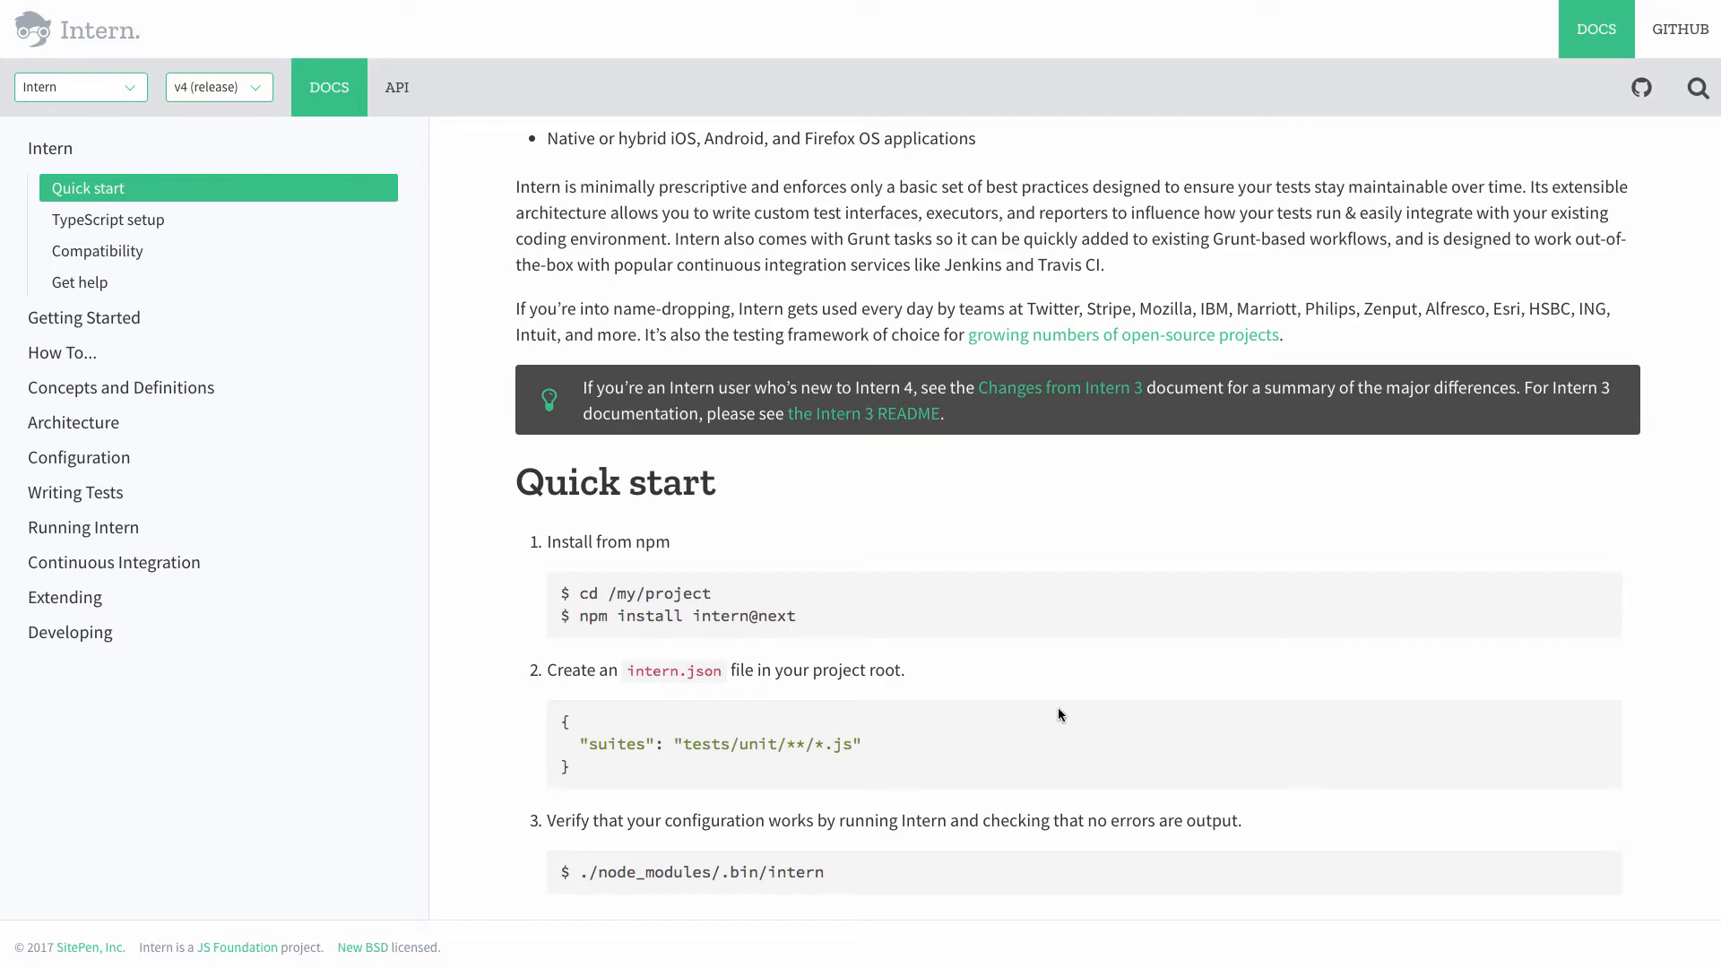
mouse_move(690, 717)
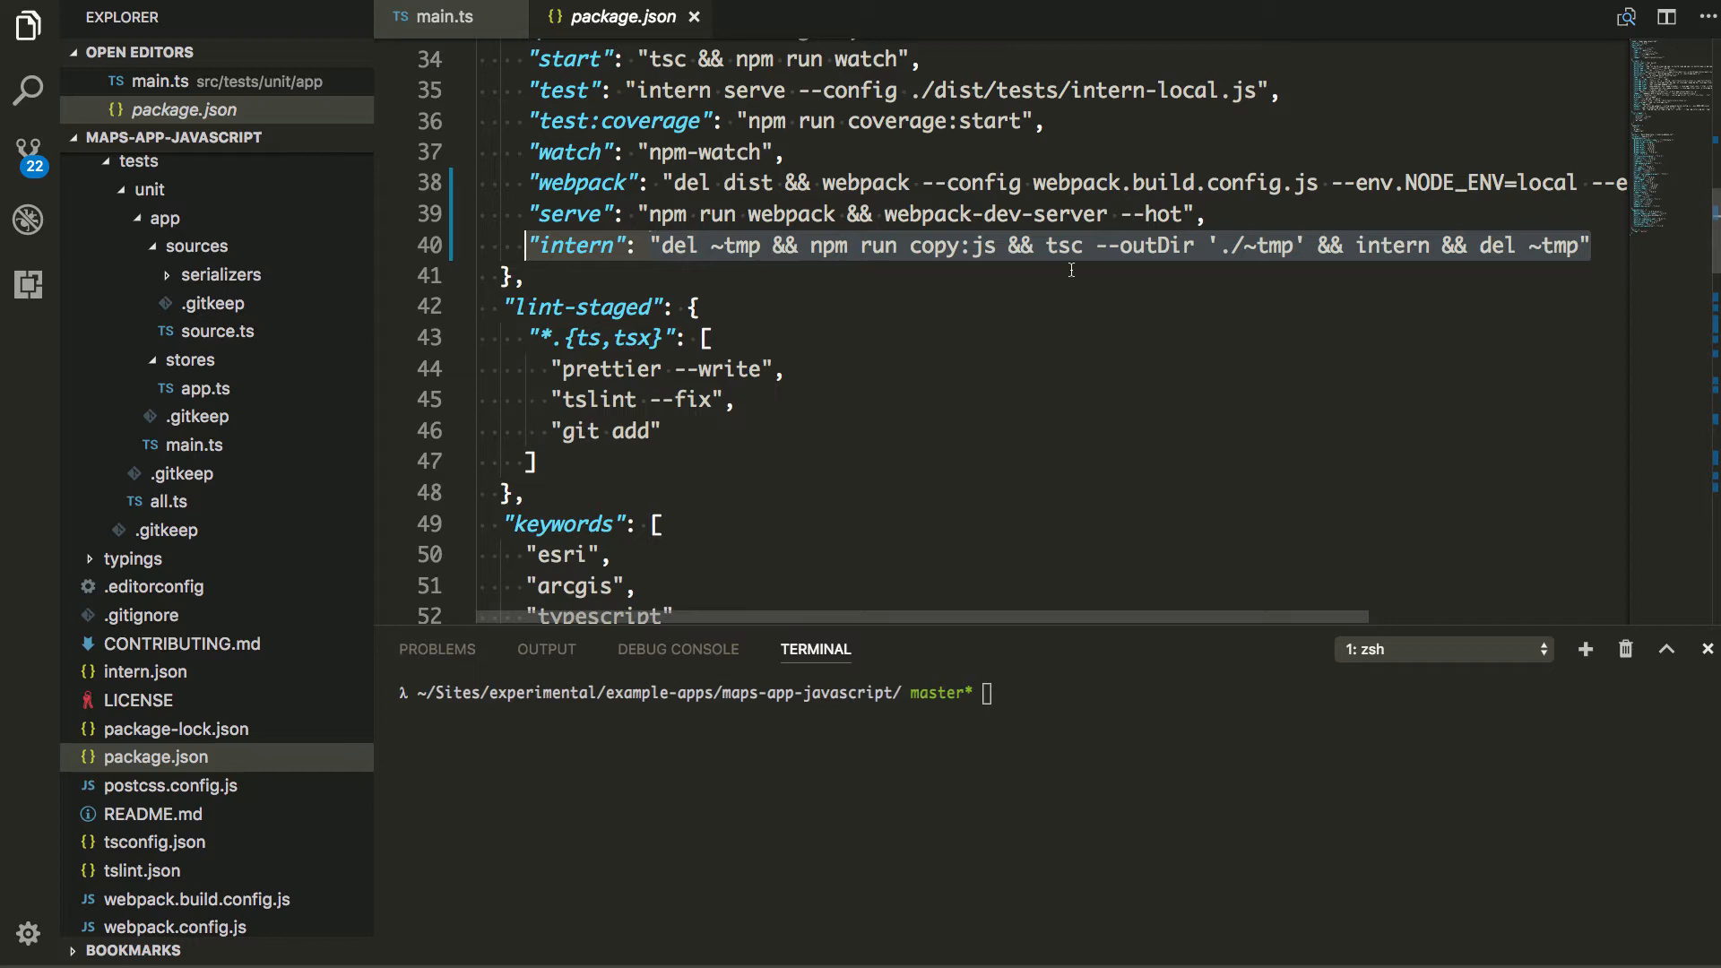
mouse_move(1124, 256)
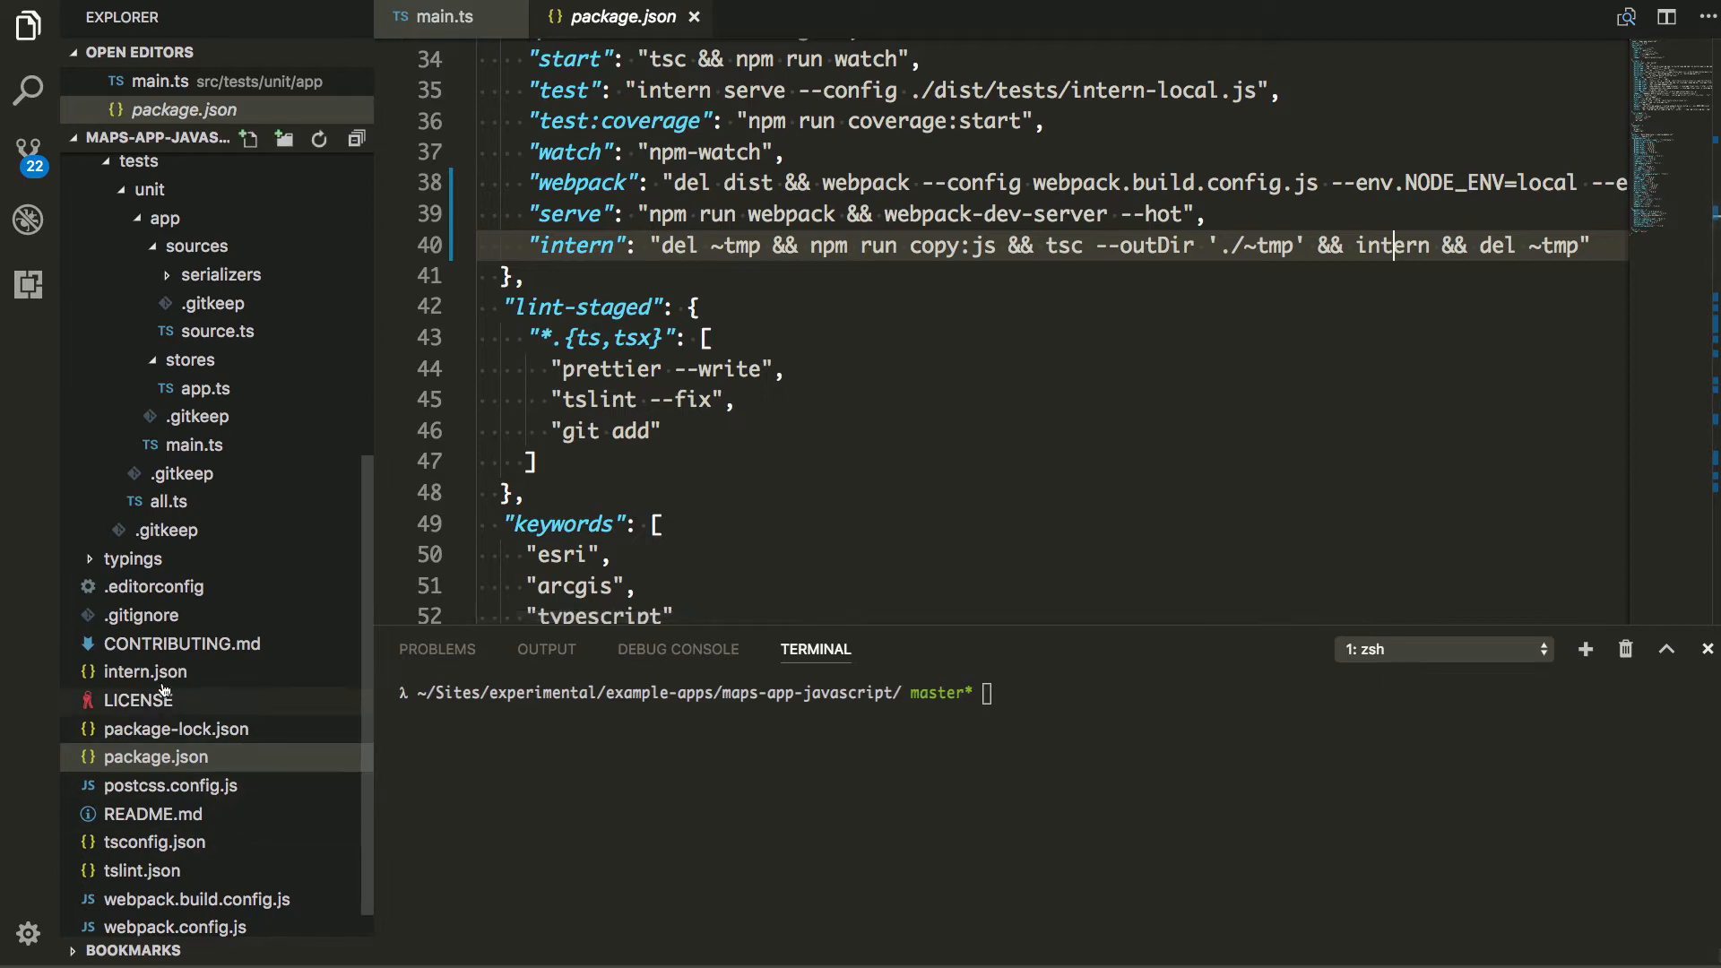
click(143, 670)
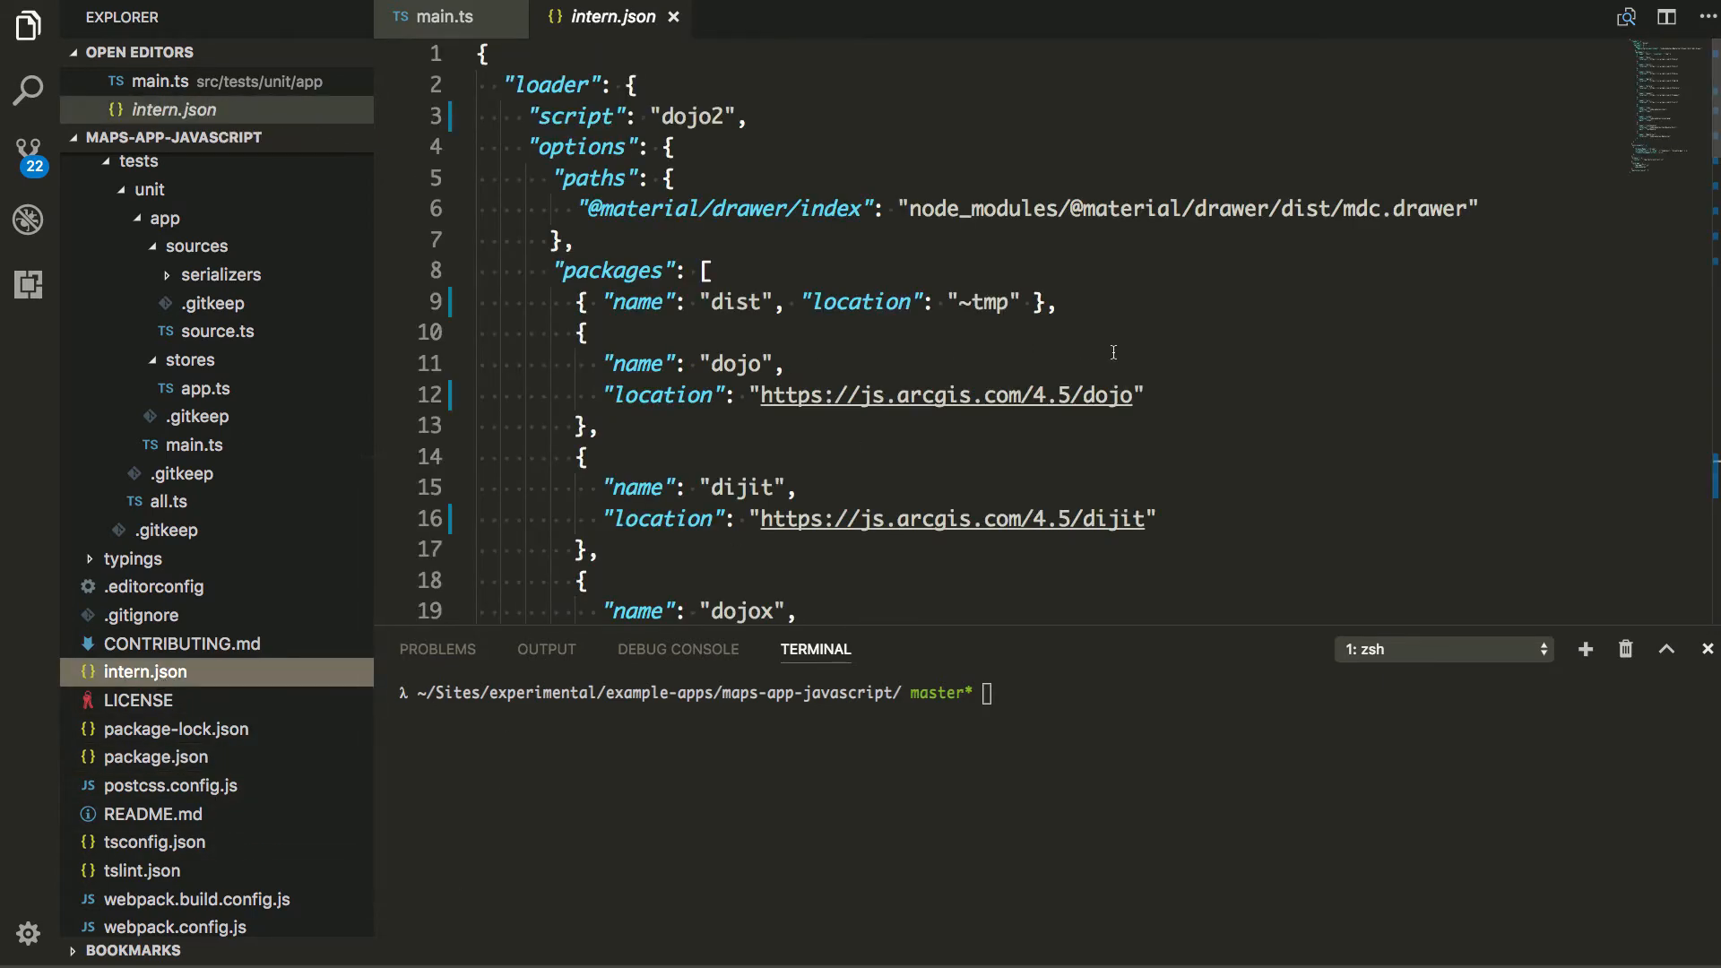
mouse_move(1350, 360)
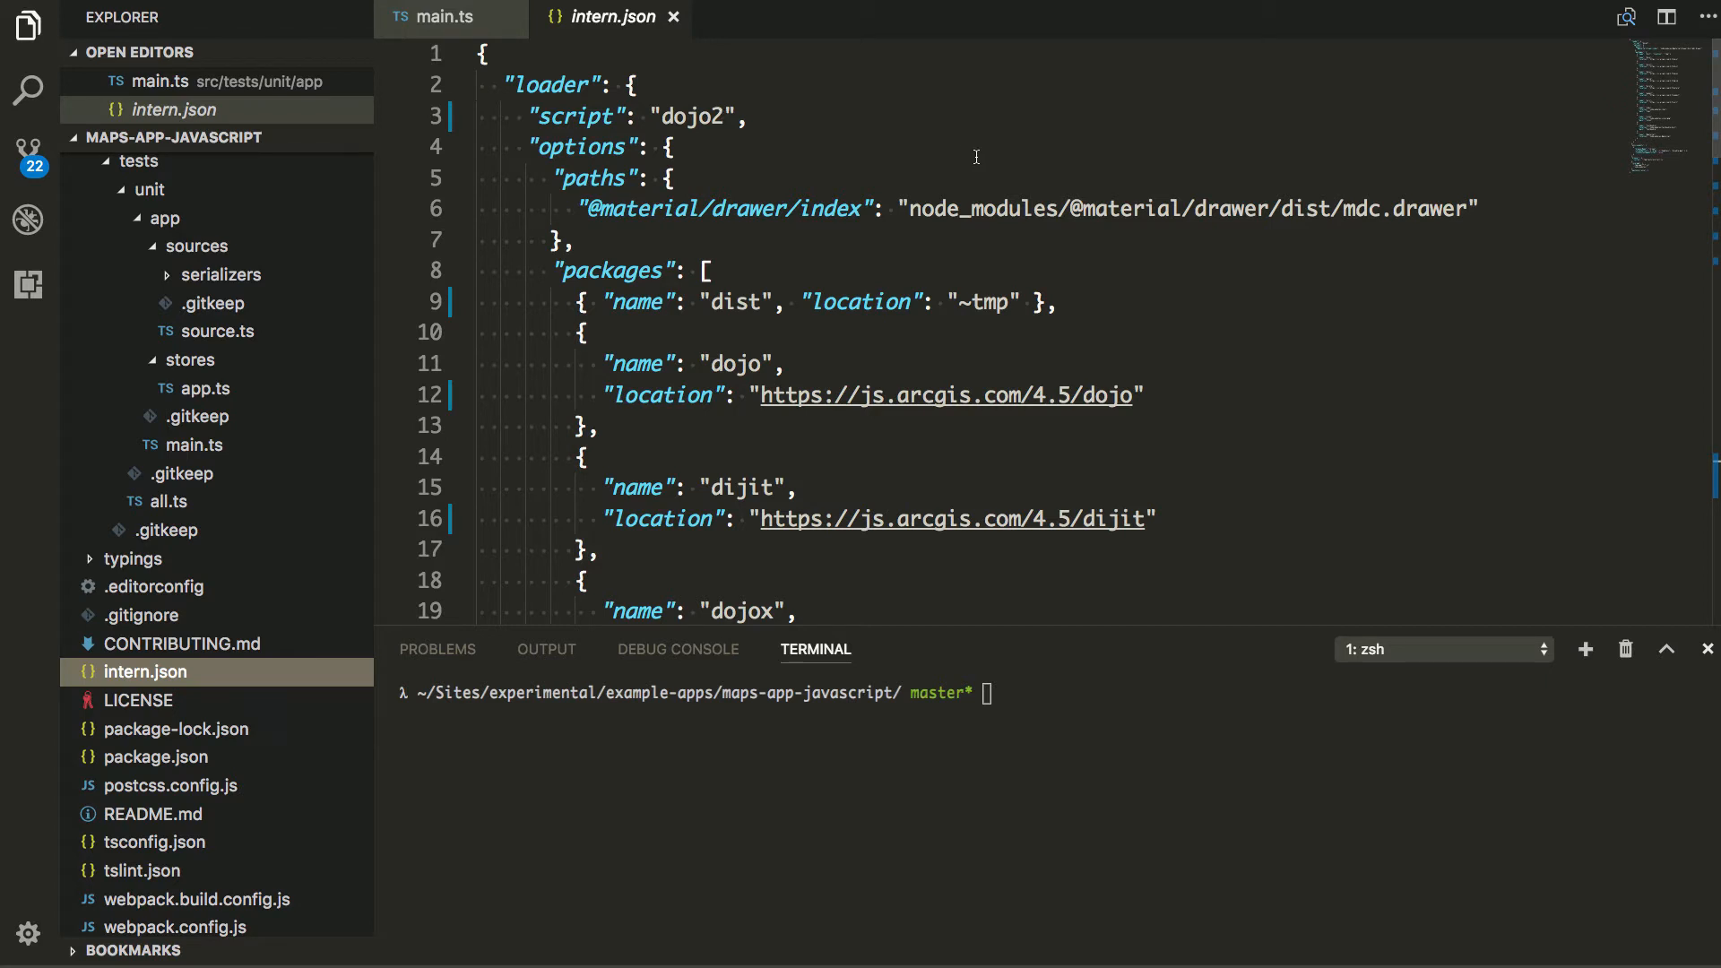
mouse_move(1162, 333)
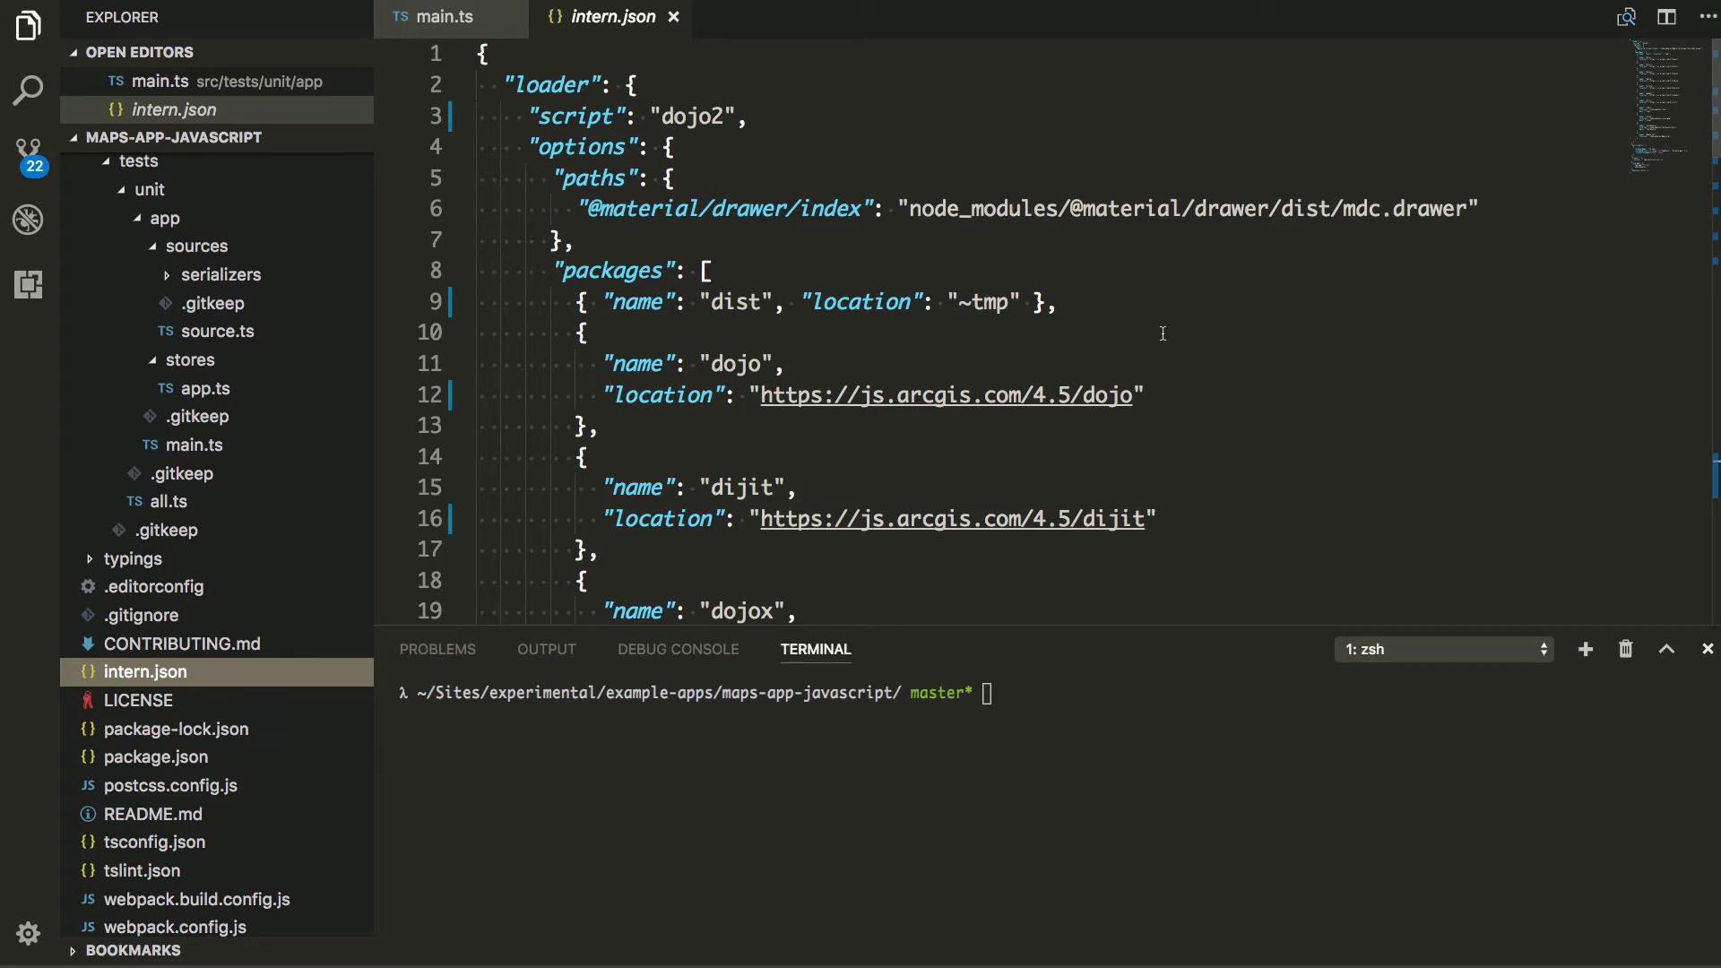
mouse_move(1186, 341)
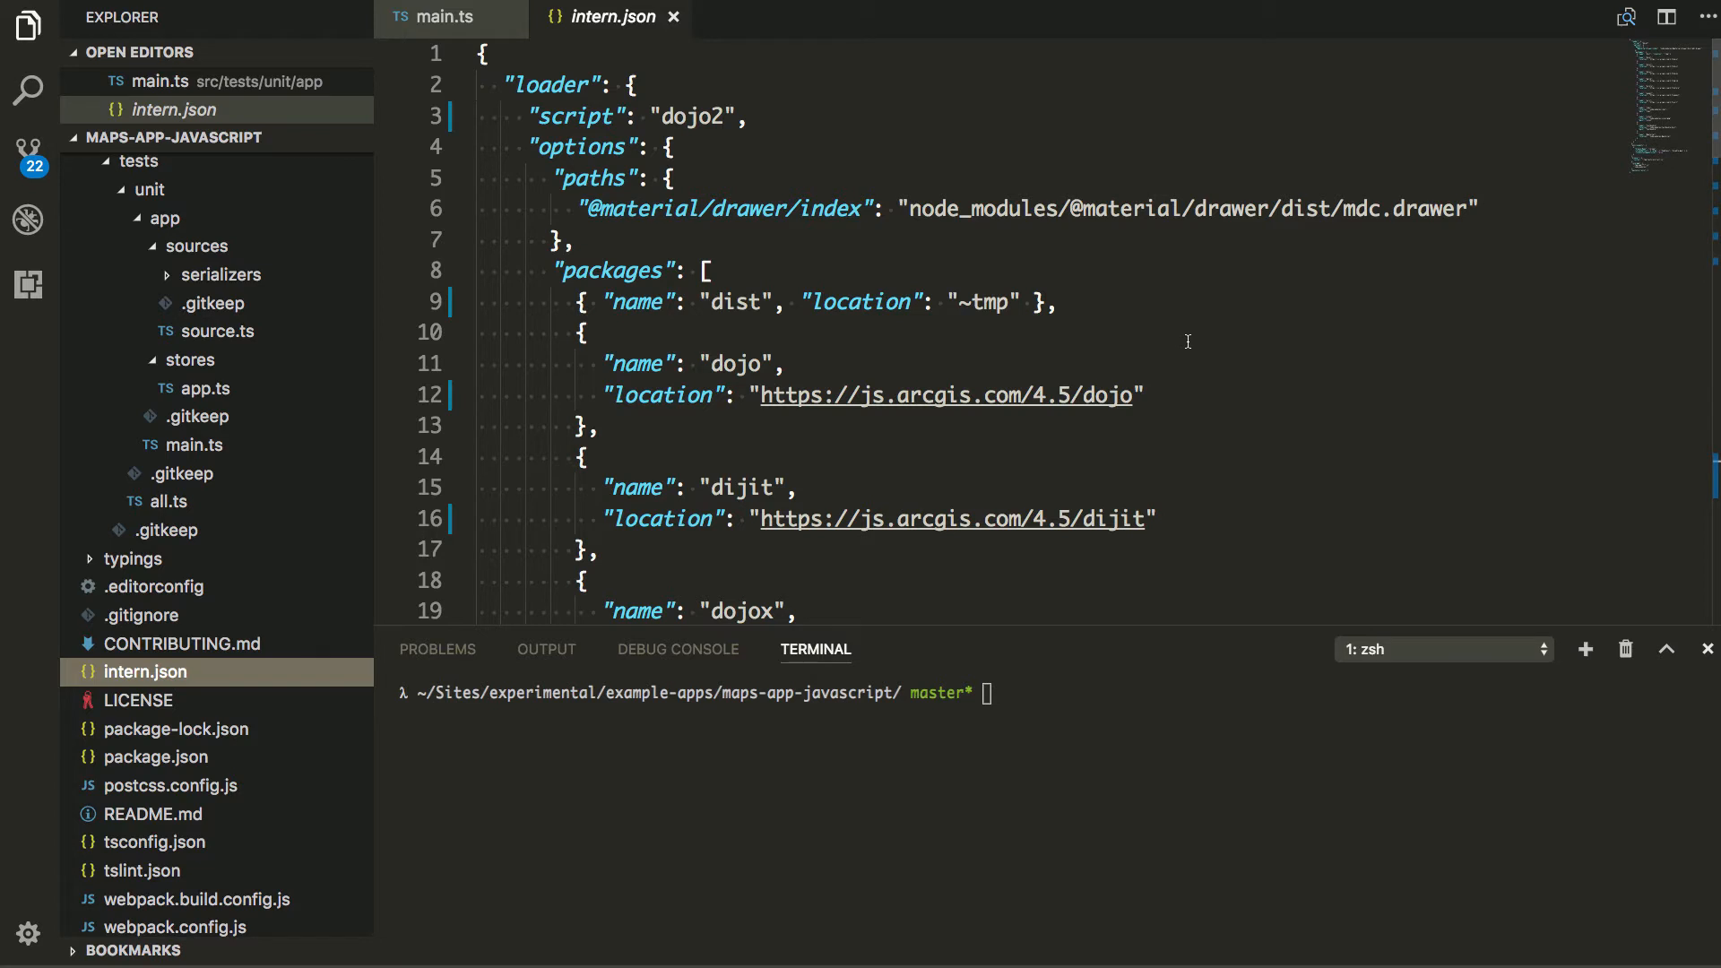
mouse_move(727, 285)
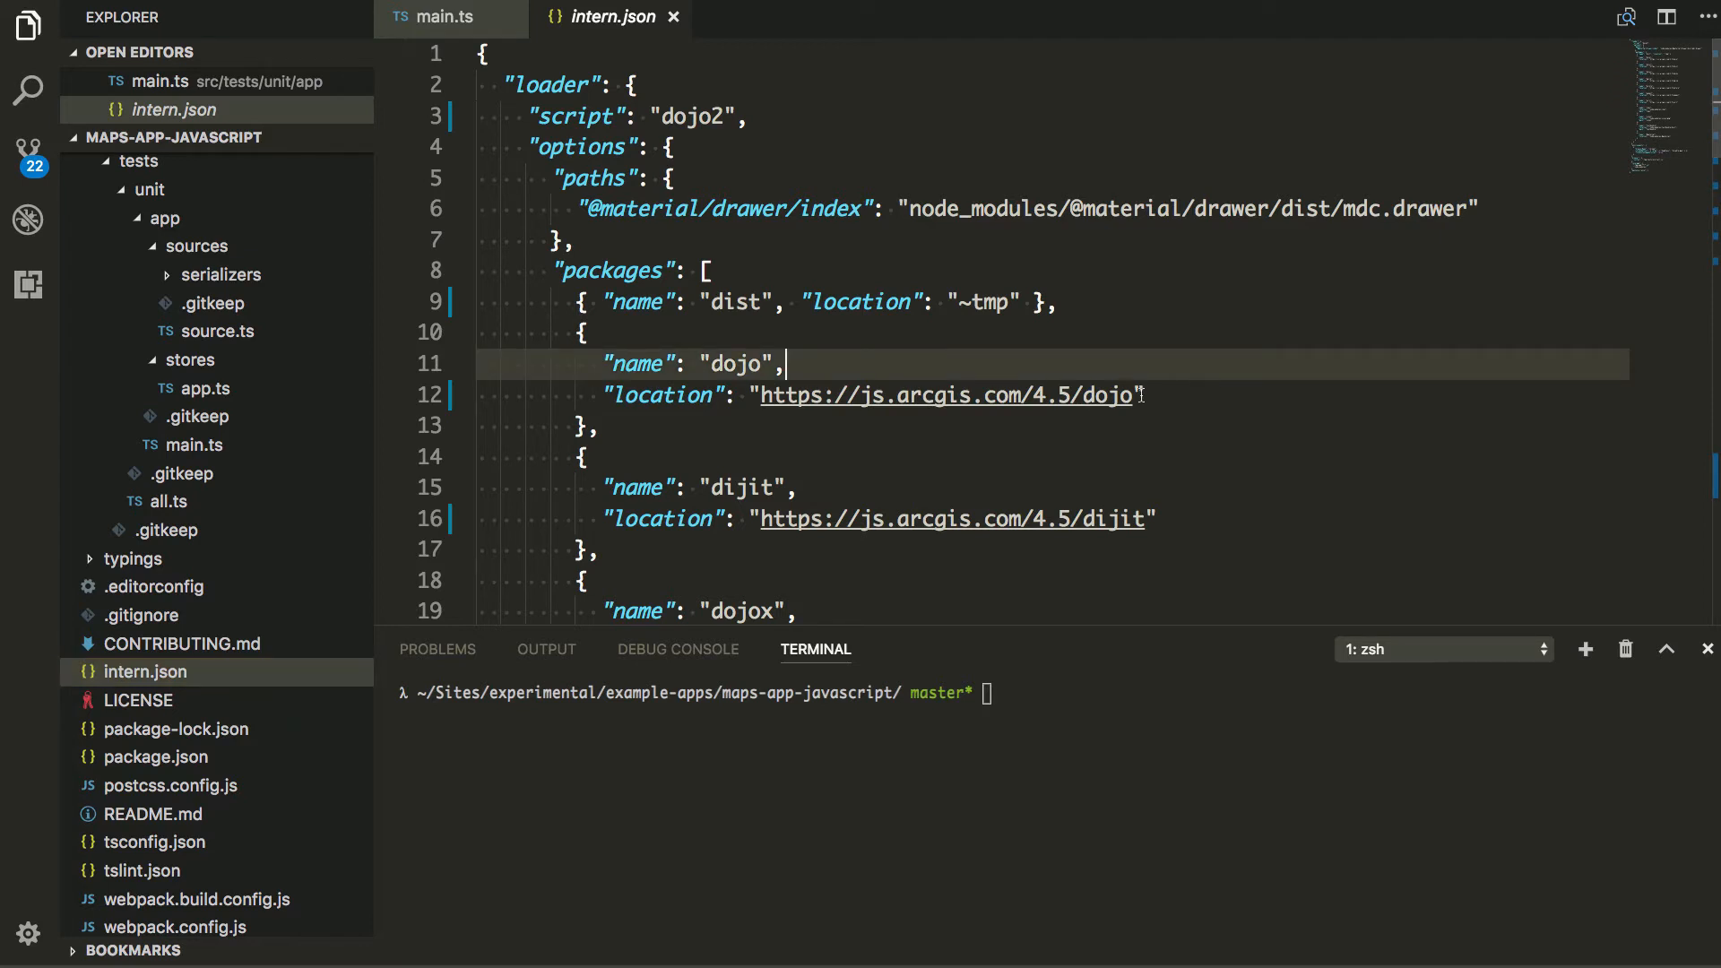
scroll(down, 3)
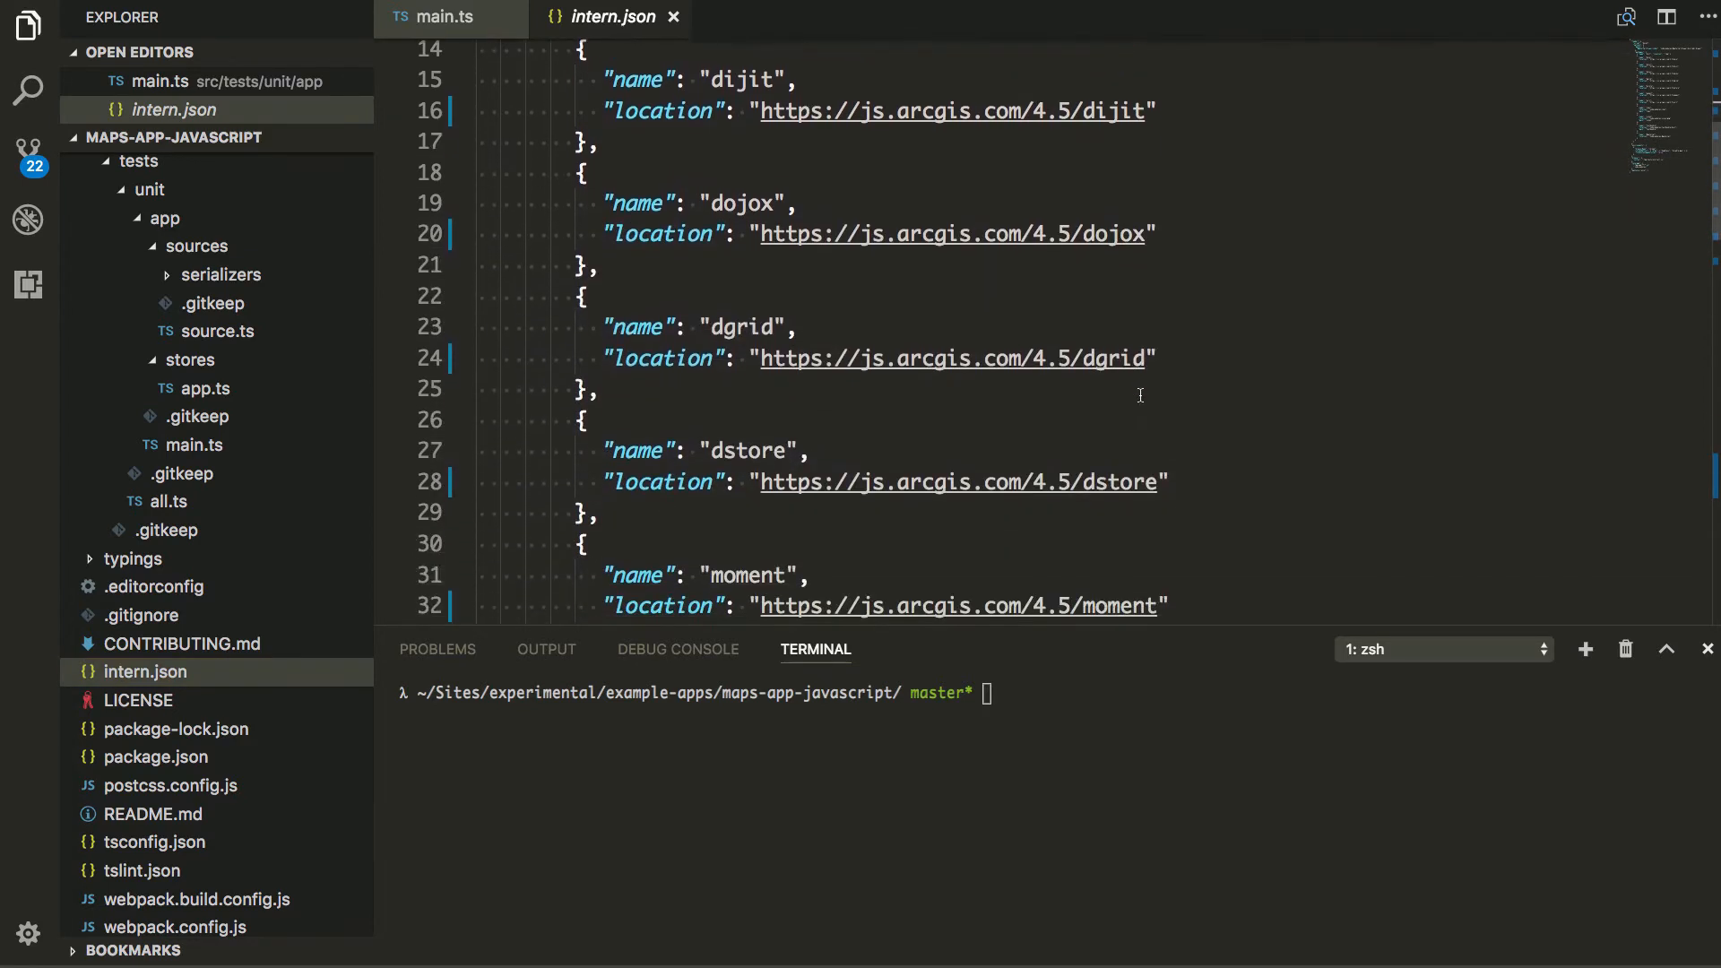
scroll(down, 3)
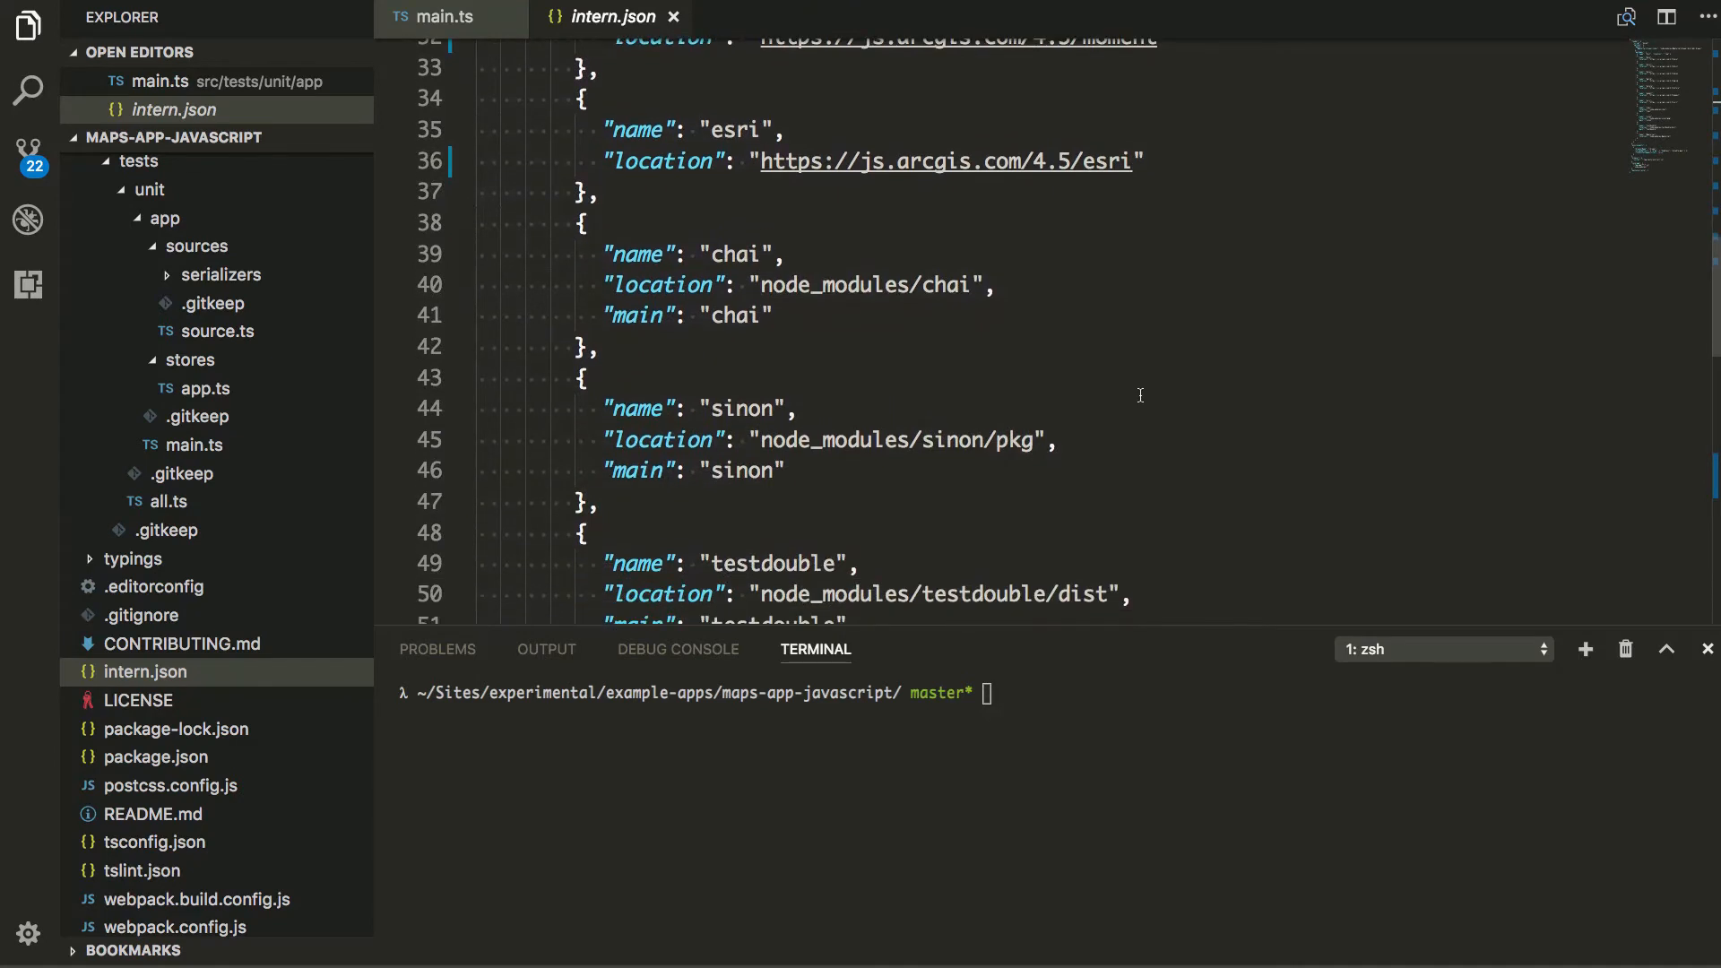
mouse_move(919, 294)
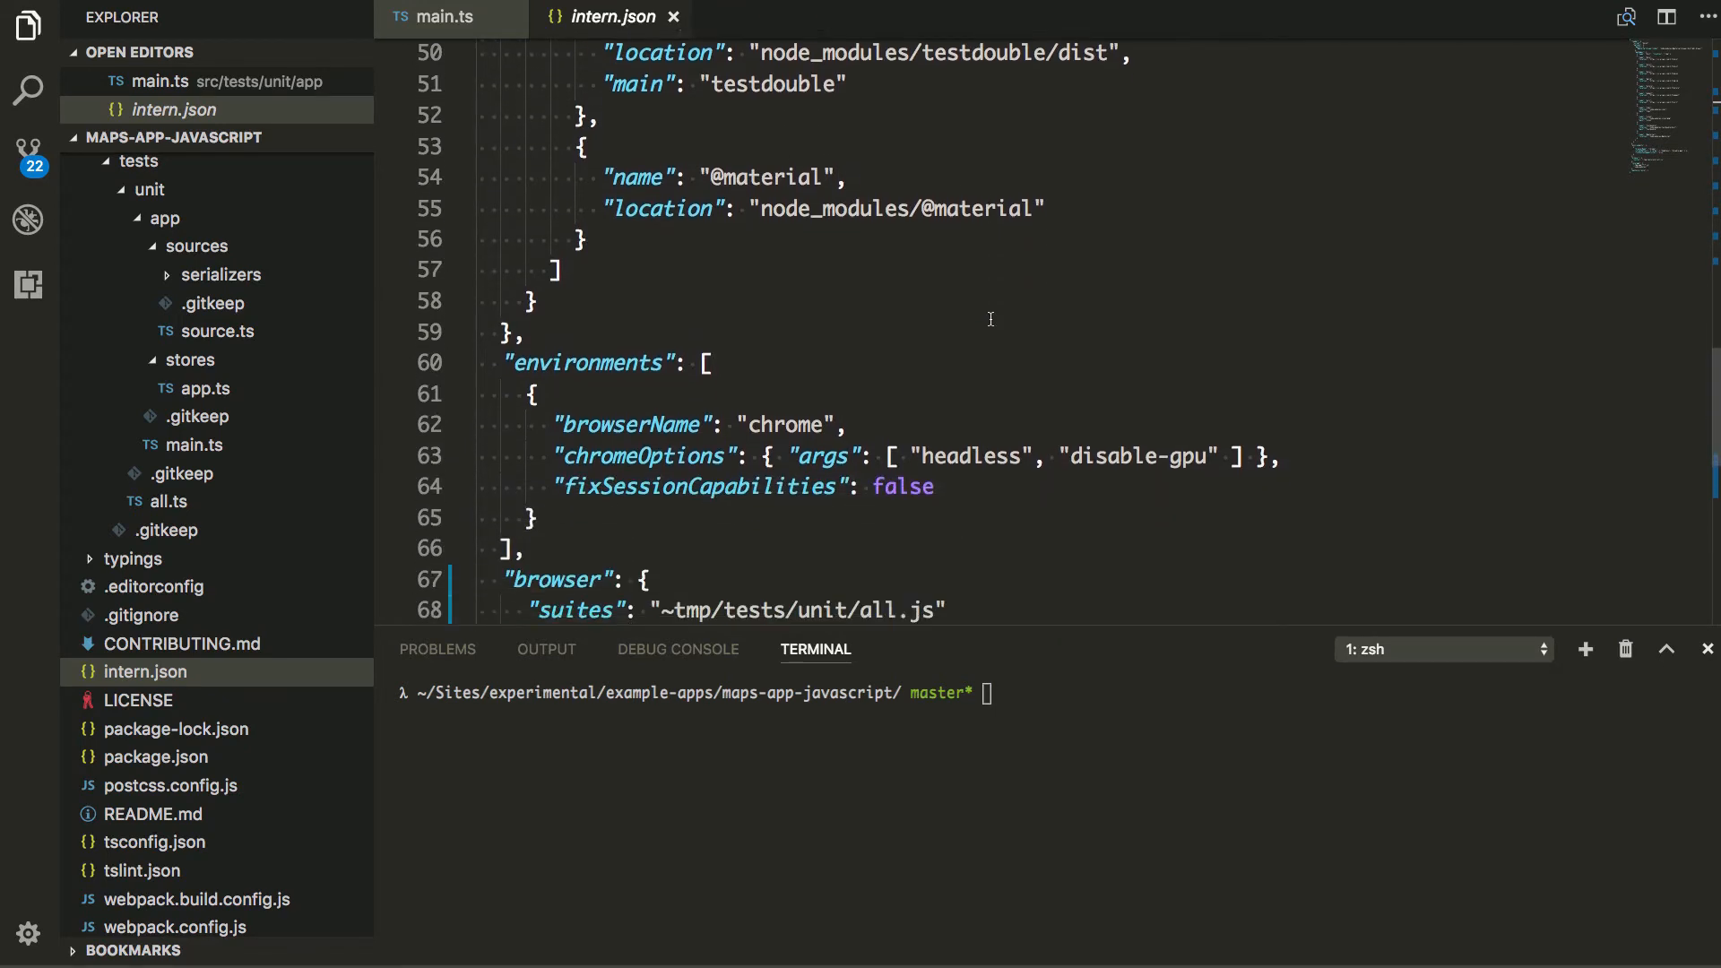
scroll(down, 3)
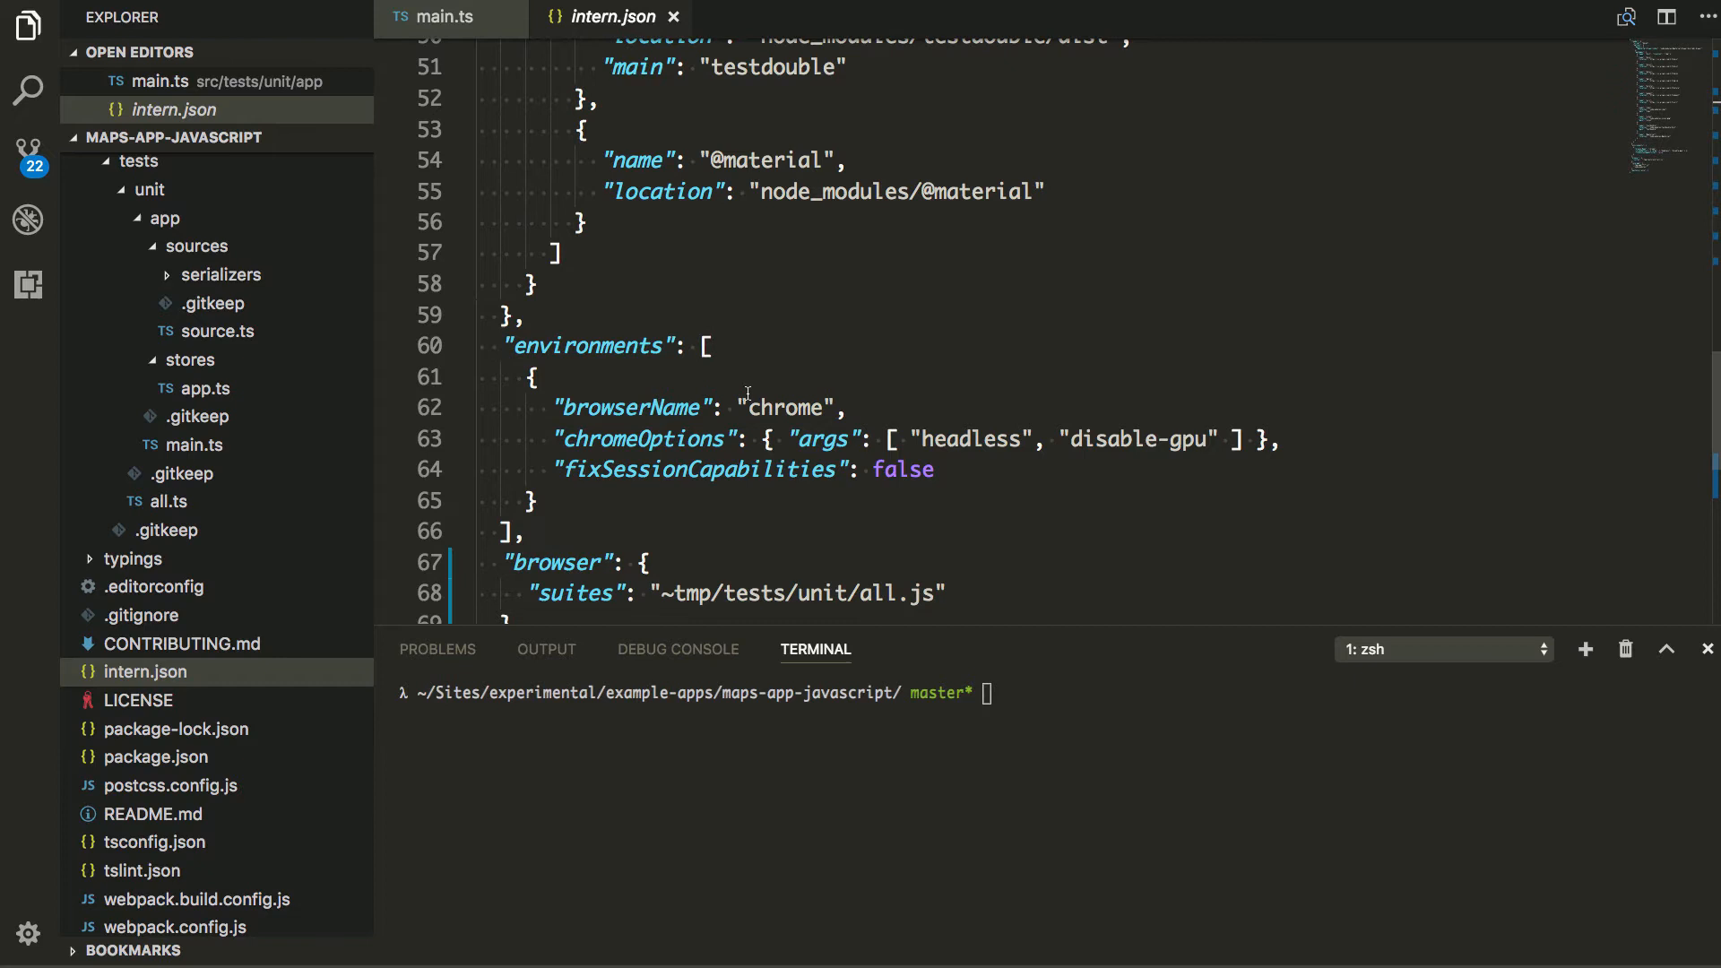
mouse_move(720, 479)
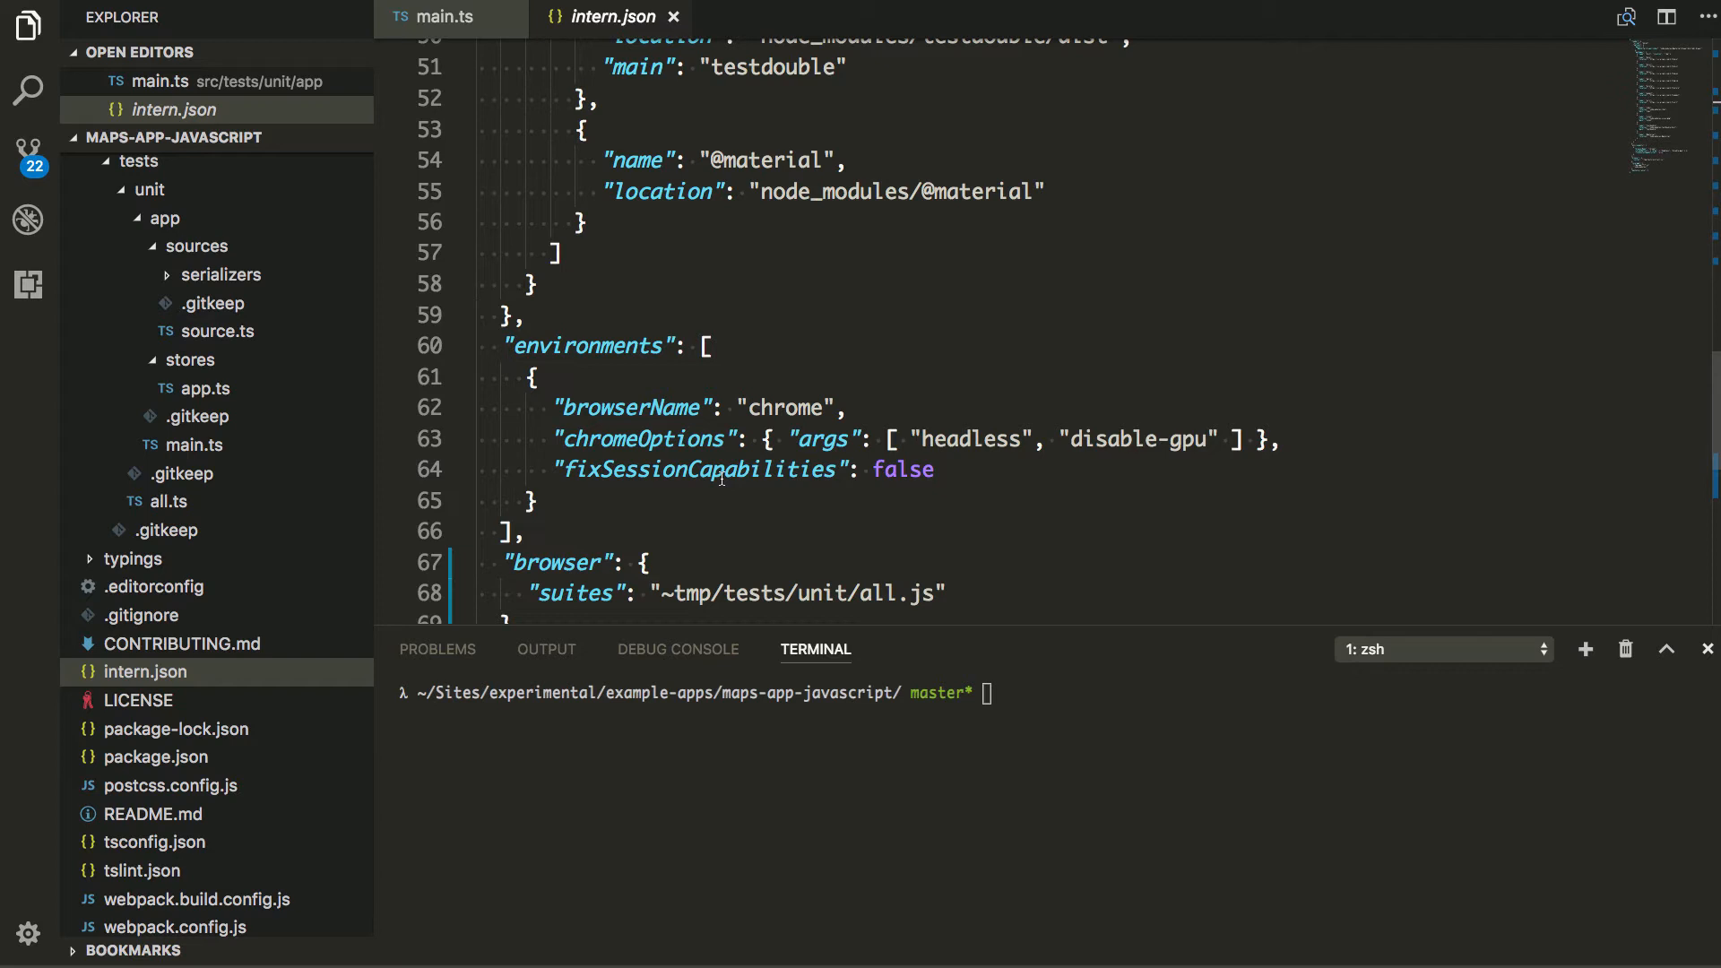
mouse_move(694, 447)
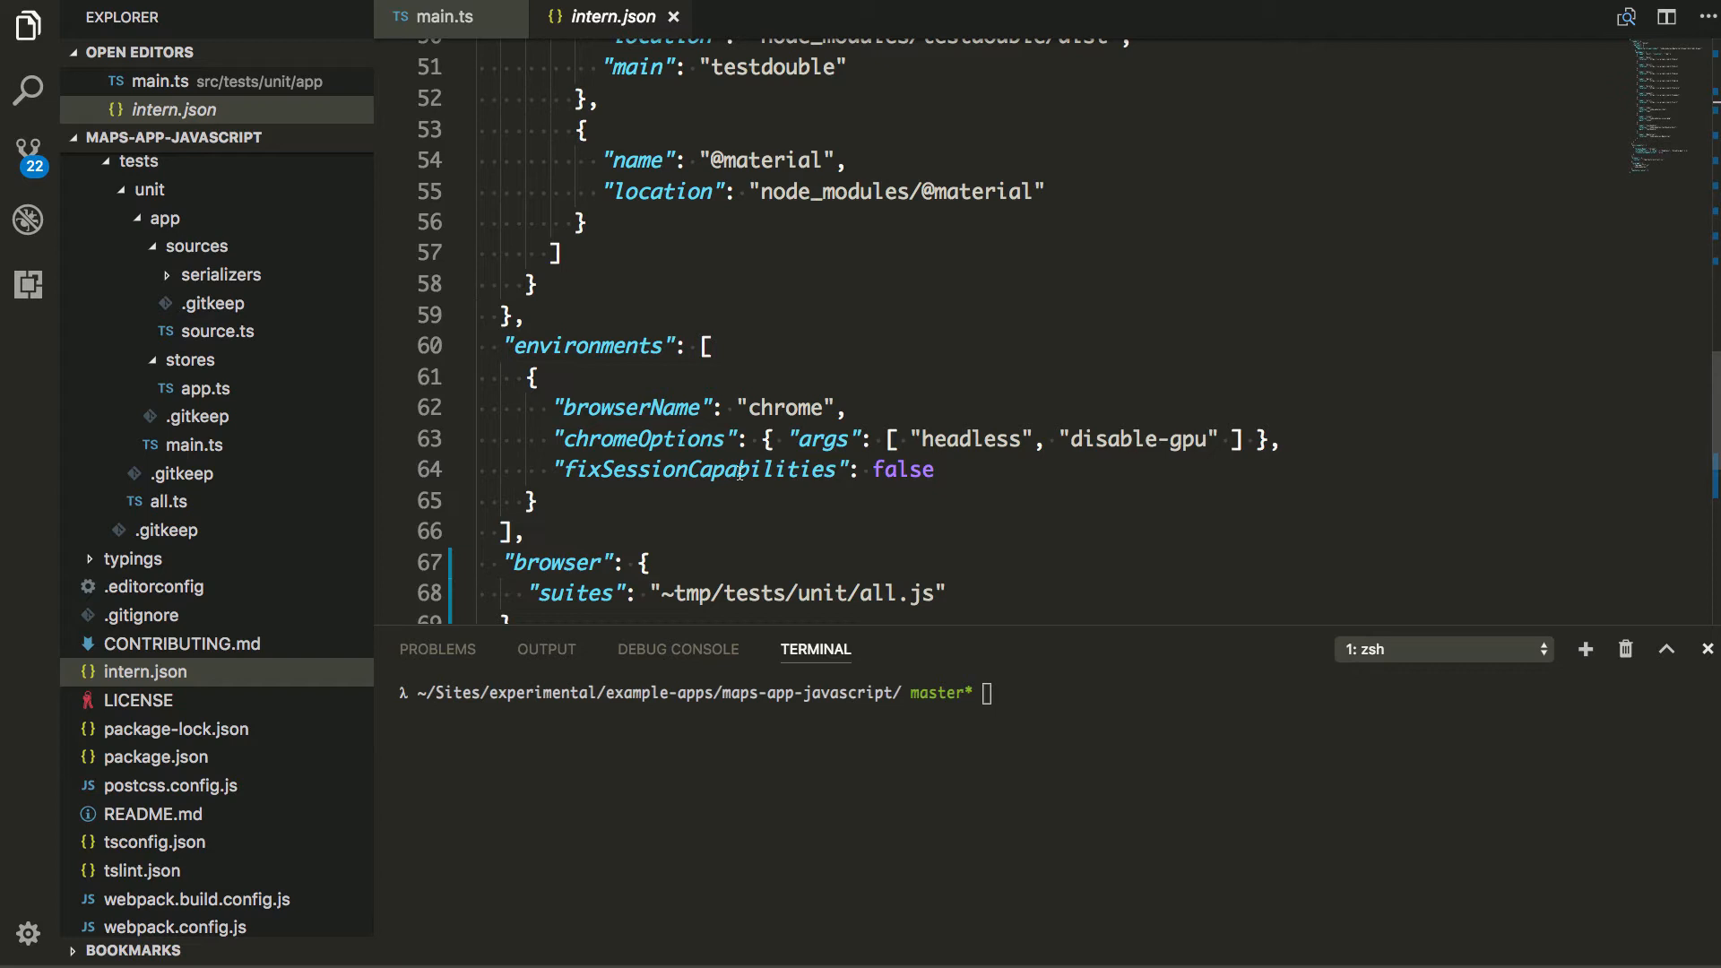
scroll(down, 3)
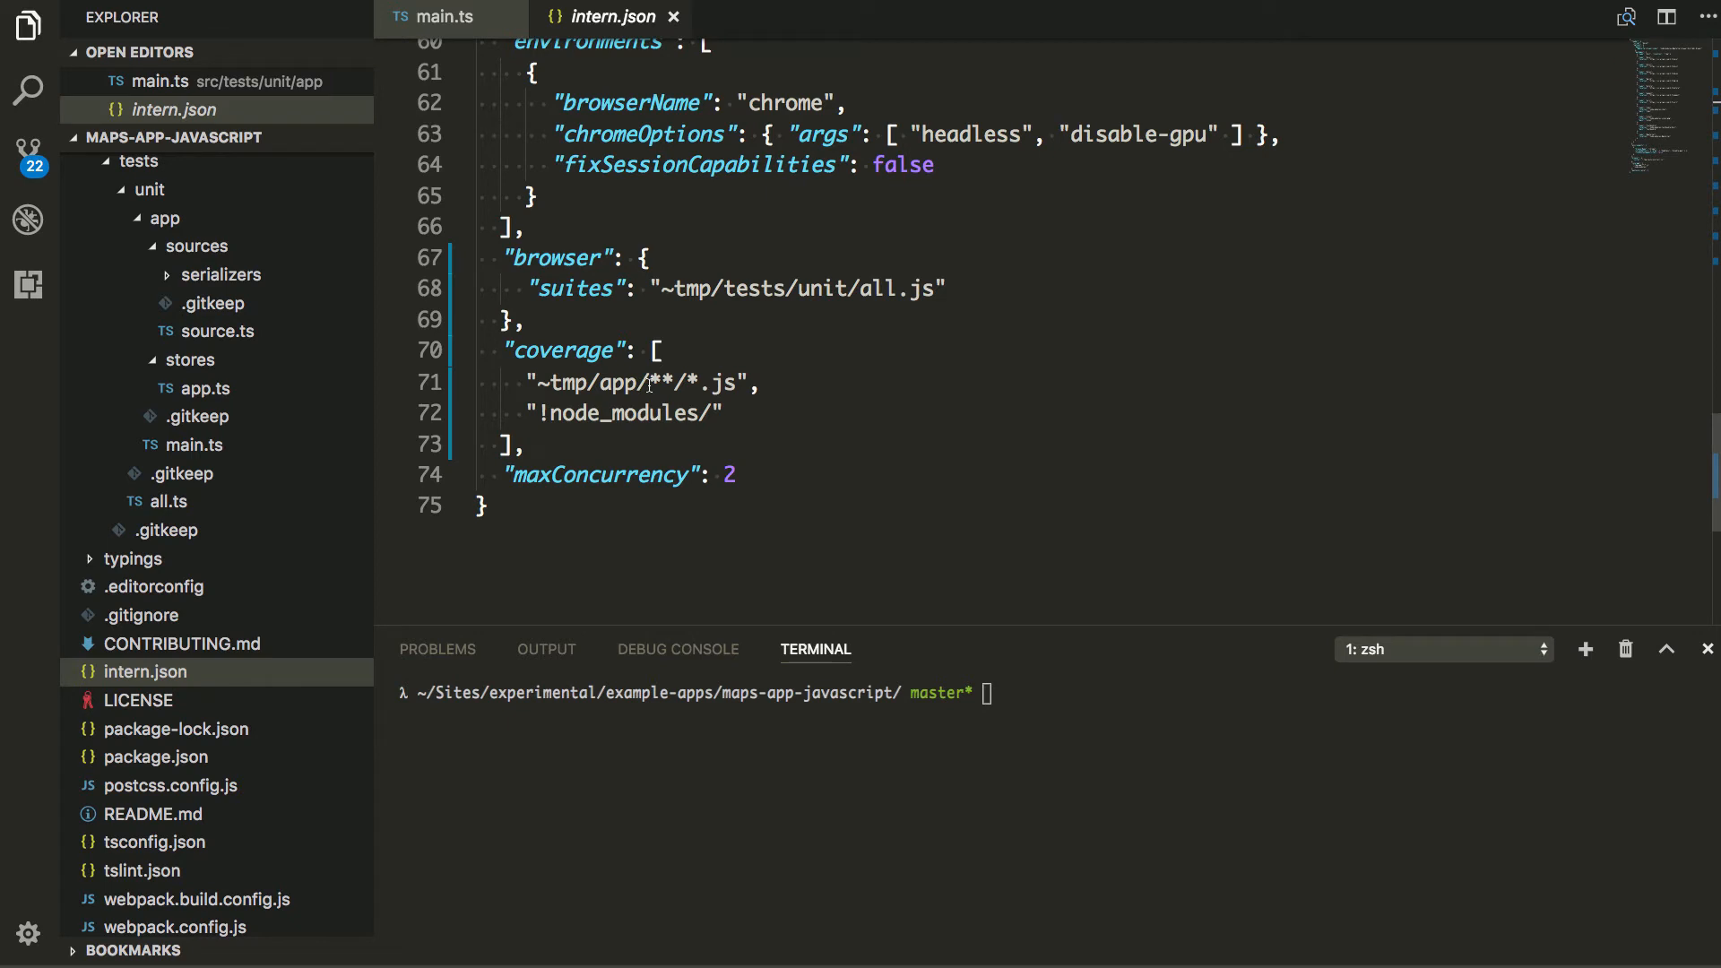
mouse_move(670, 476)
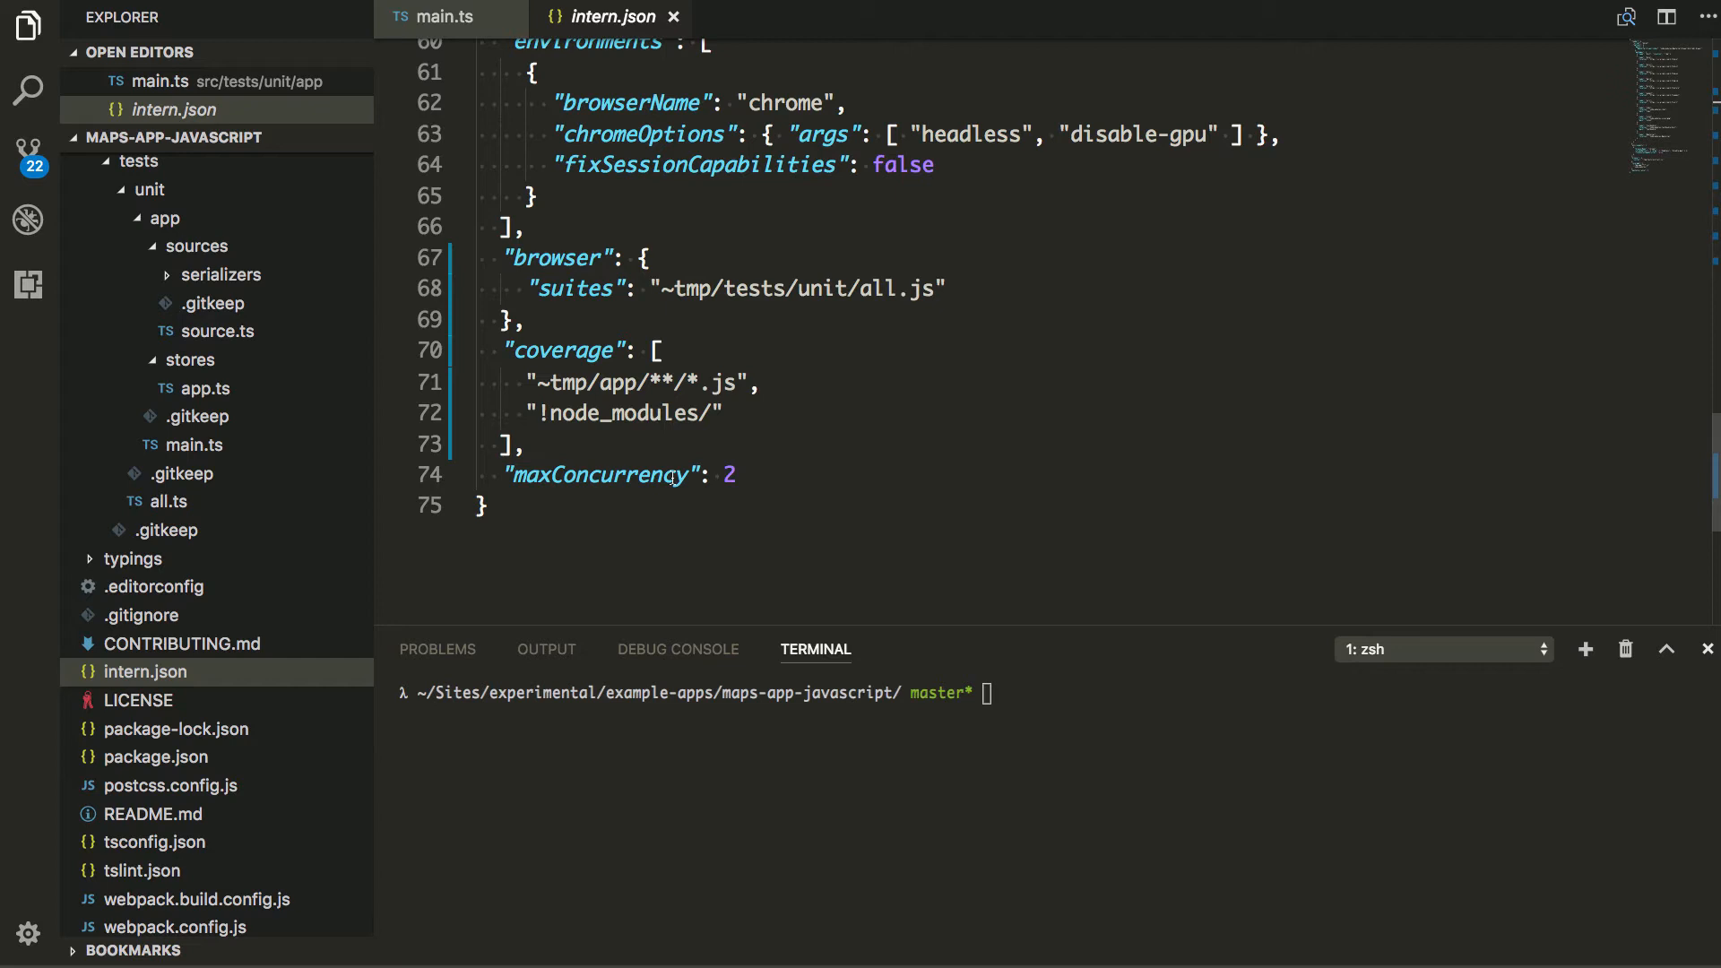
mouse_move(793, 408)
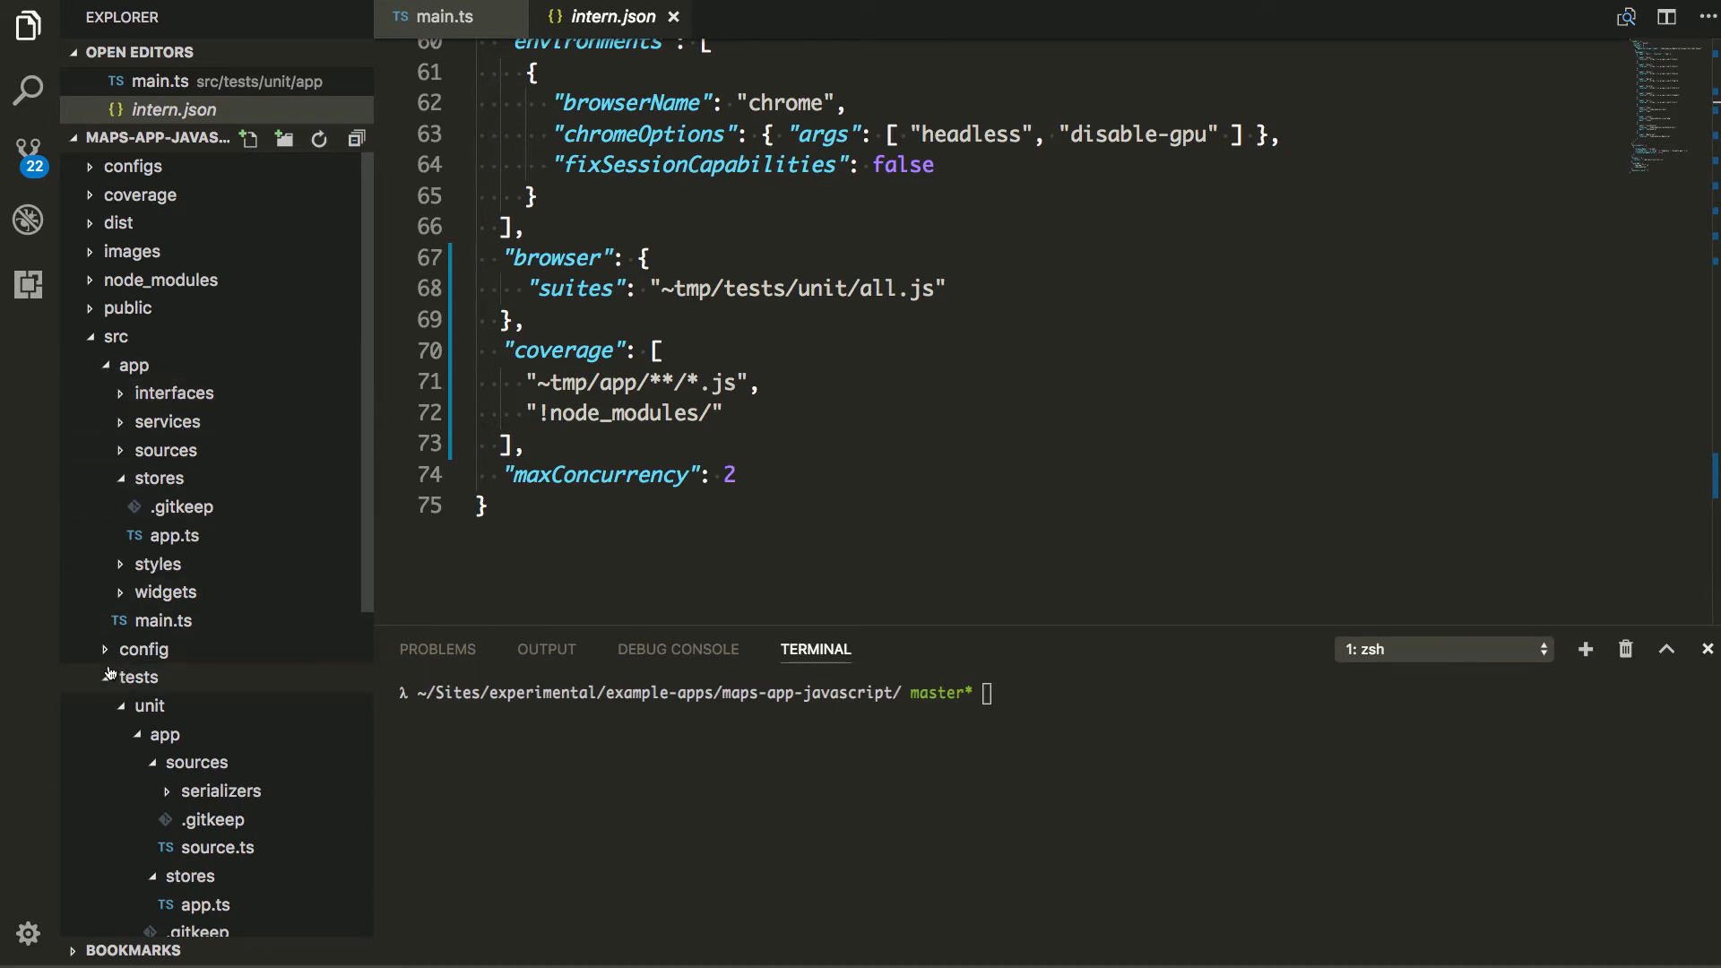
- Open tests/unit/app/main.ts and highlight the SinonSpy, empty and start import names
scroll(down, 3)
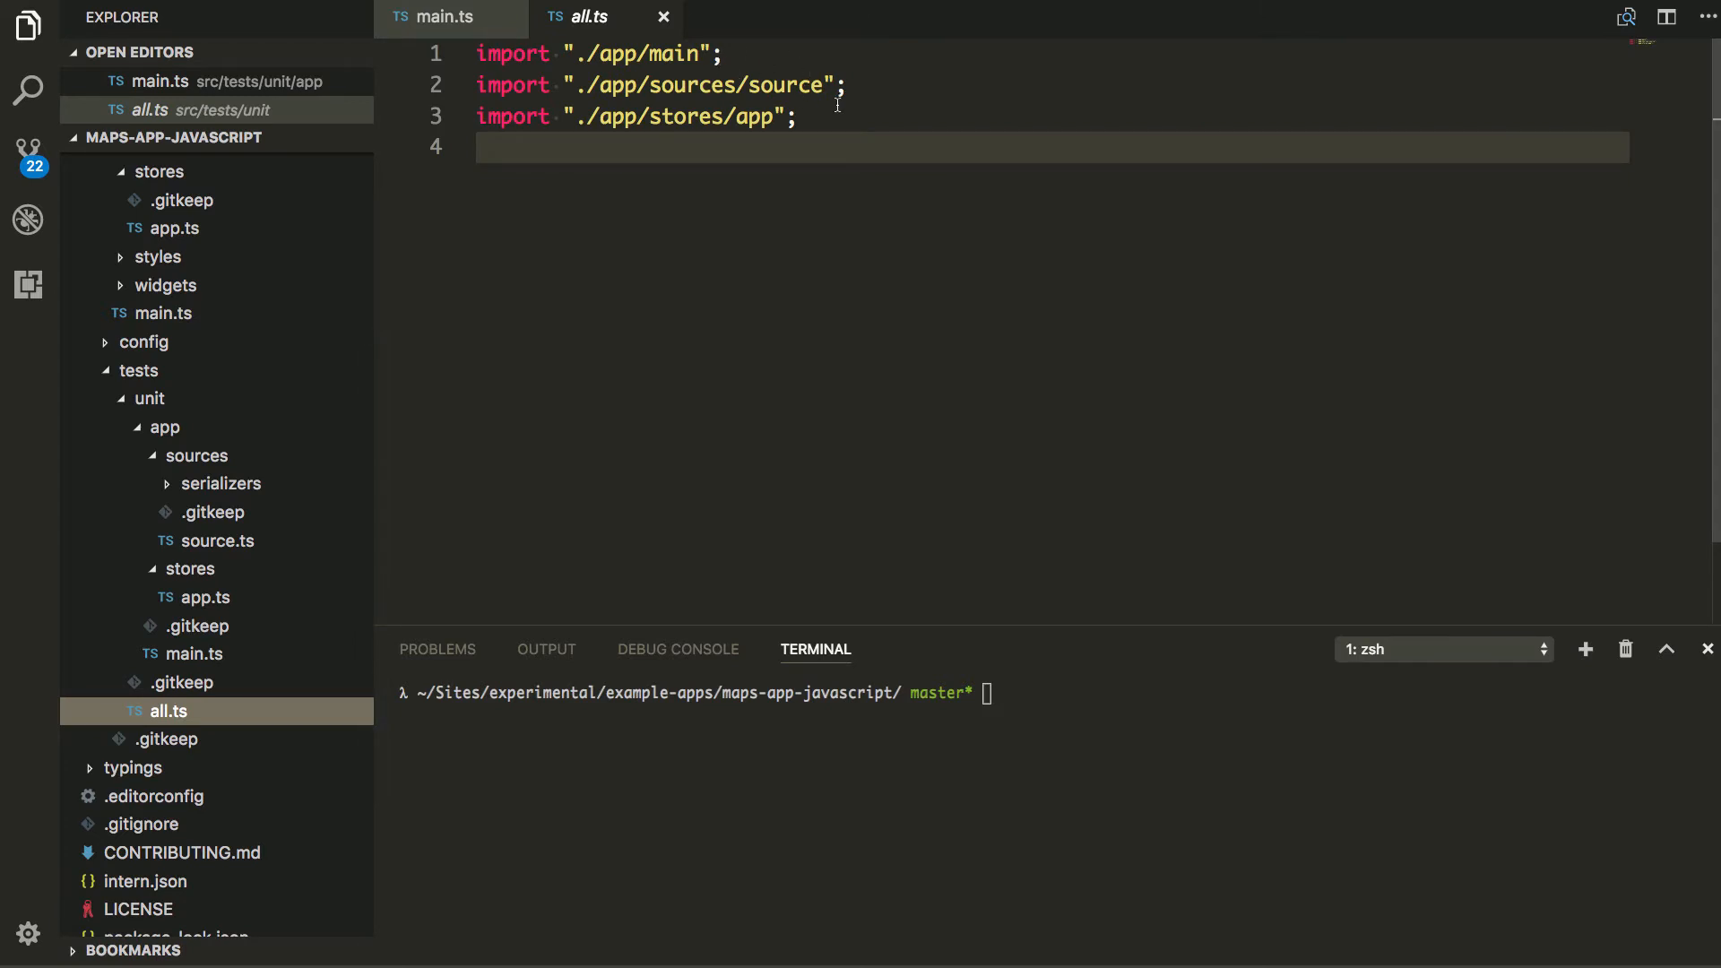
mouse_move(676, 331)
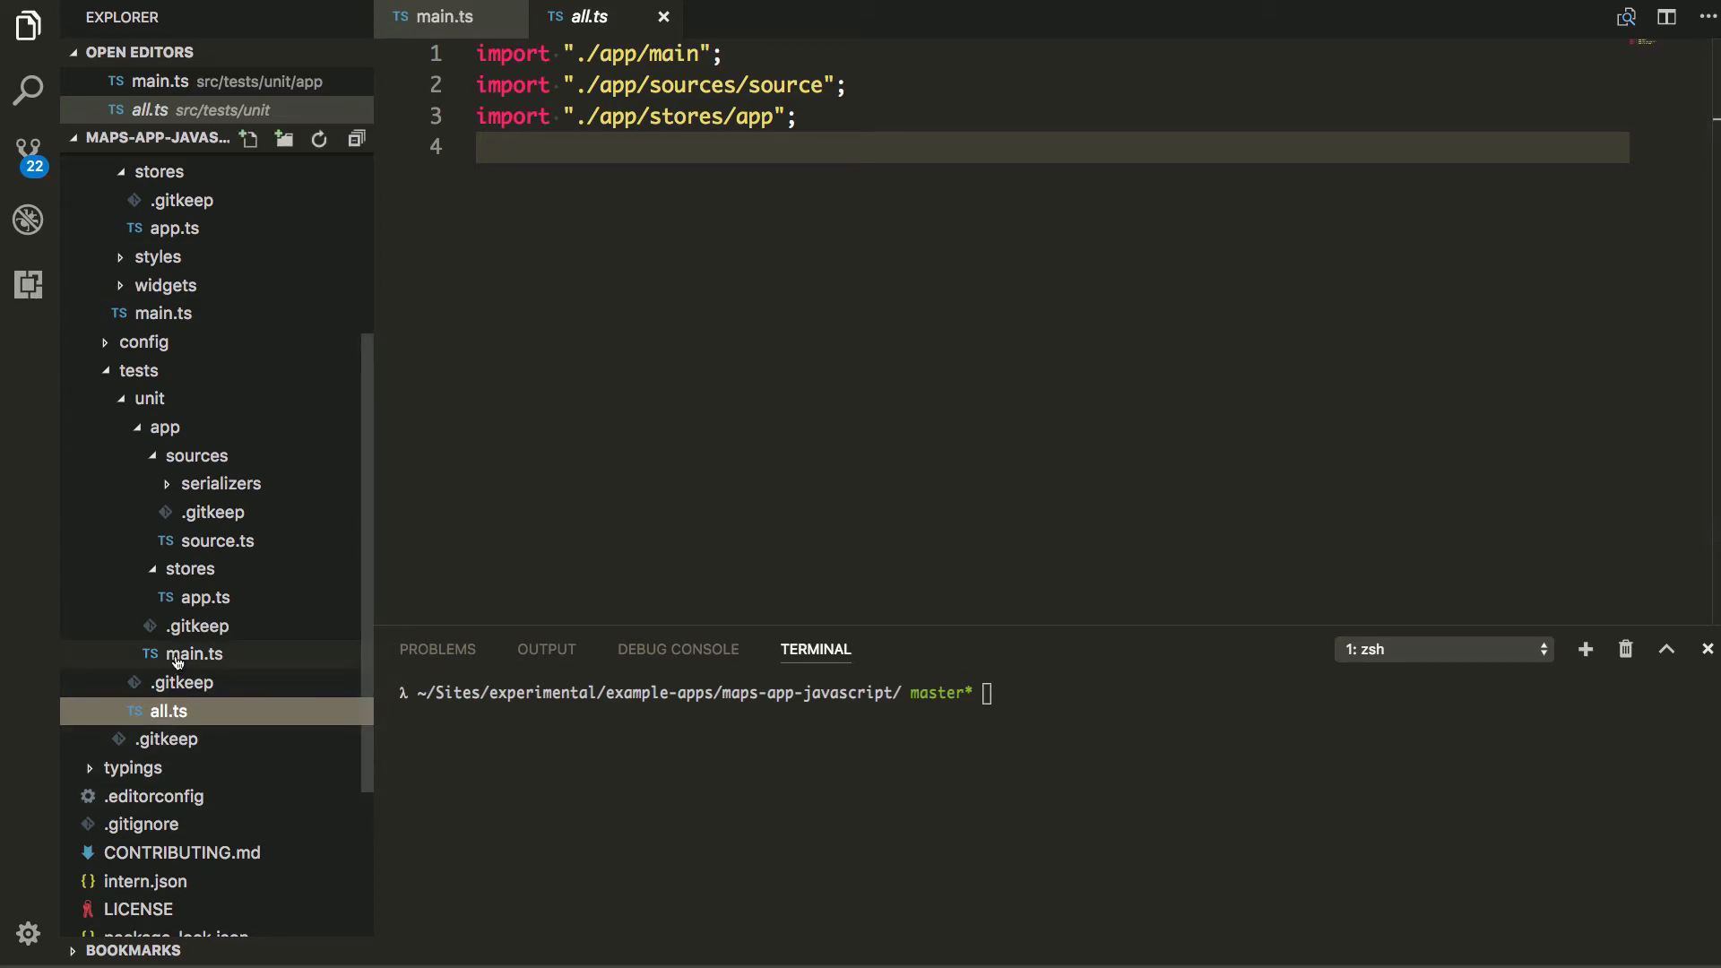
click(189, 653)
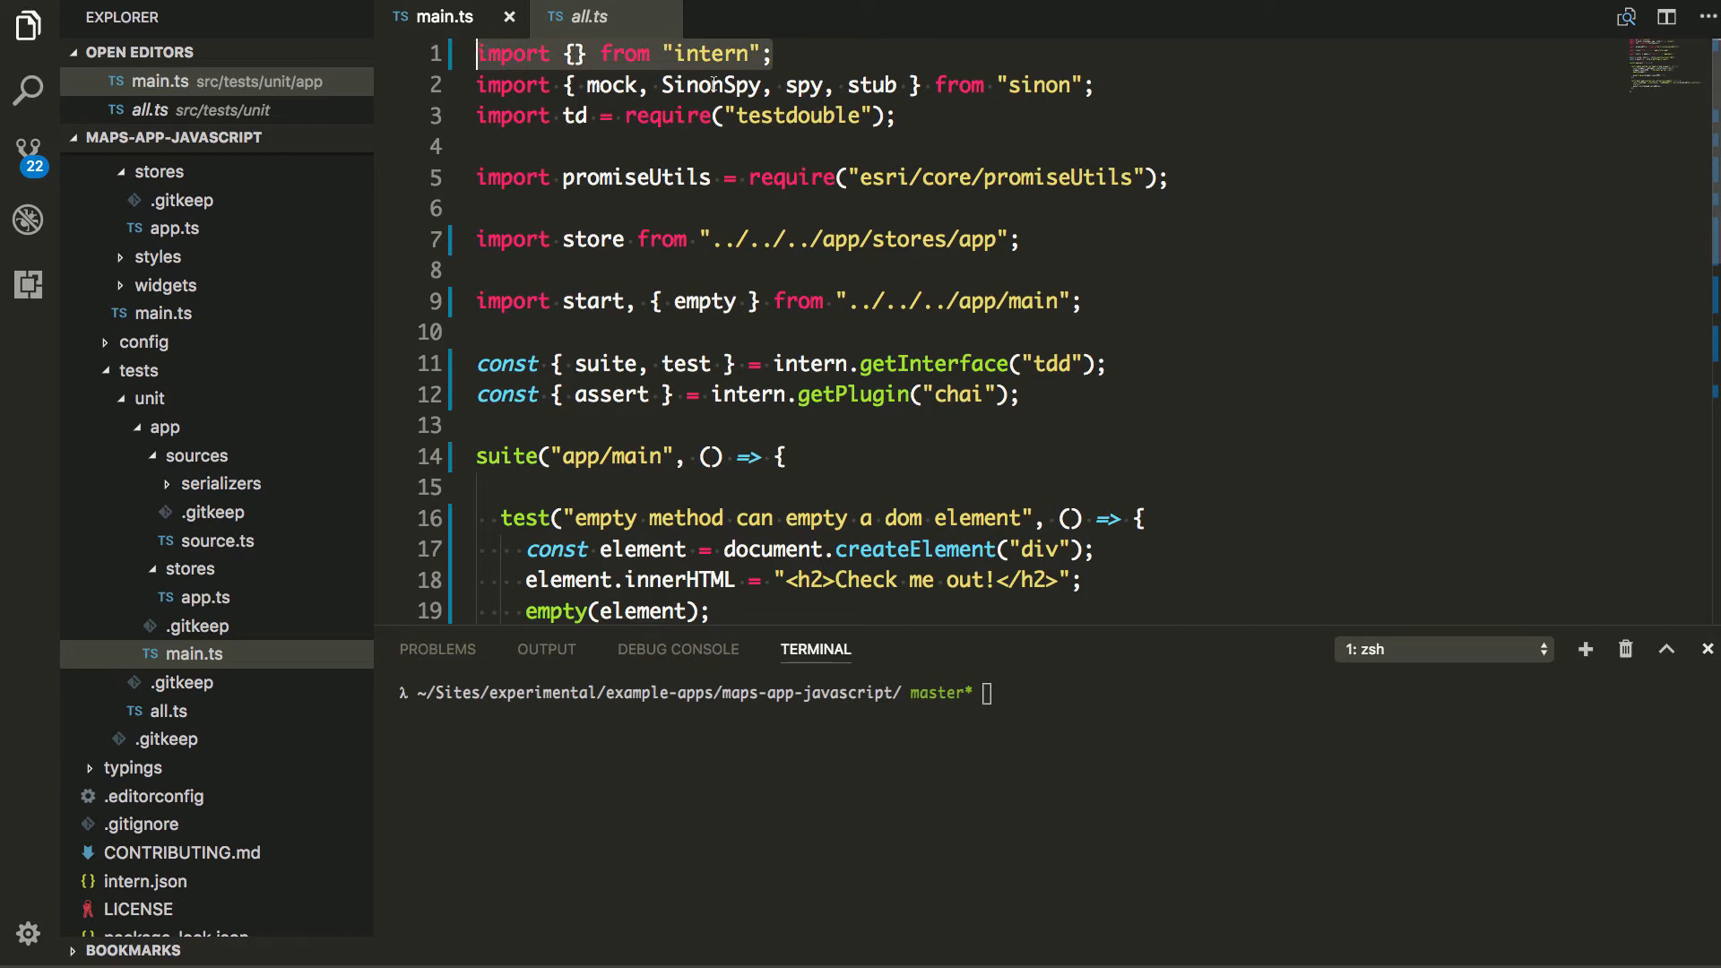
double_click(710, 85)
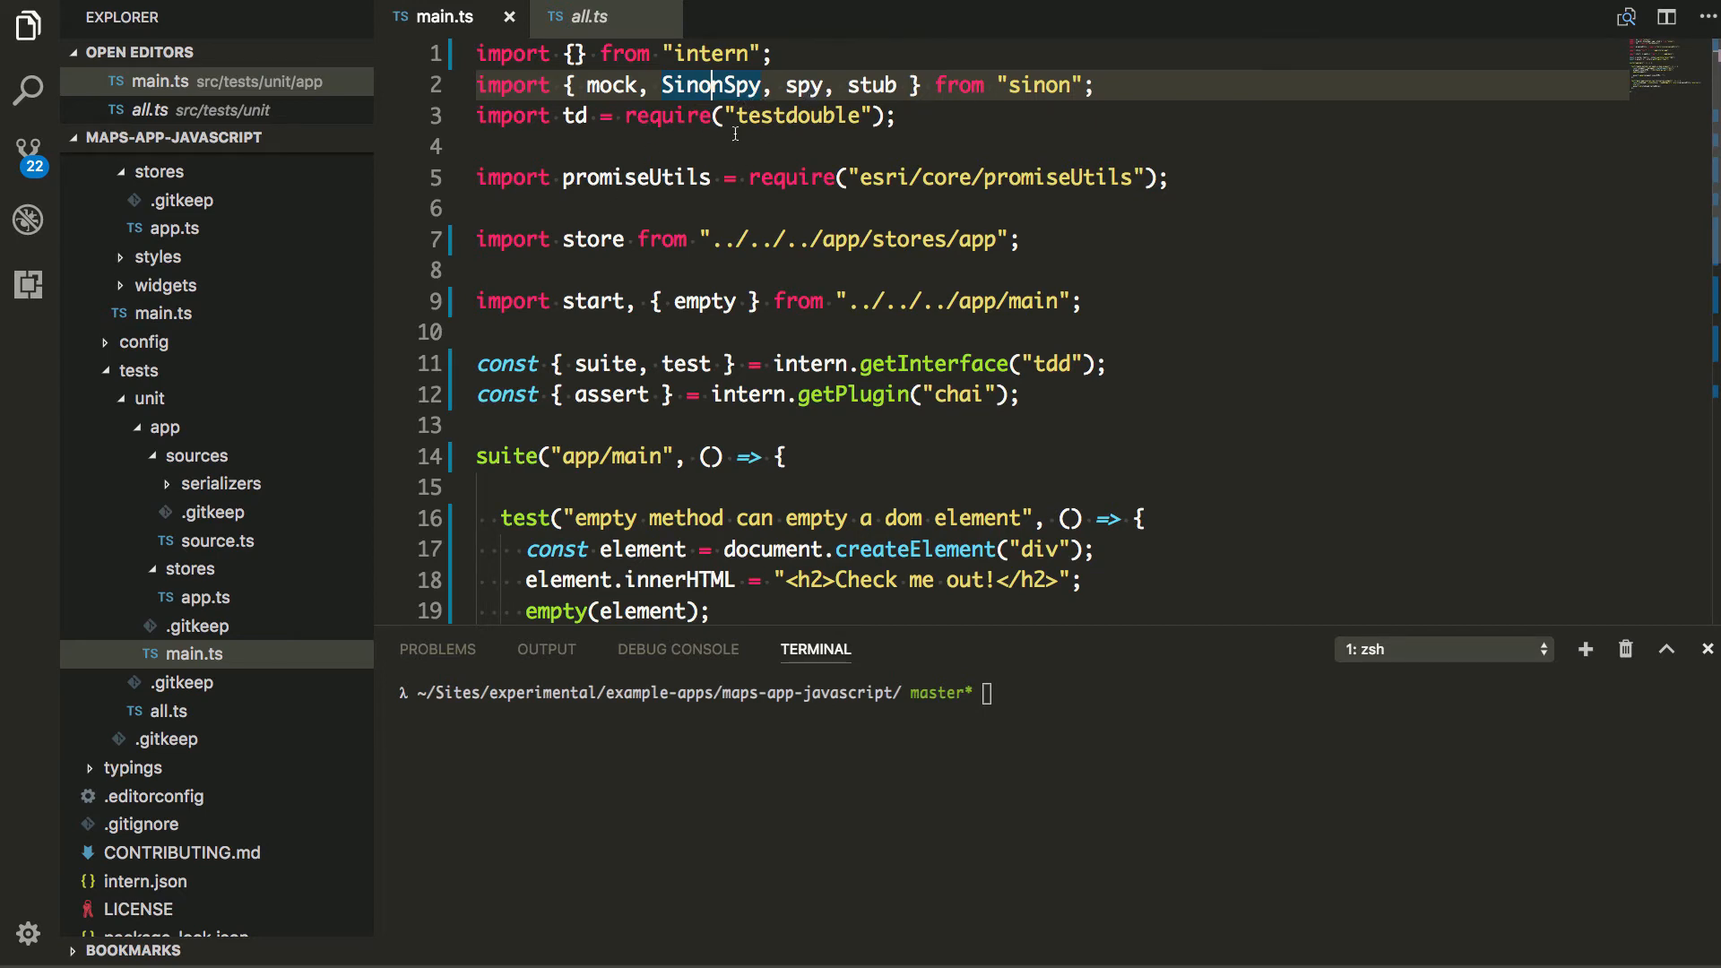
mouse_move(867, 215)
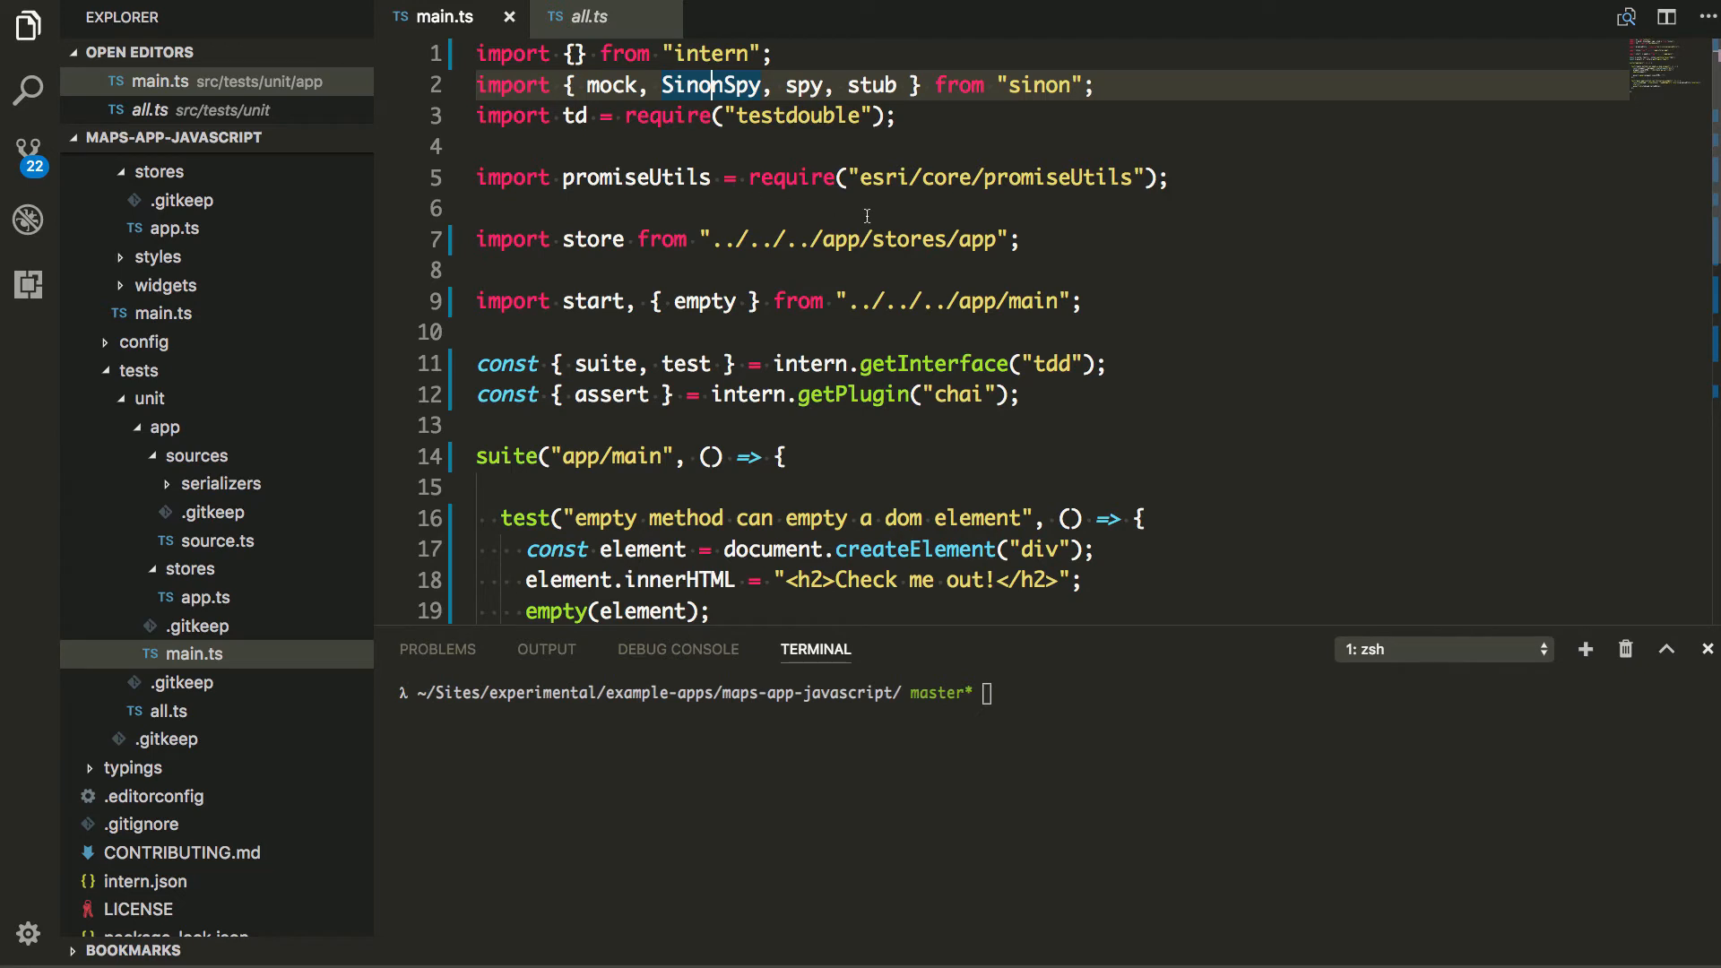
mouse_move(1032, 227)
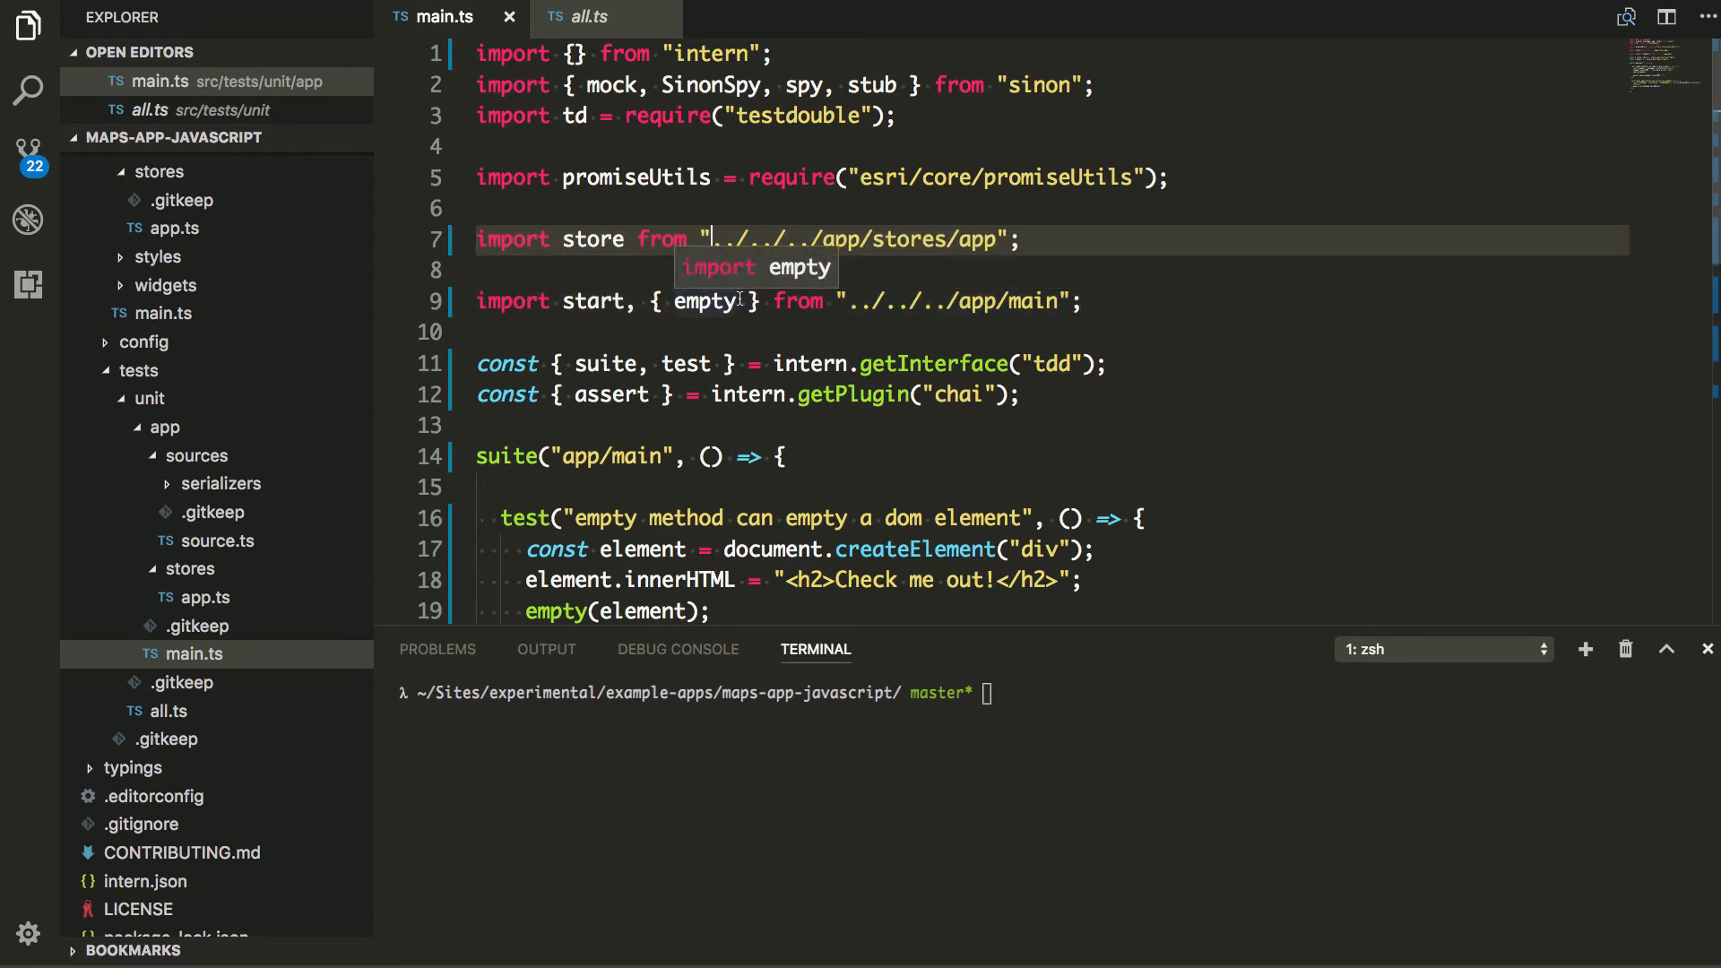
double_click(705, 301)
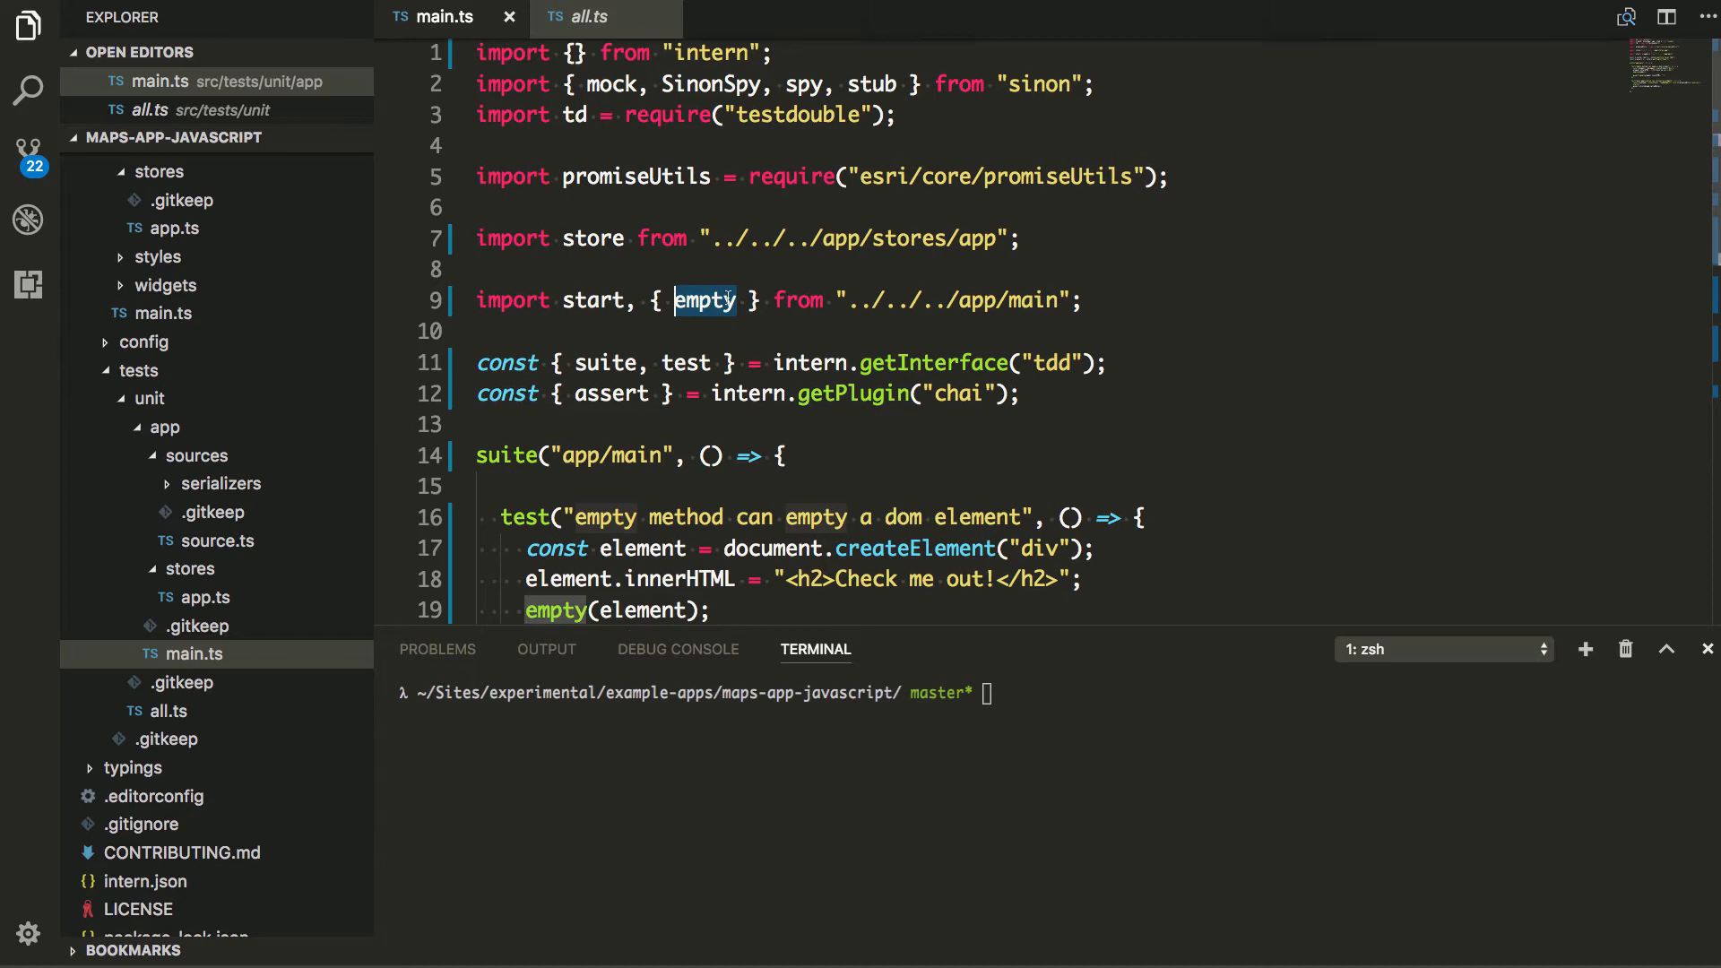
click(732, 300)
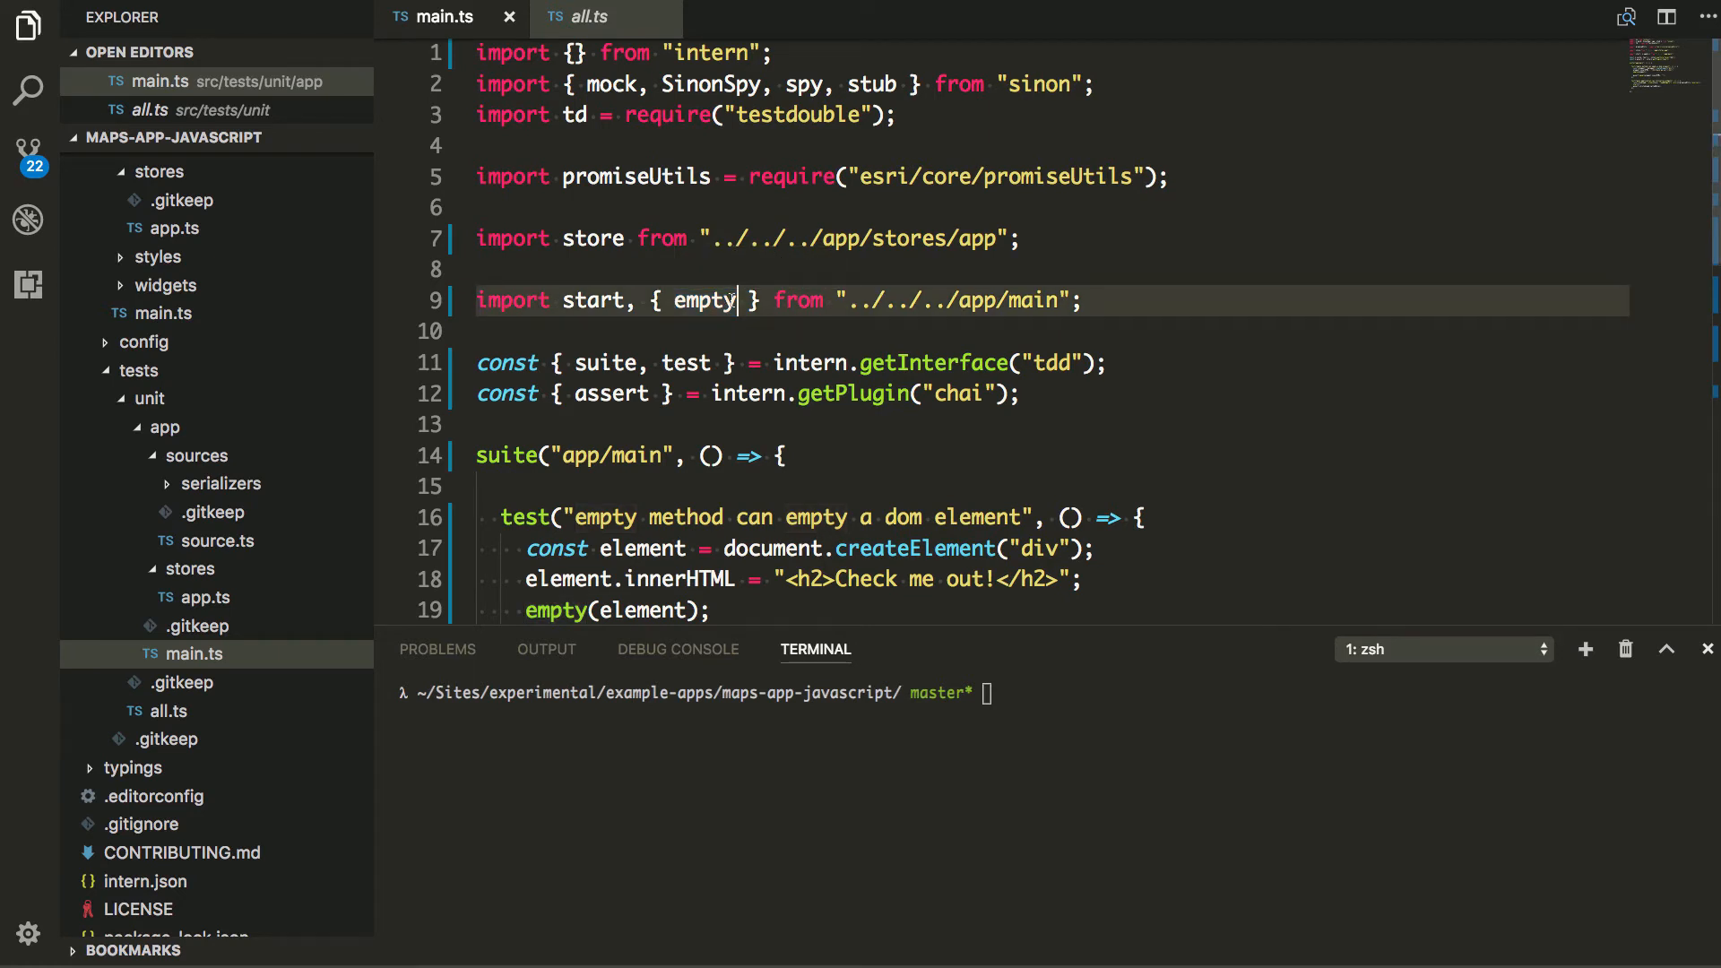
mouse_move(704, 301)
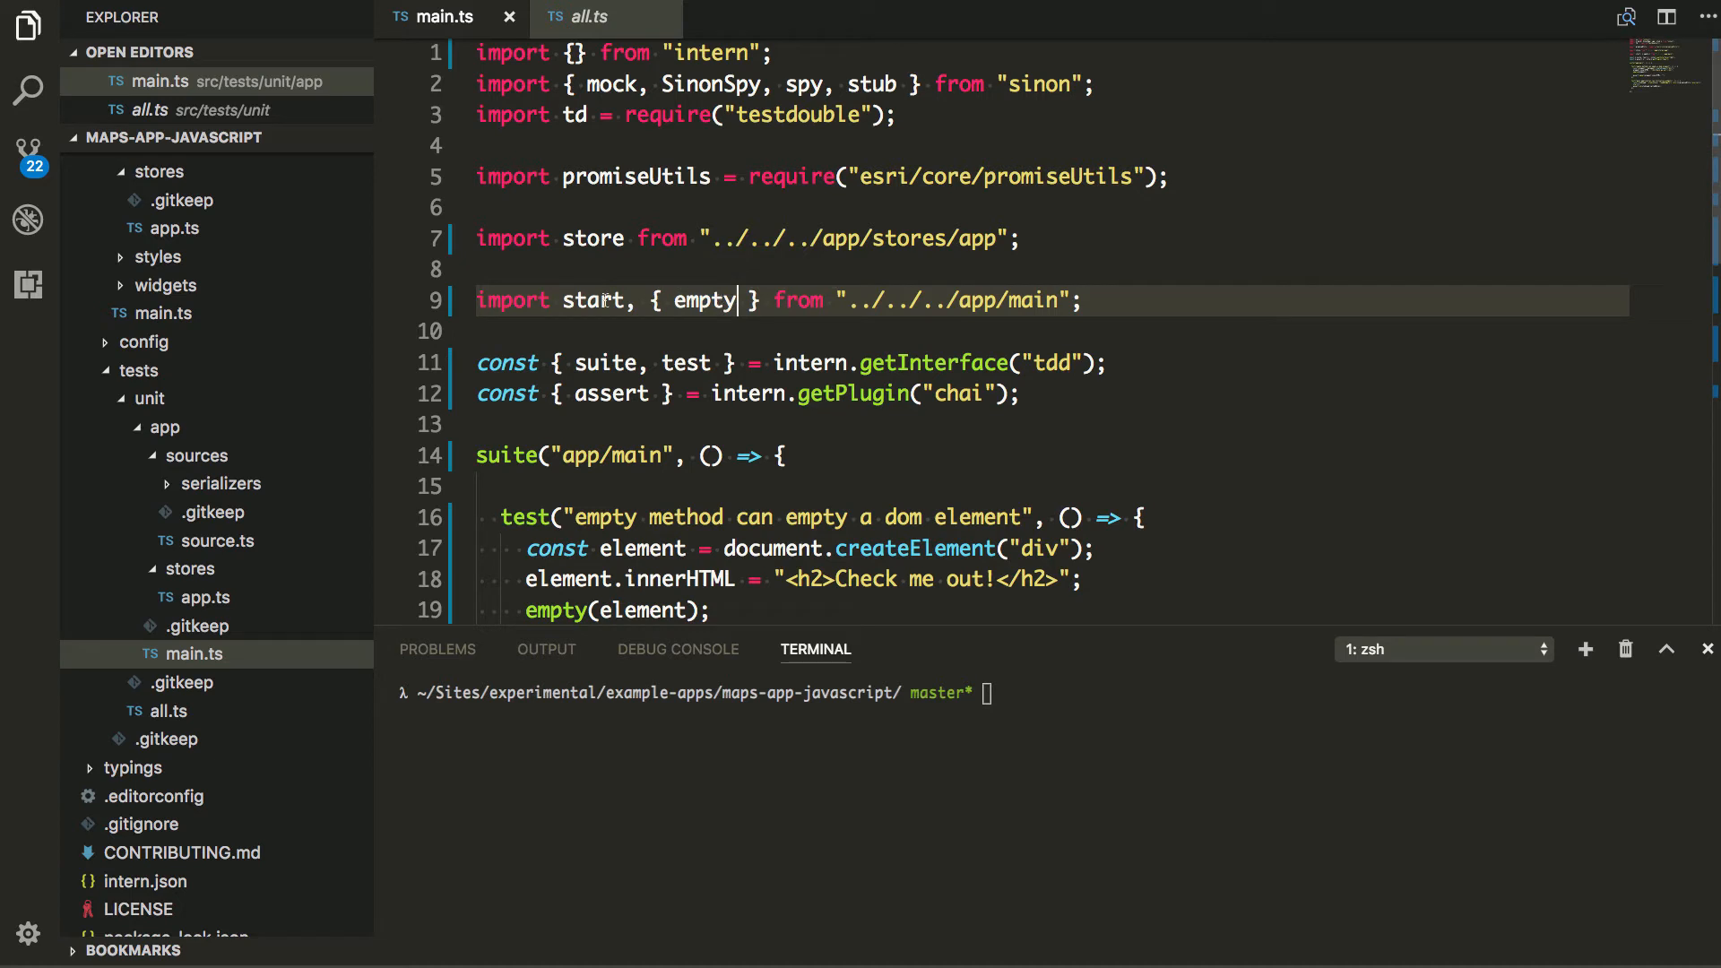
double_click(593, 301)
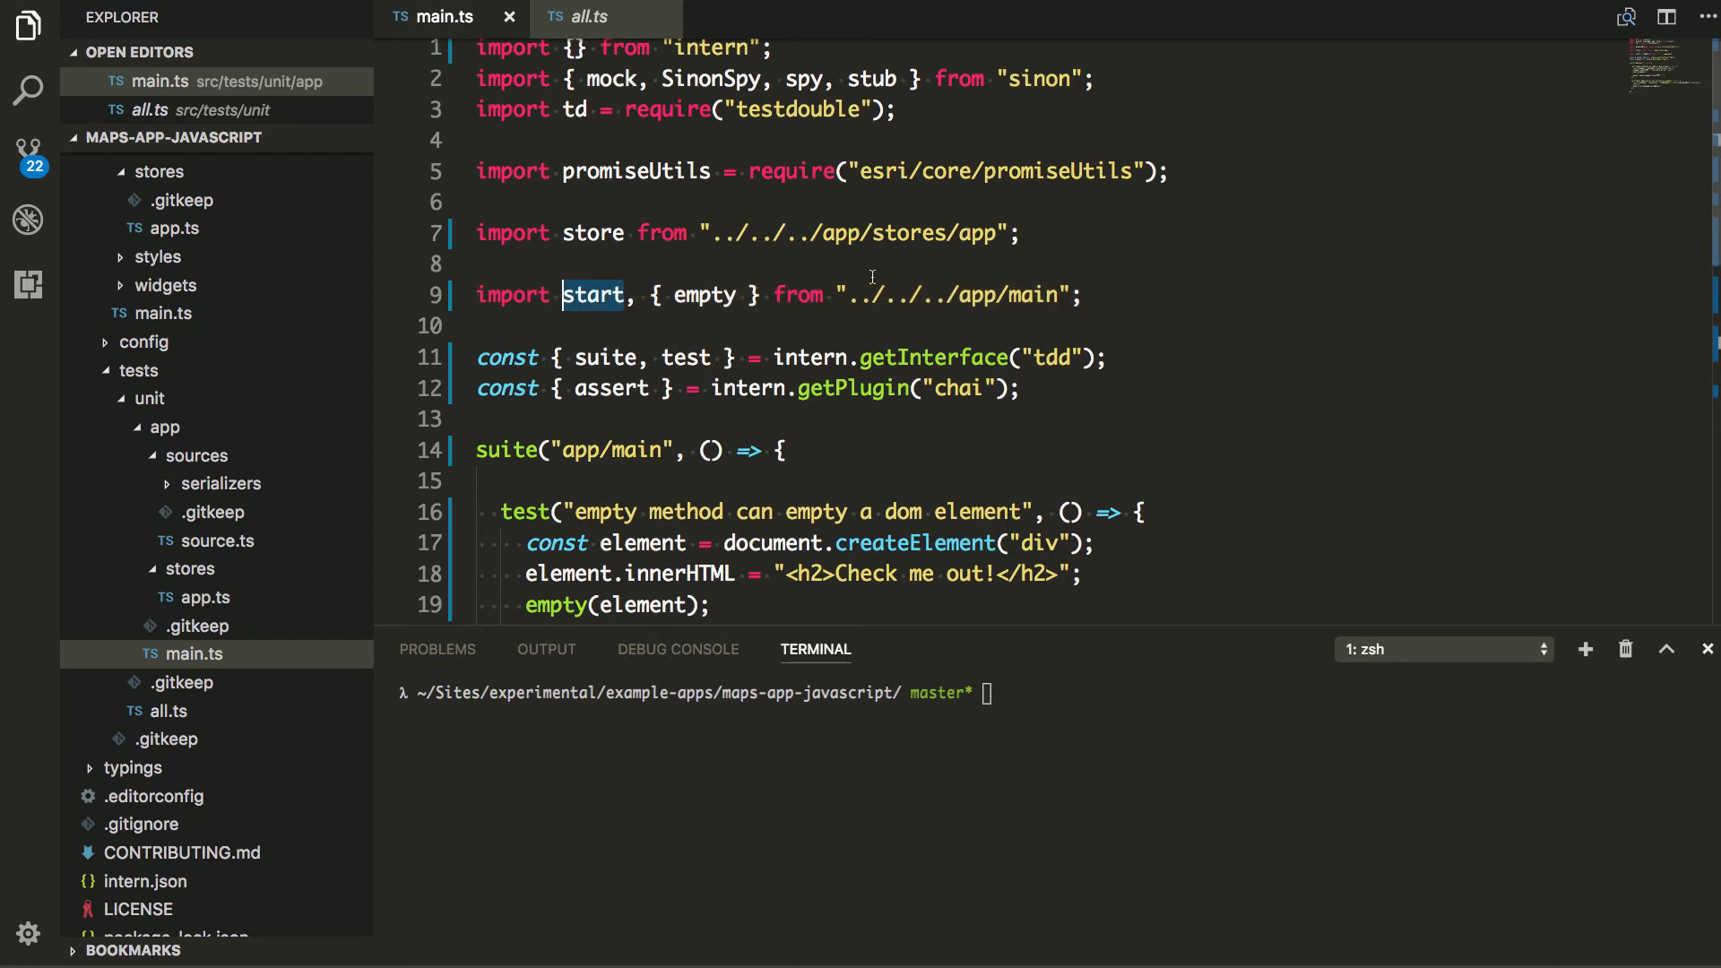
scroll(down, 3)
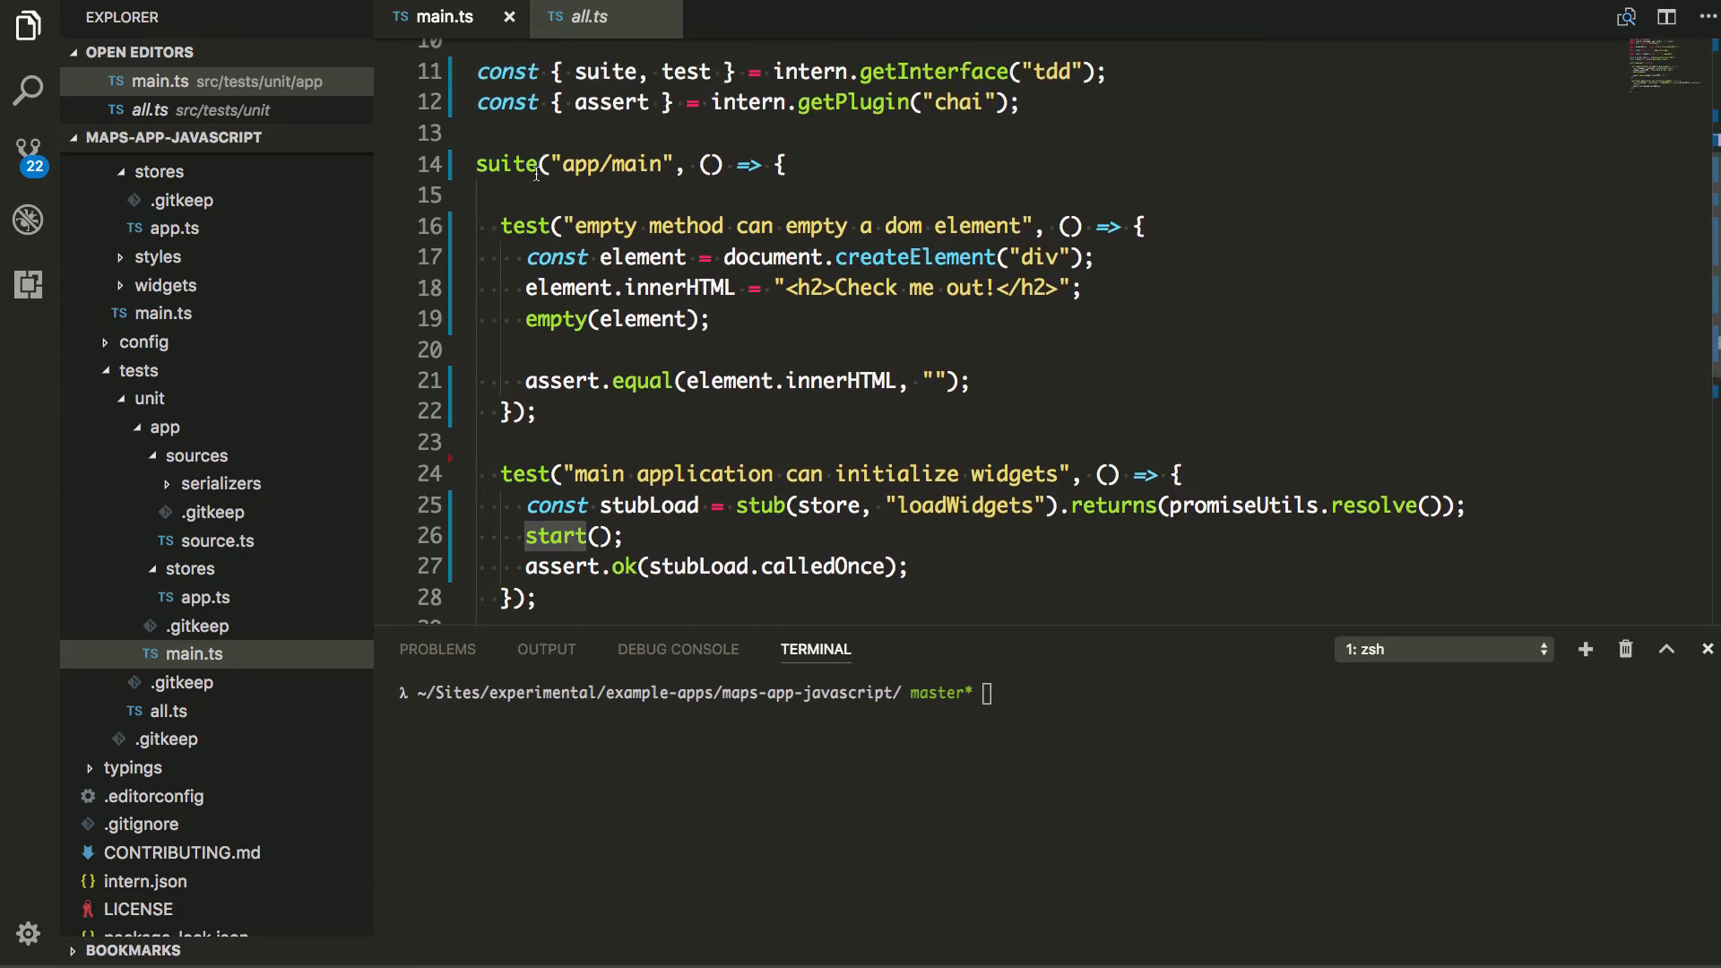
mouse_move(508, 165)
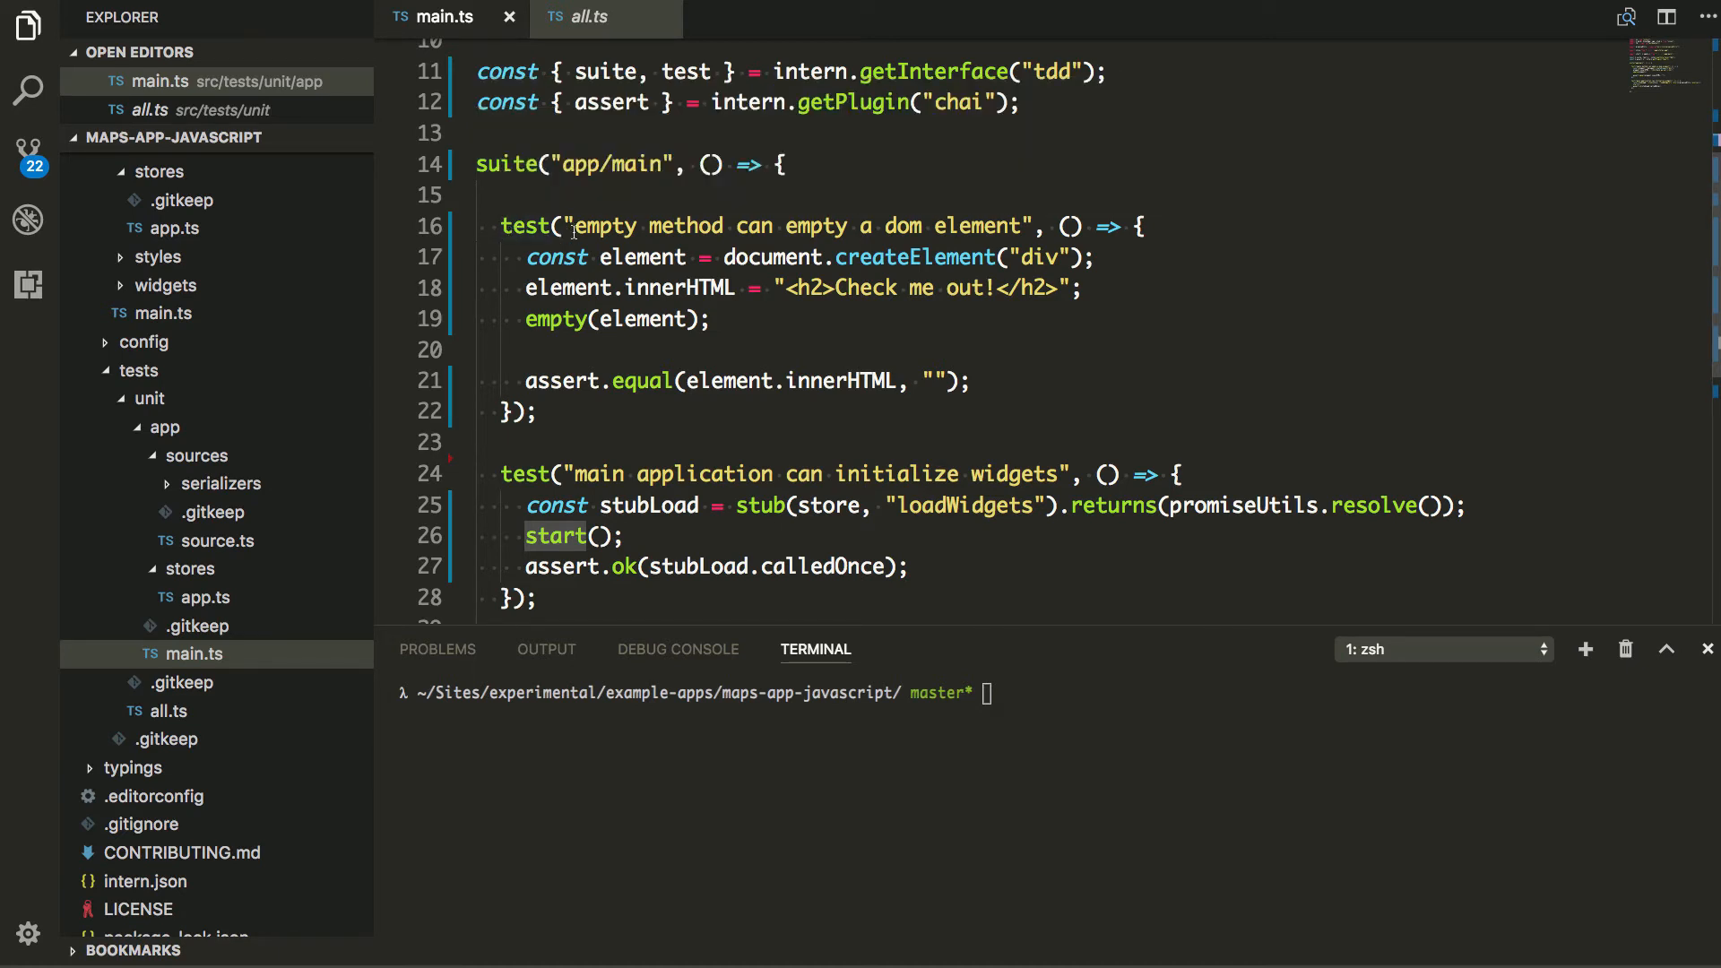
double_click(602, 226)
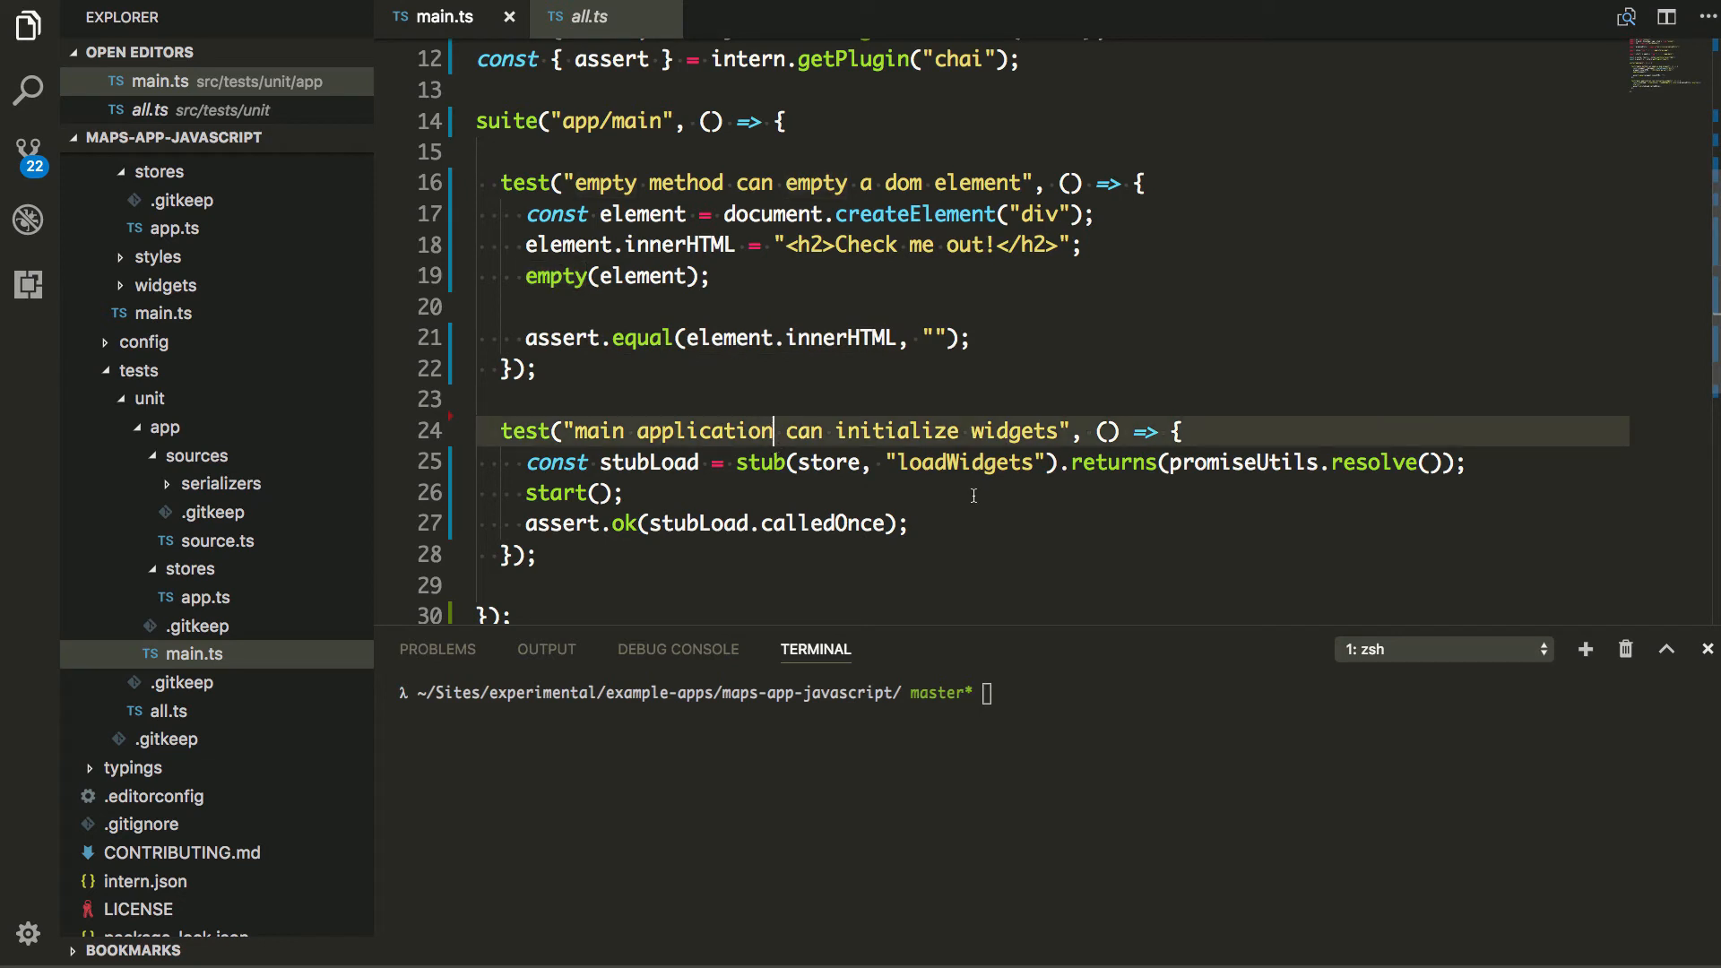
mouse_move(691, 496)
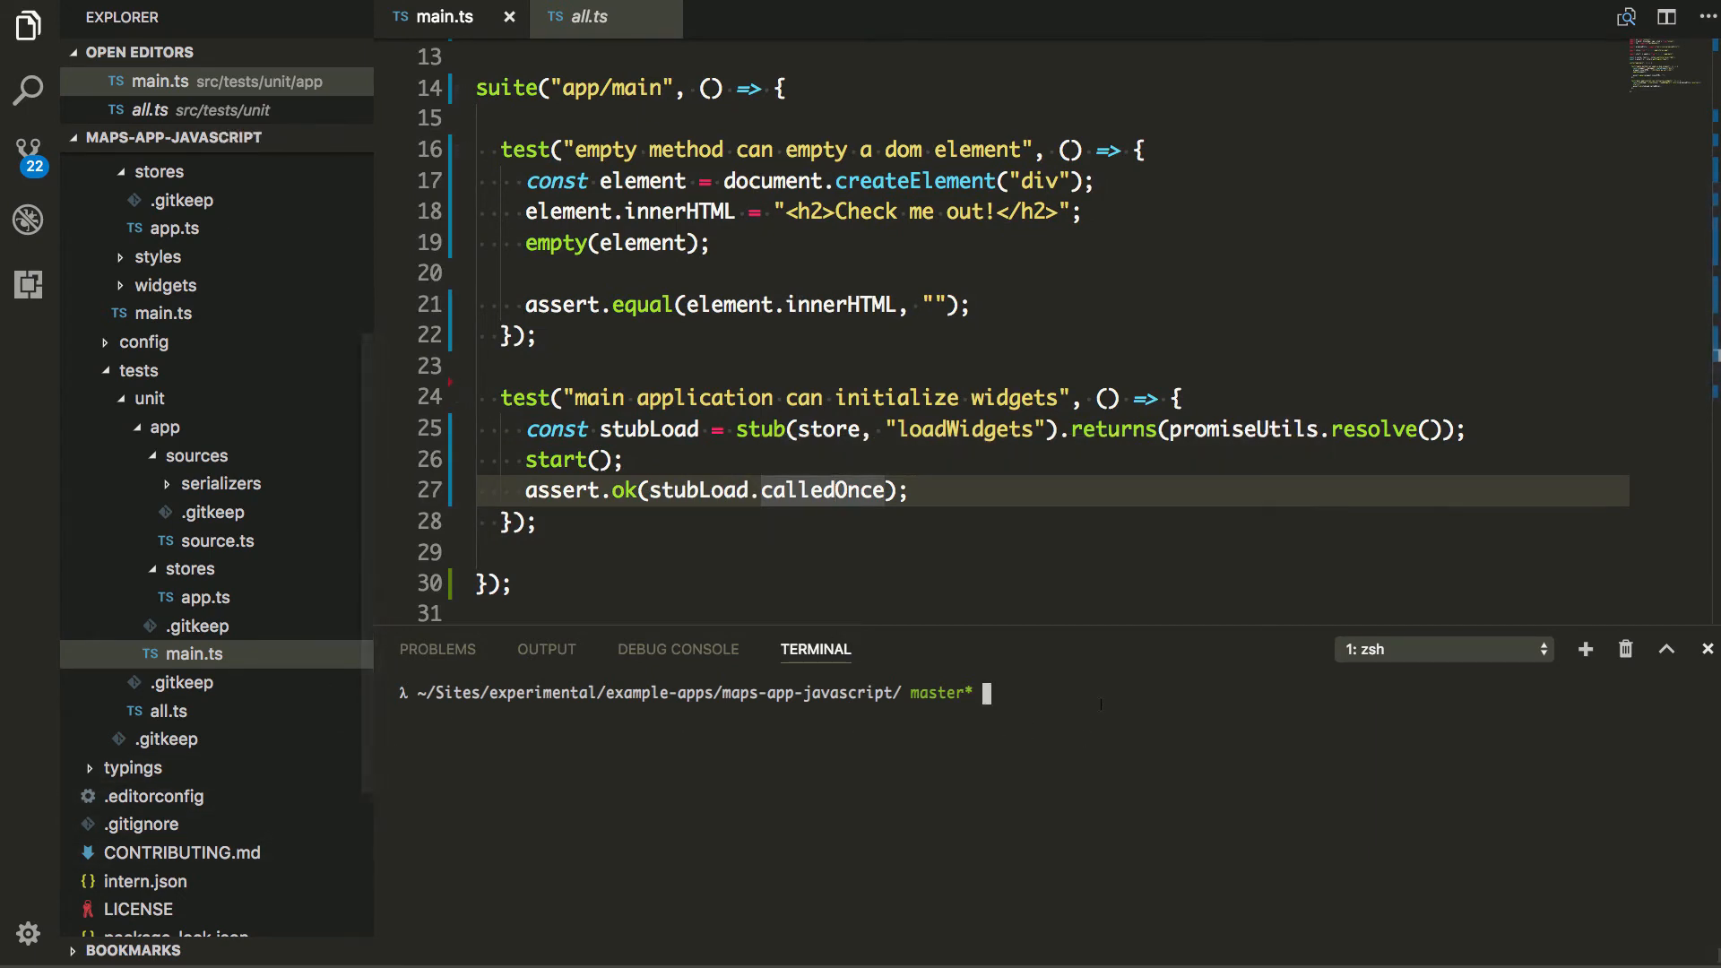
- Run npm run intern and view the full coverage report in the enlarged terminal
text(npm run intern)
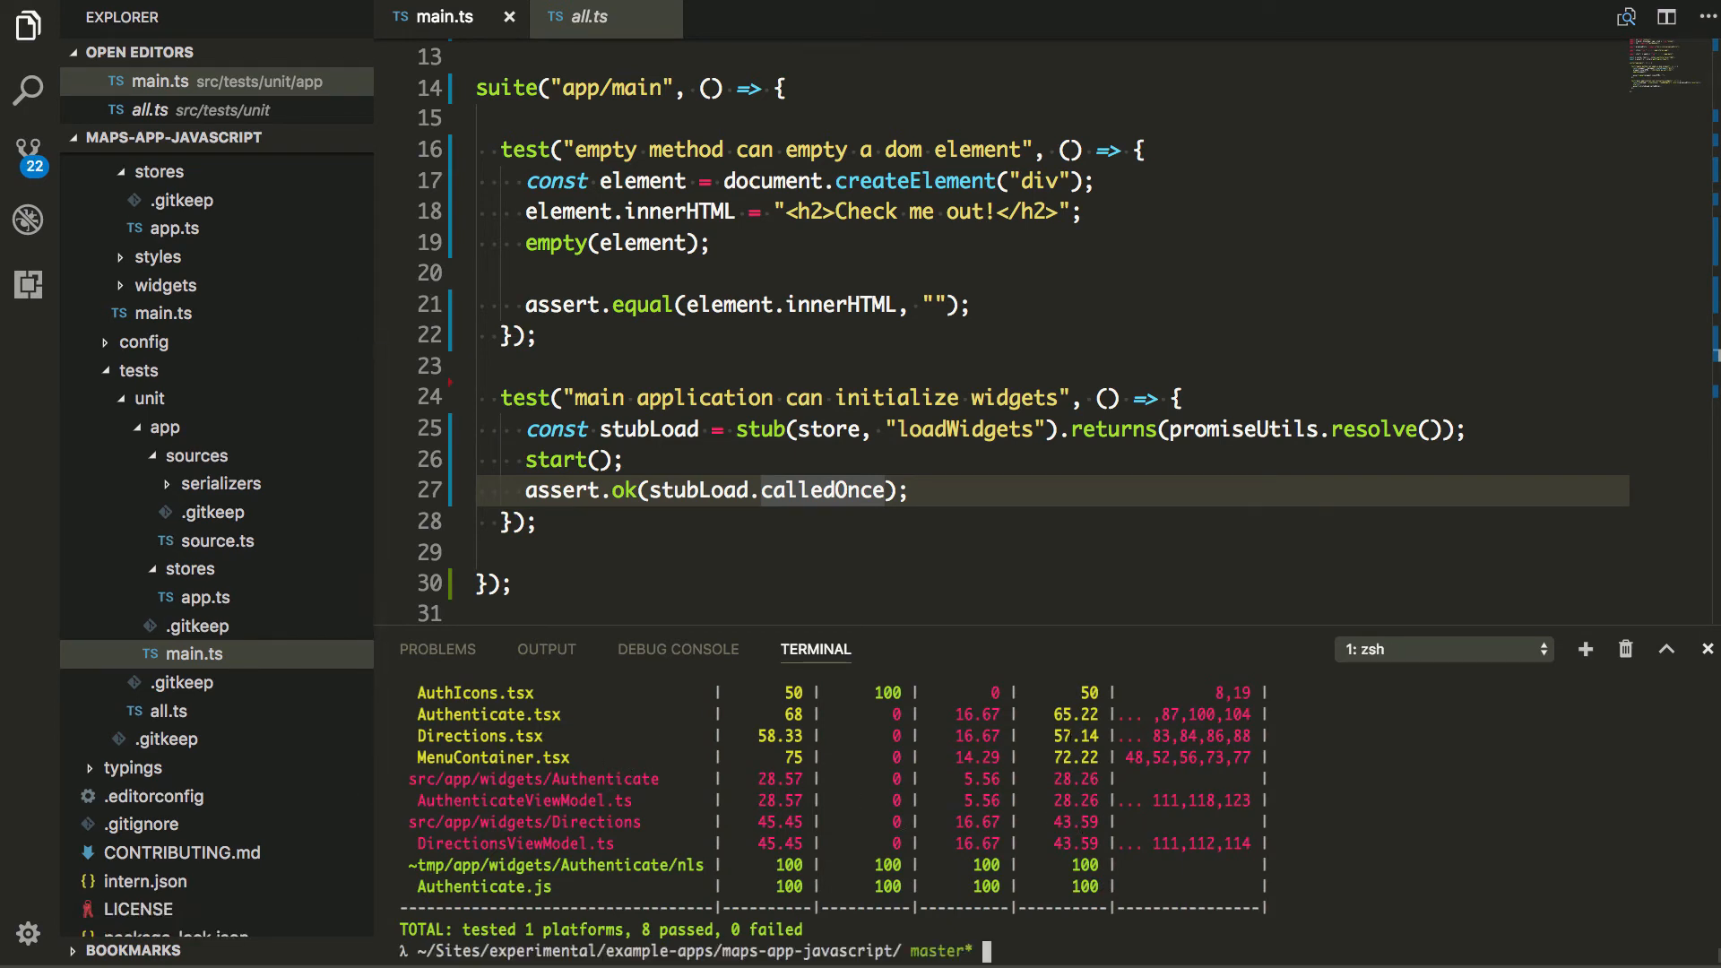
mouse_move(938, 627)
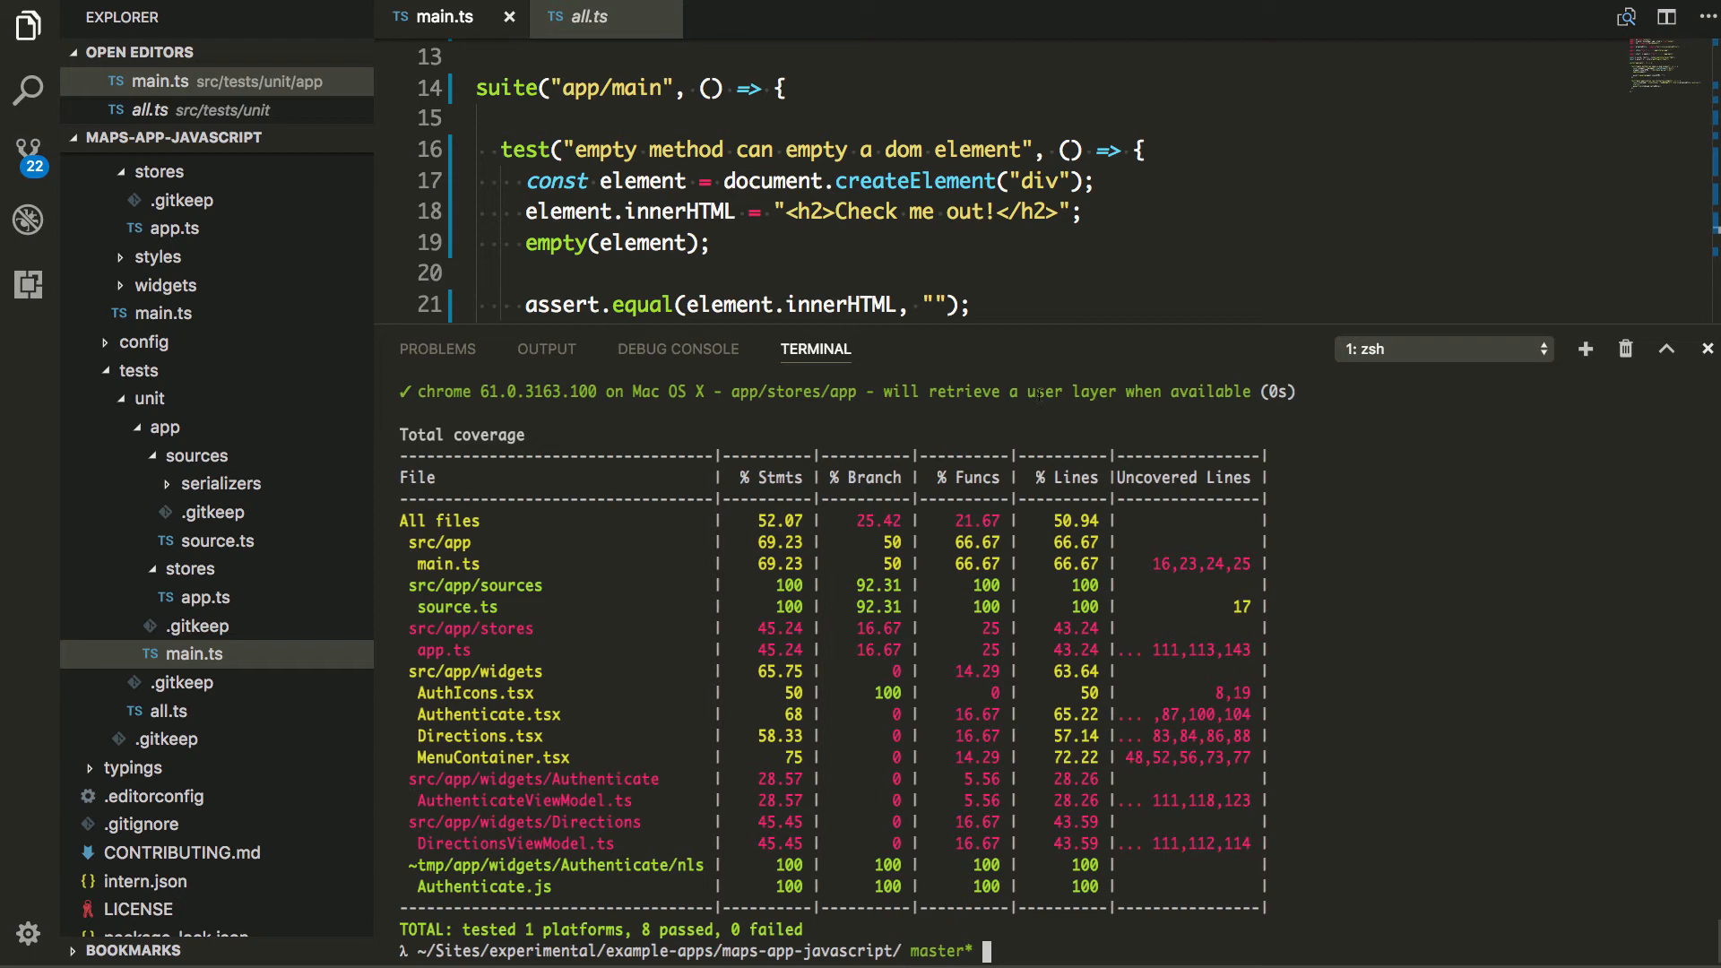
- Rerun npm run intern and scroll the output down to the coverage table
text(npm run intern)
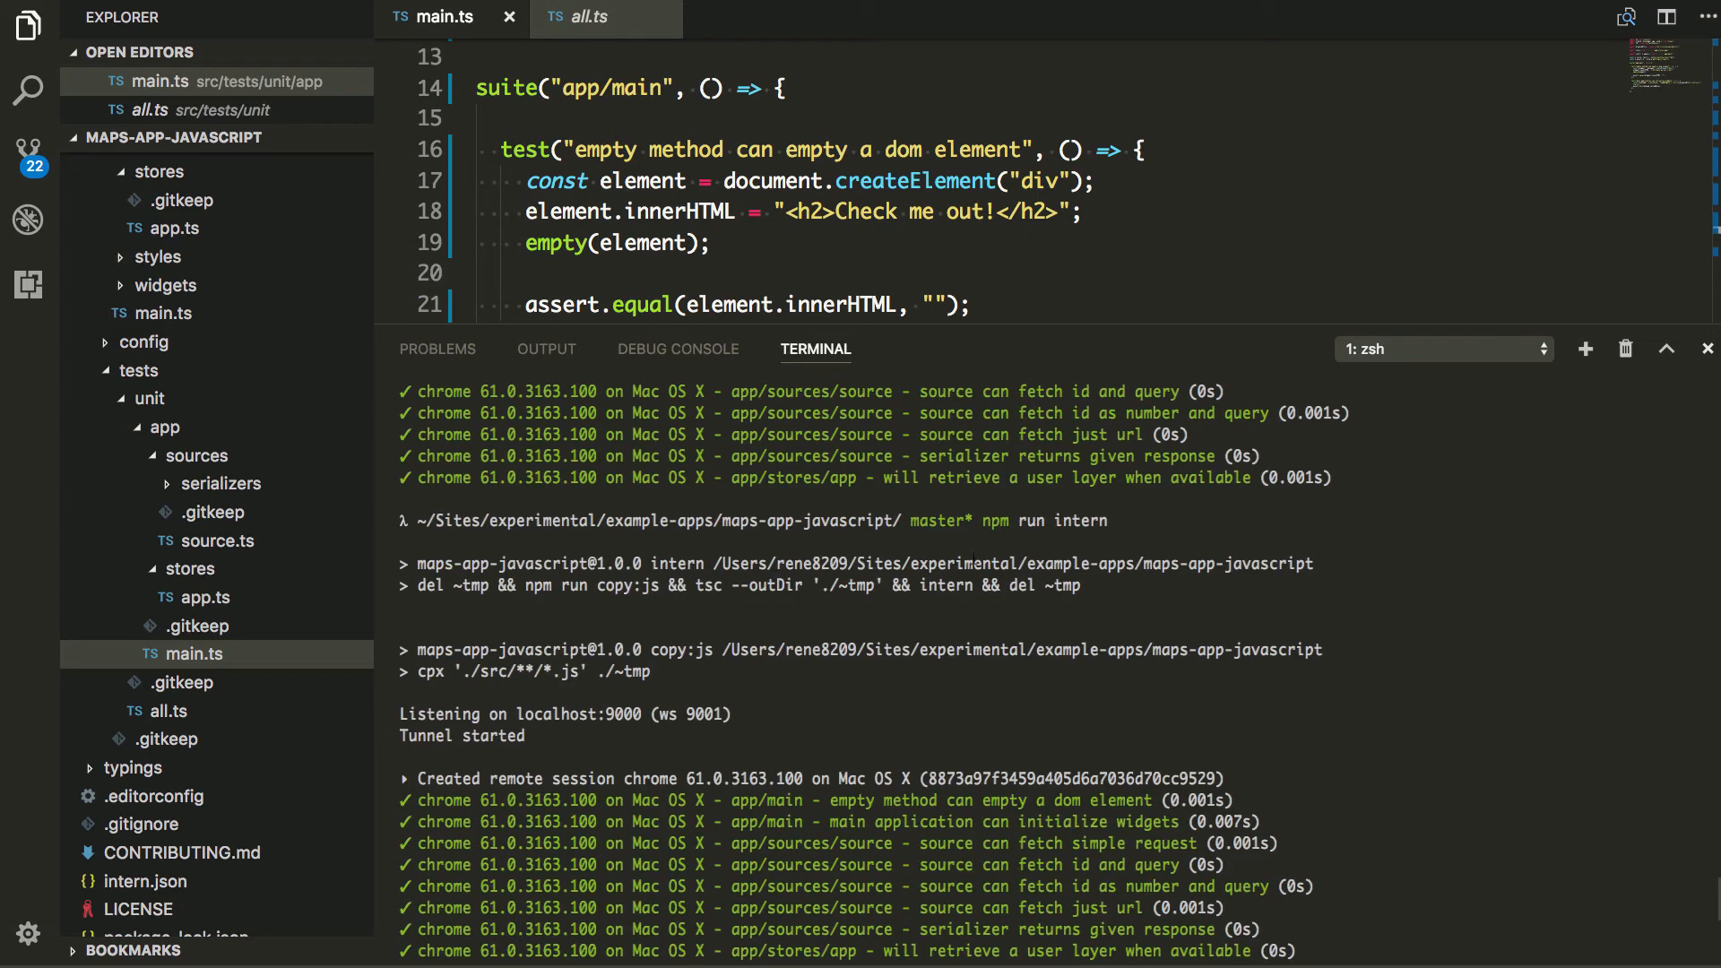
scroll(down, 3)
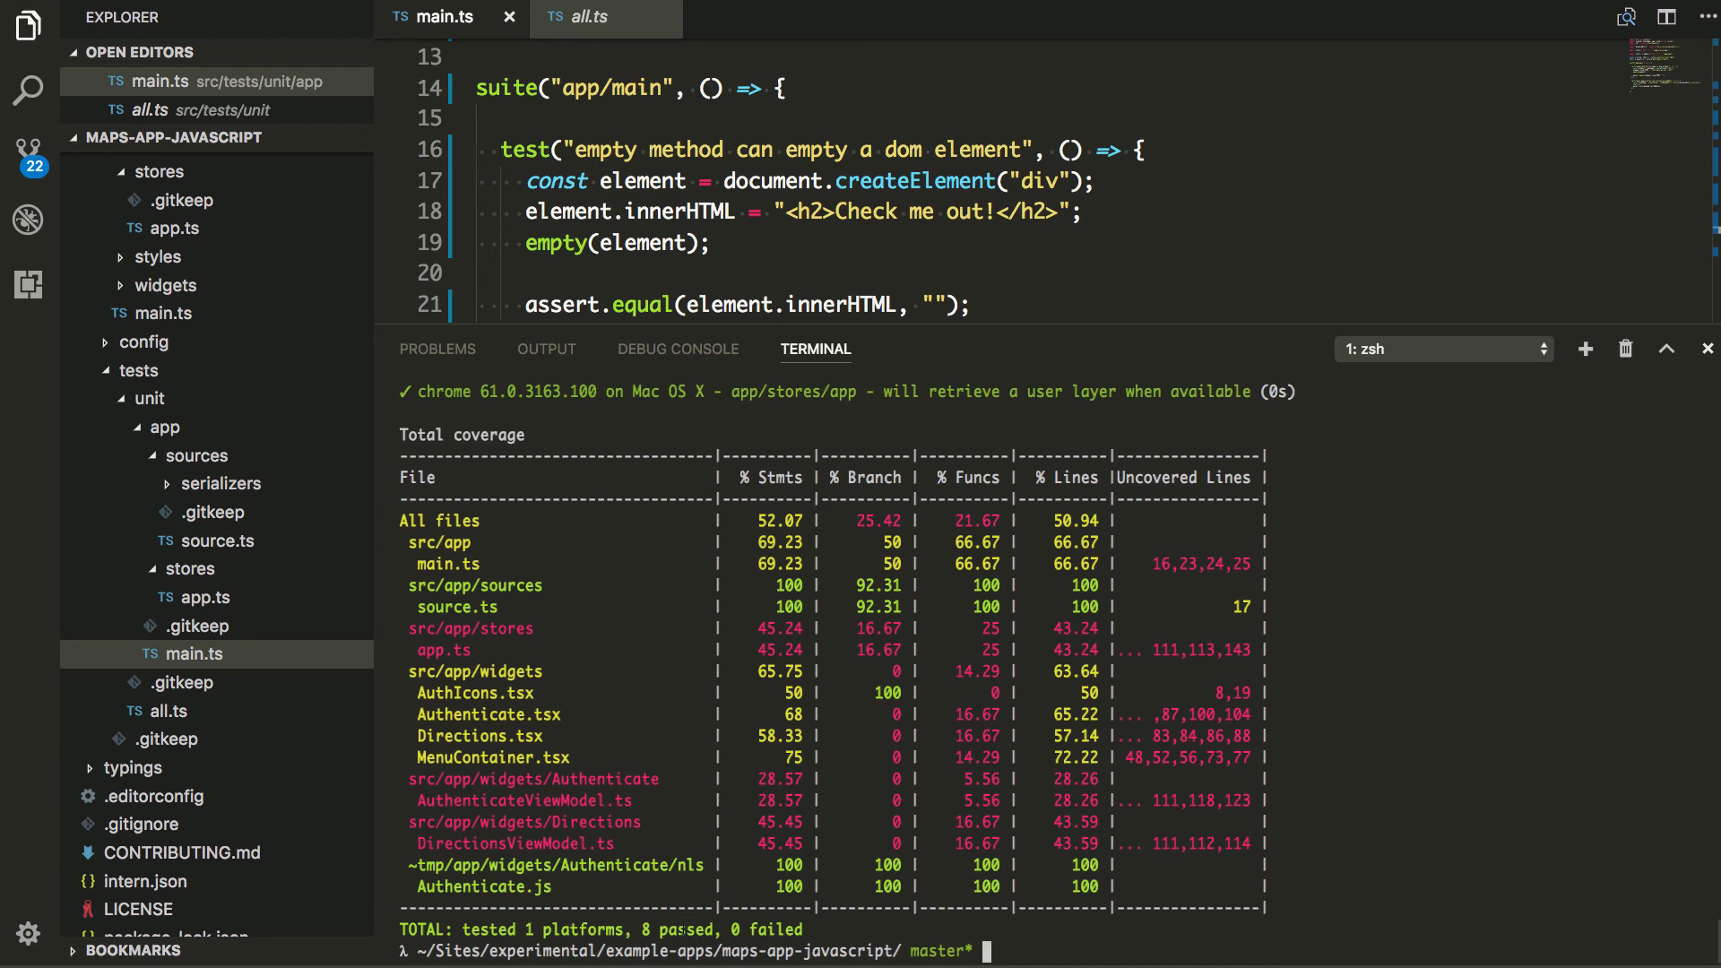
mouse_move(691, 265)
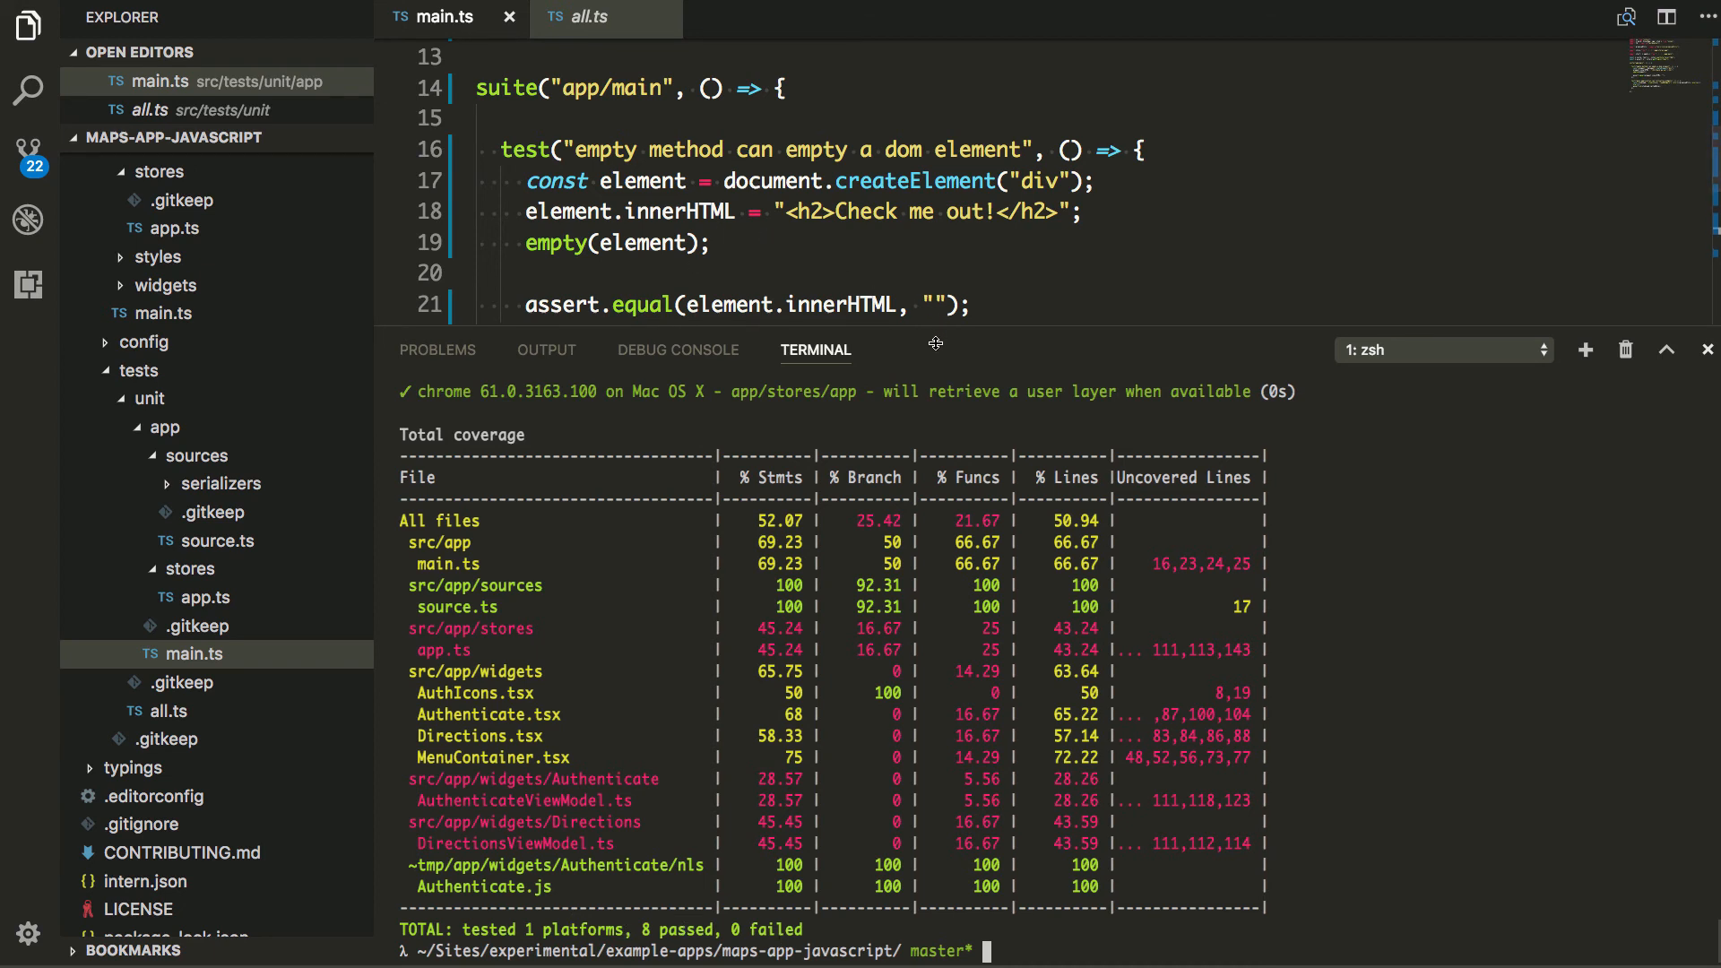
- Open intern.json to show the Chrome environment's headless and disable-gpu arguments
scroll(down, 3)
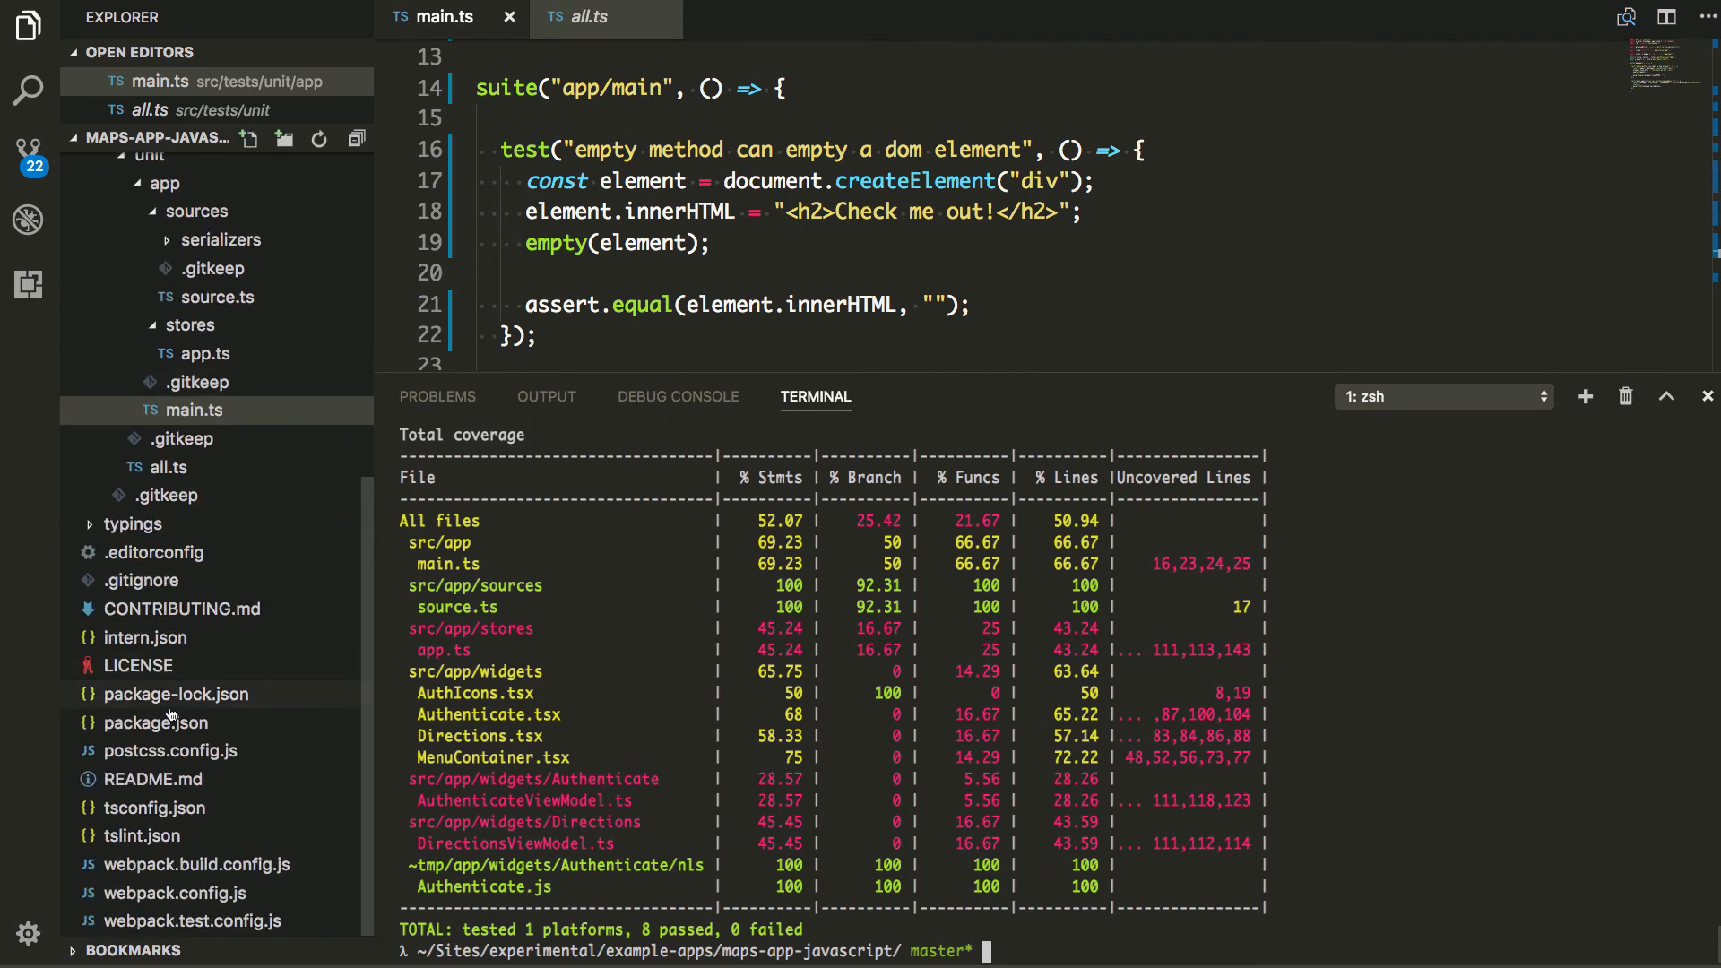
mouse_move(140, 654)
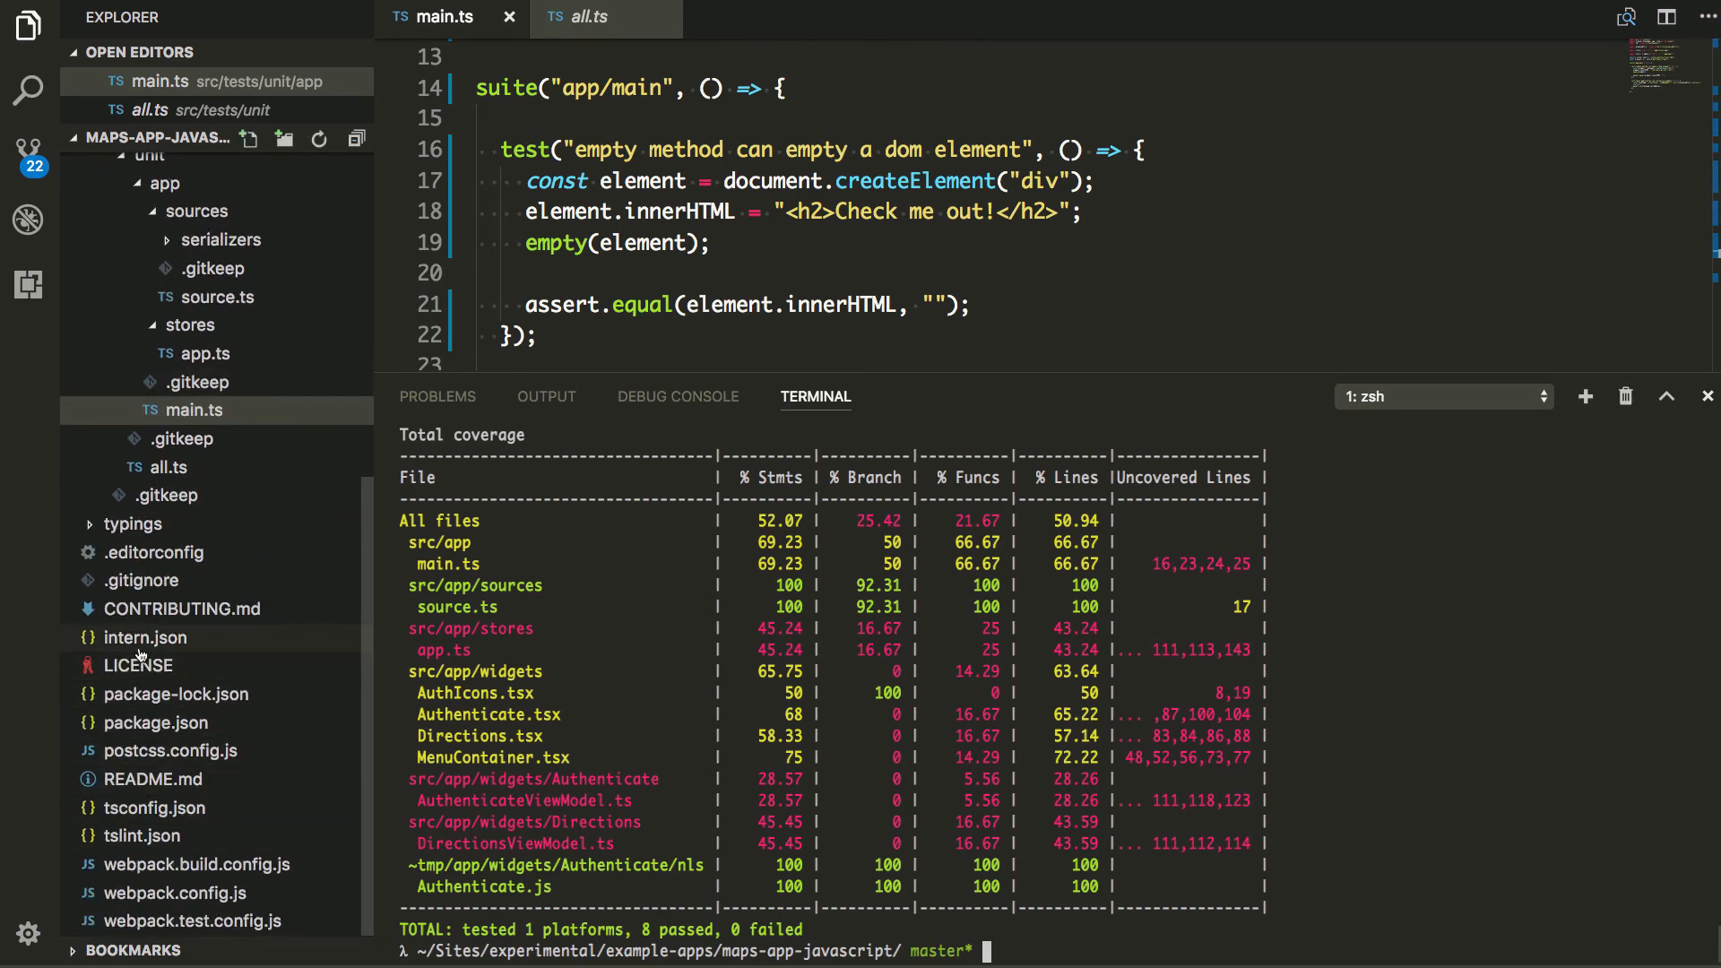
click(146, 637)
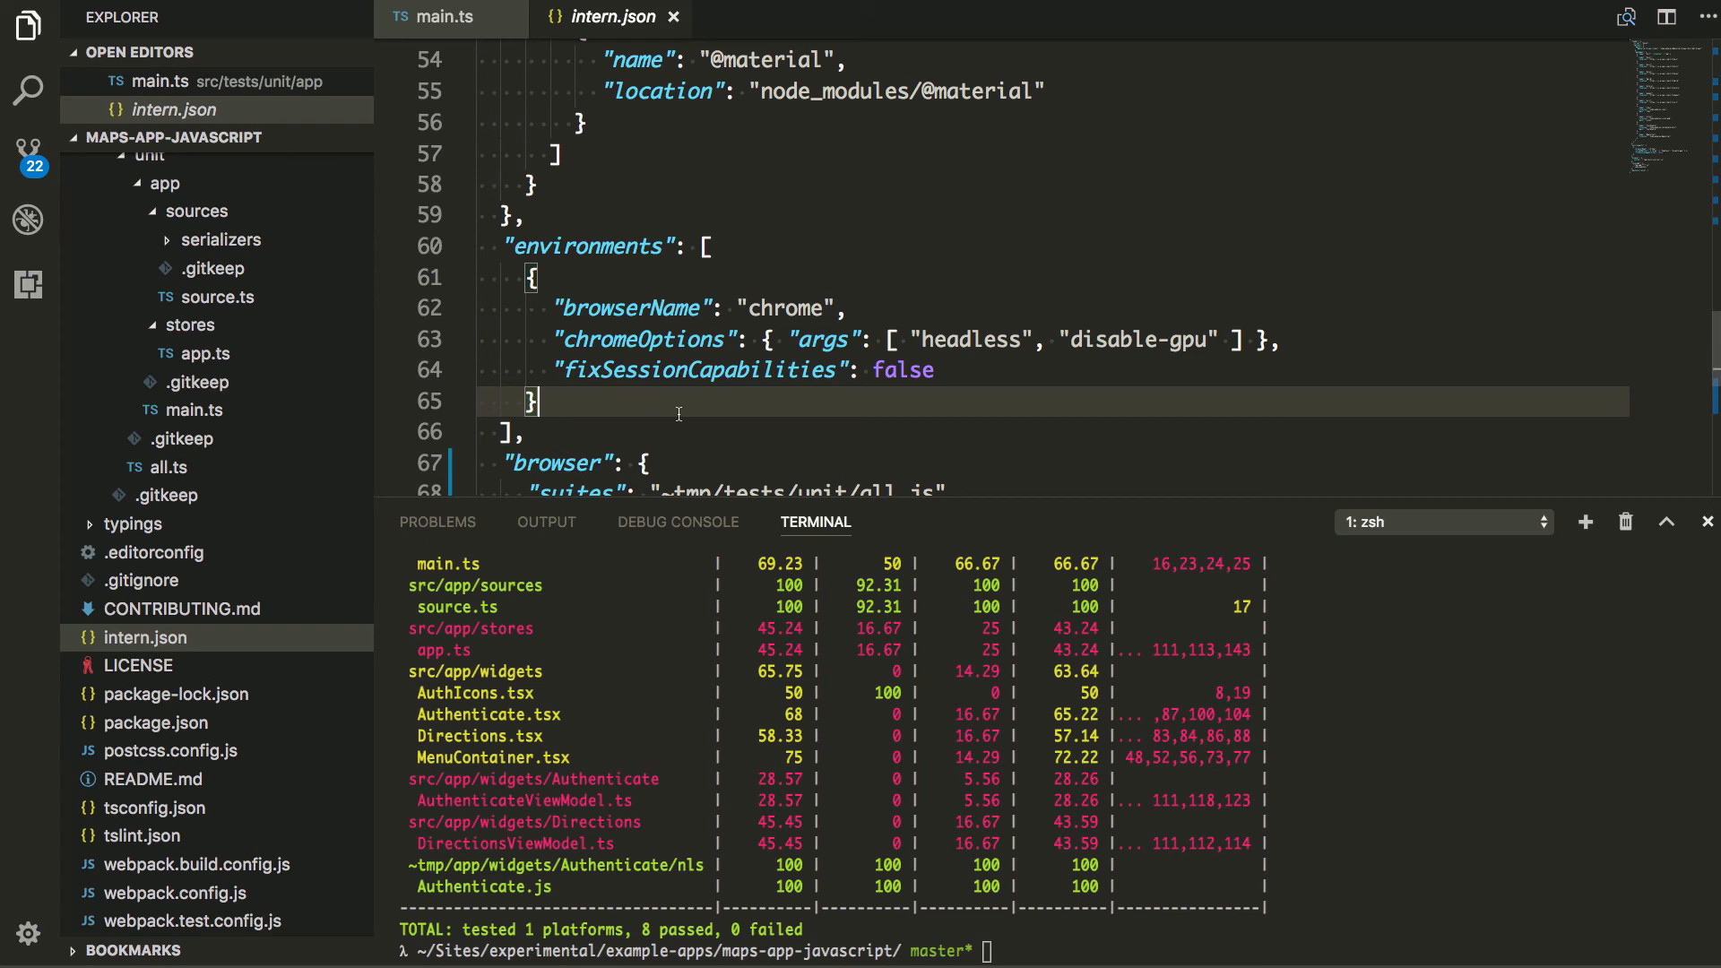
mouse_move(954, 512)
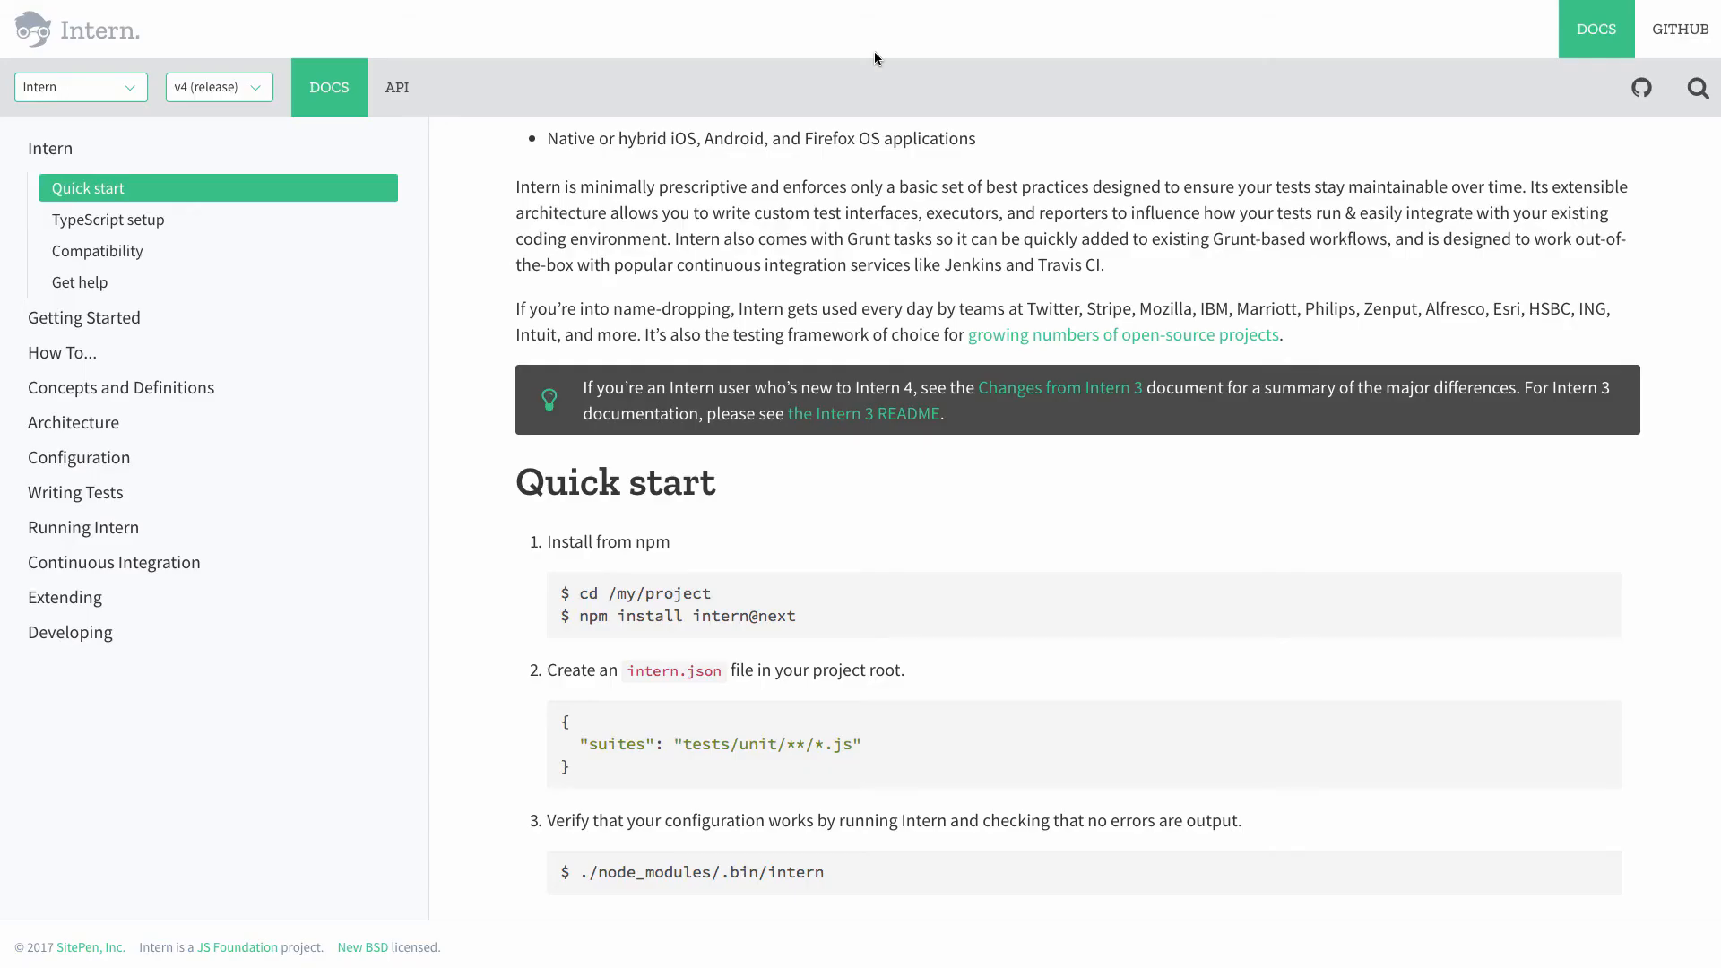
mouse_move(75, 492)
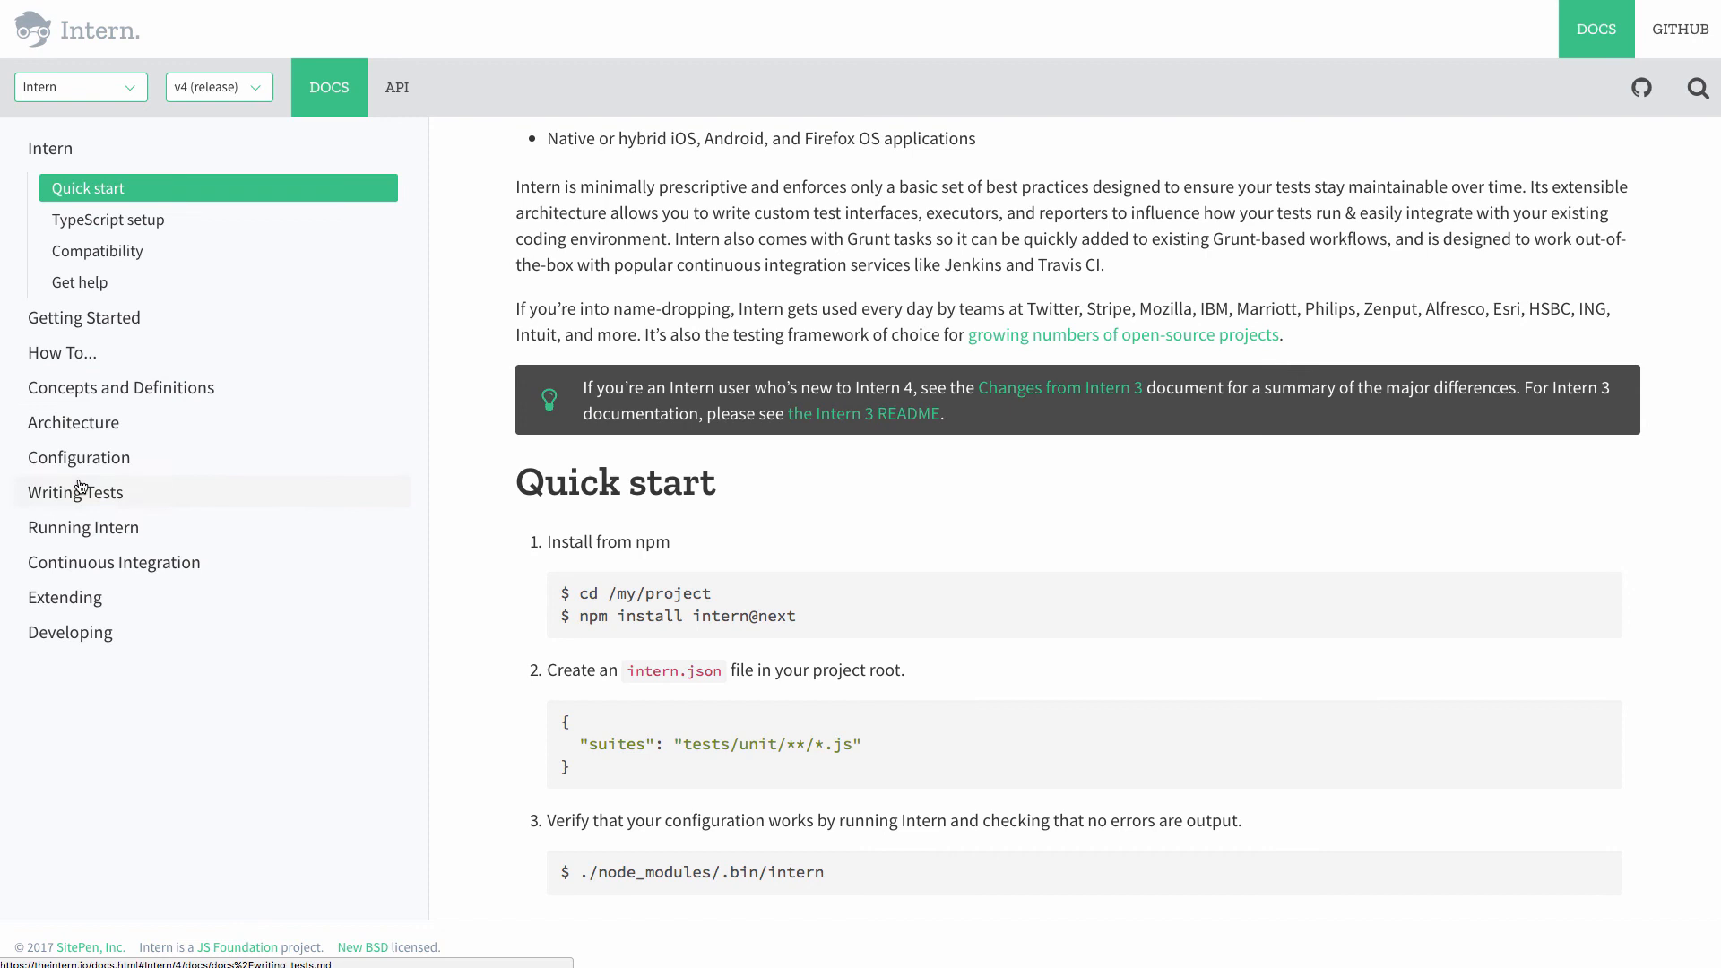
- Browse the Jenkins, Travis CI and TeamCity CI guides, then open the lib/Test API page
click(113, 561)
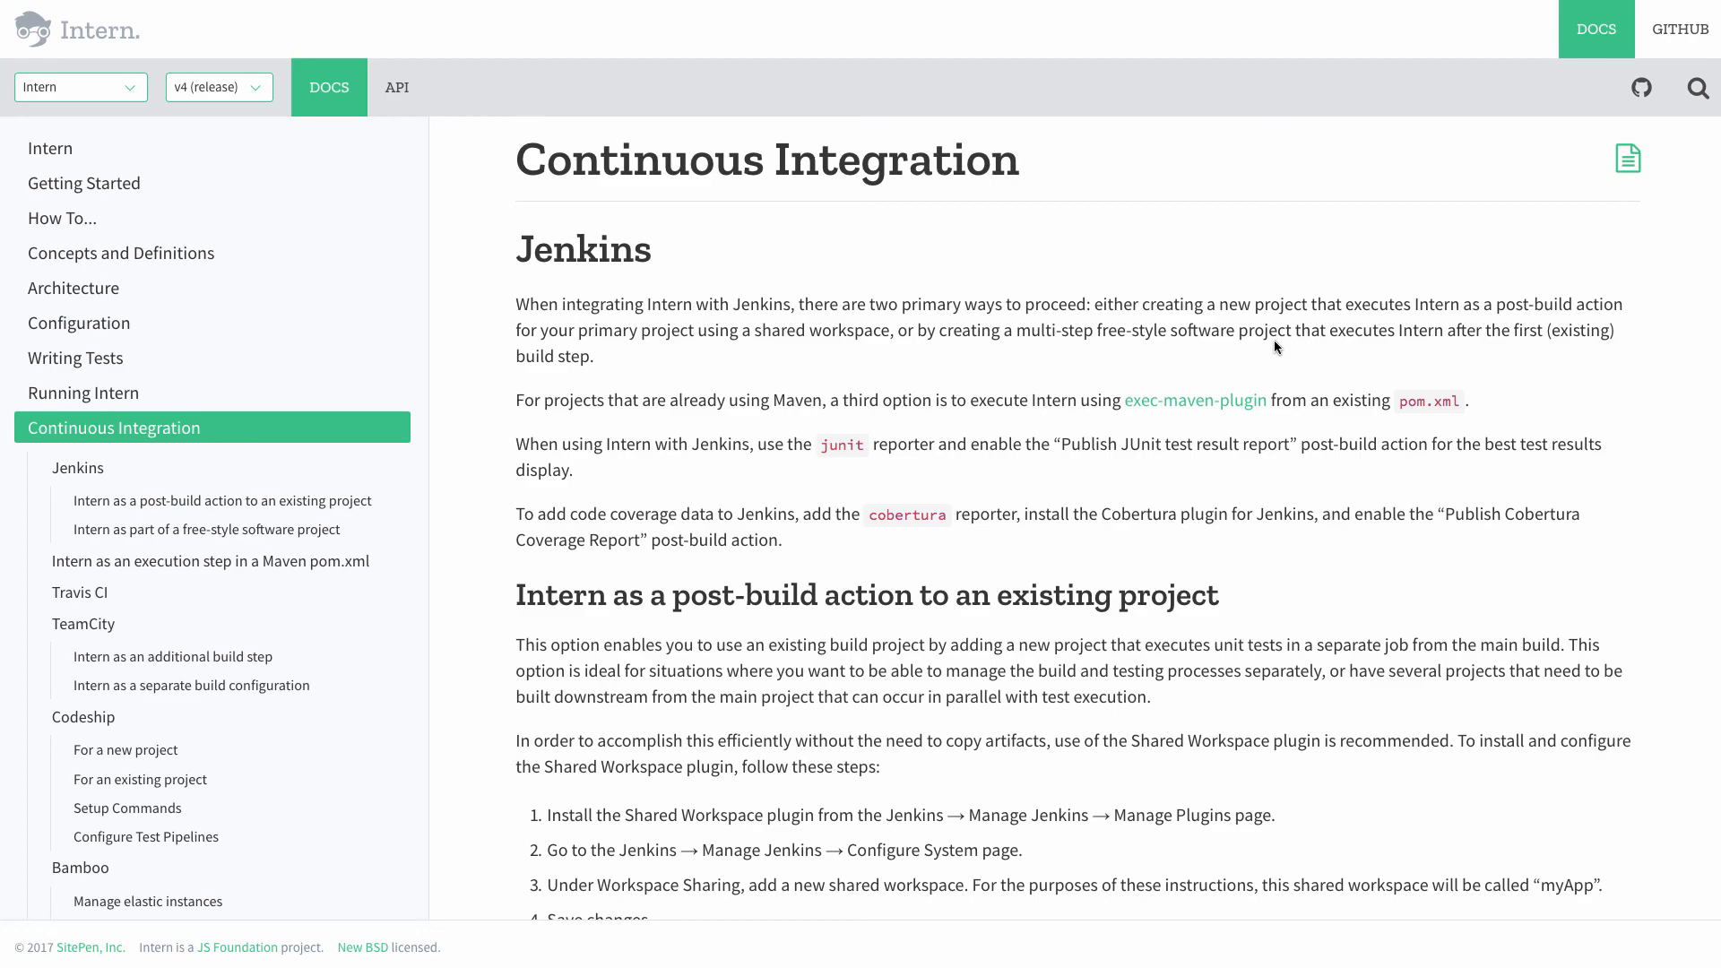
click(78, 467)
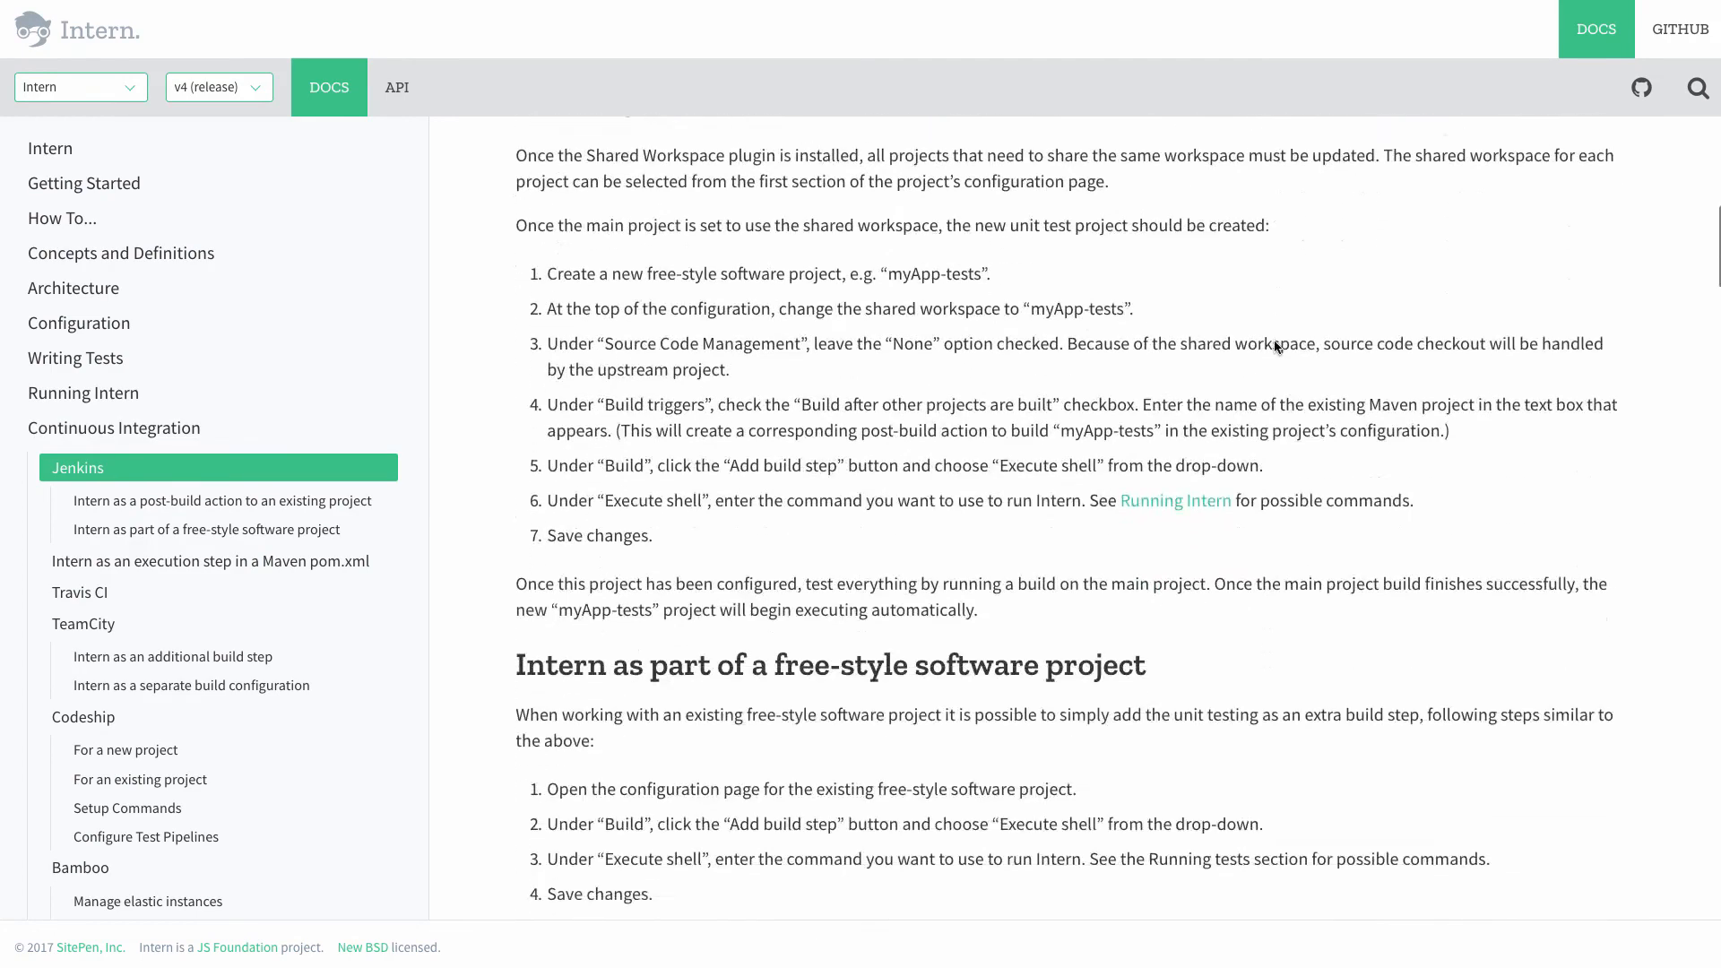
click(220, 500)
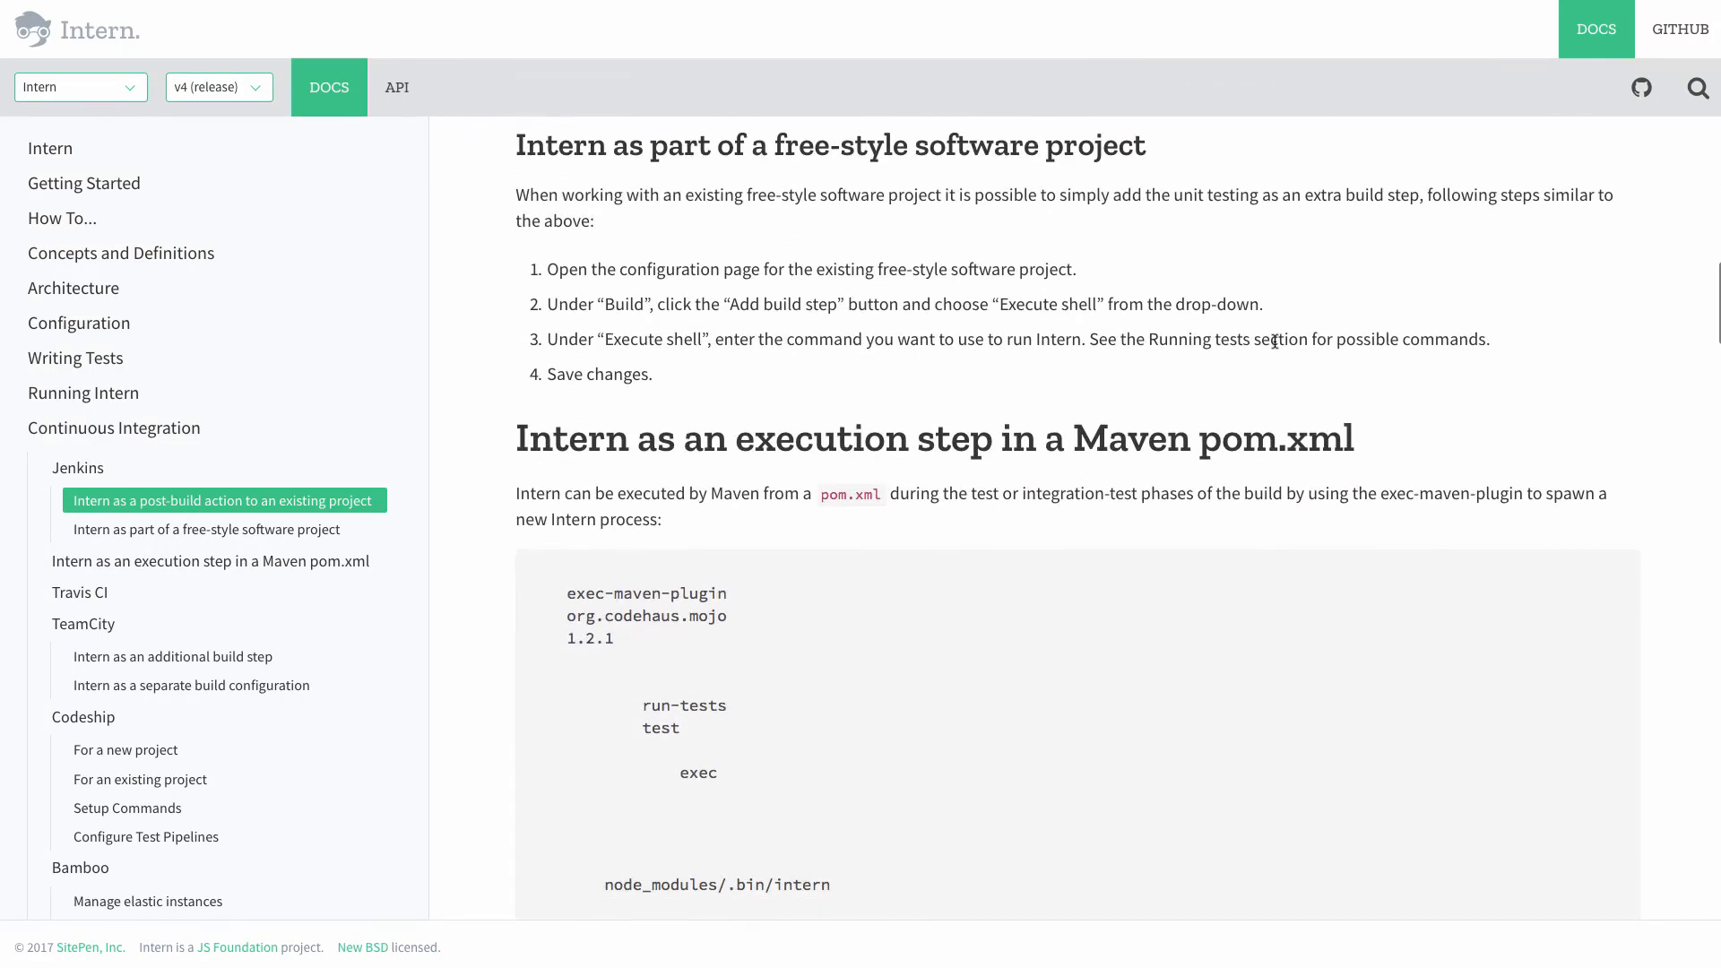
click(77, 466)
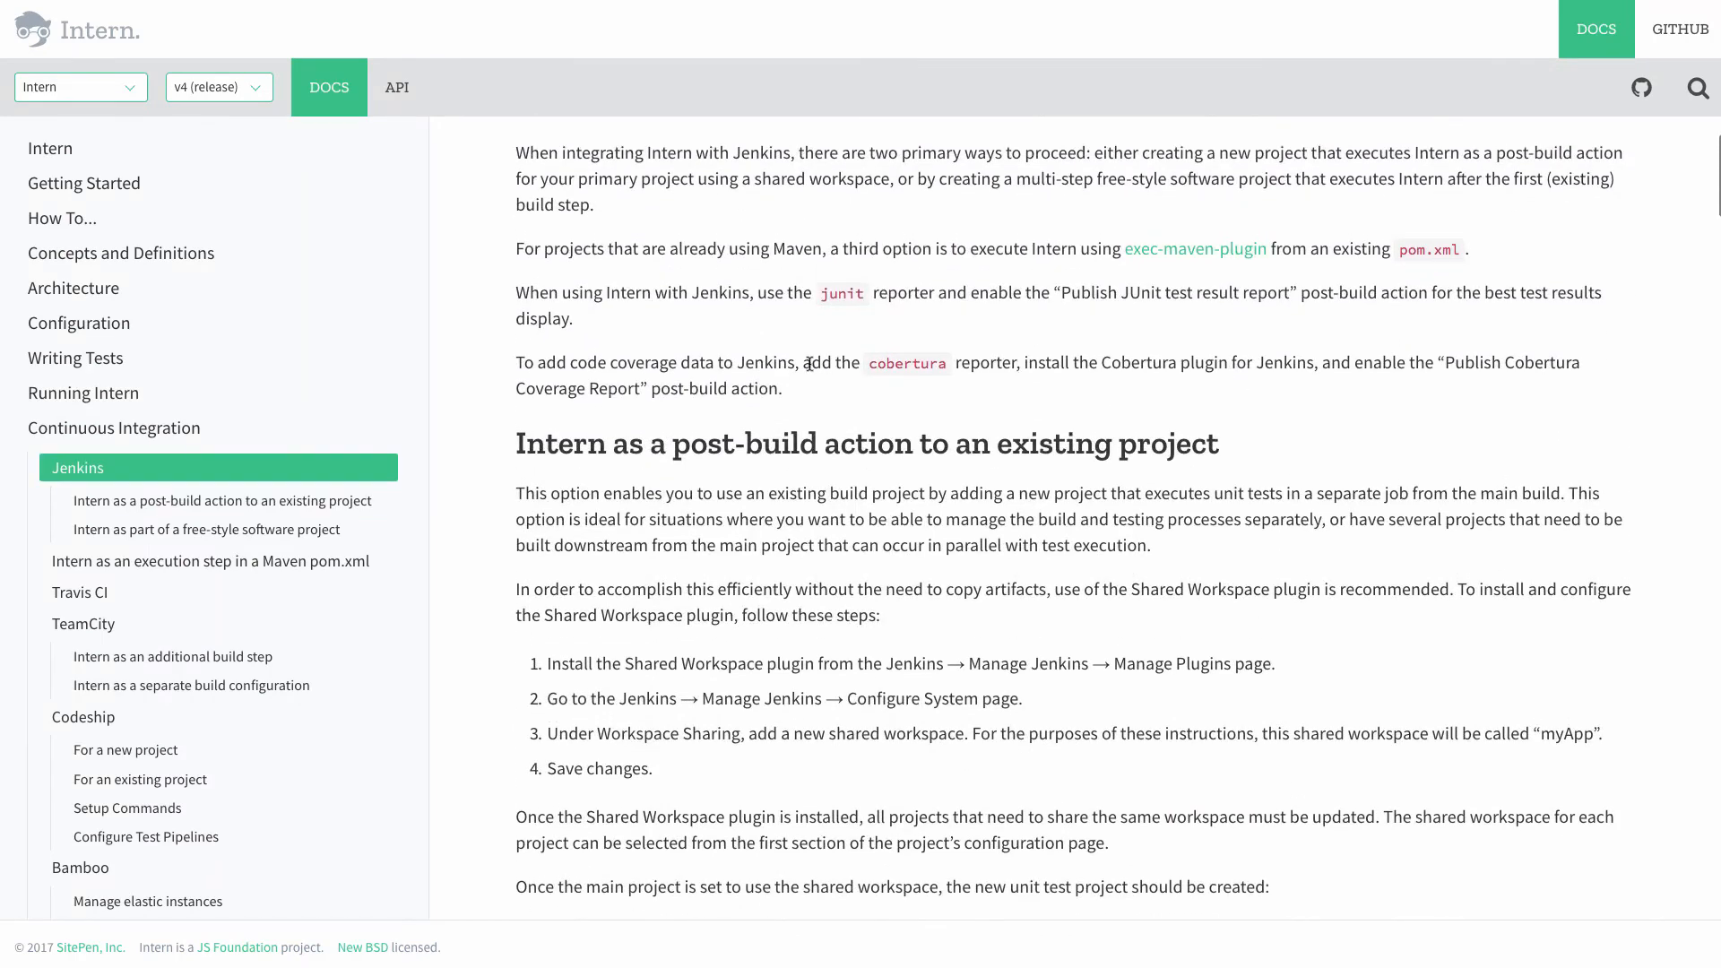
click(78, 590)
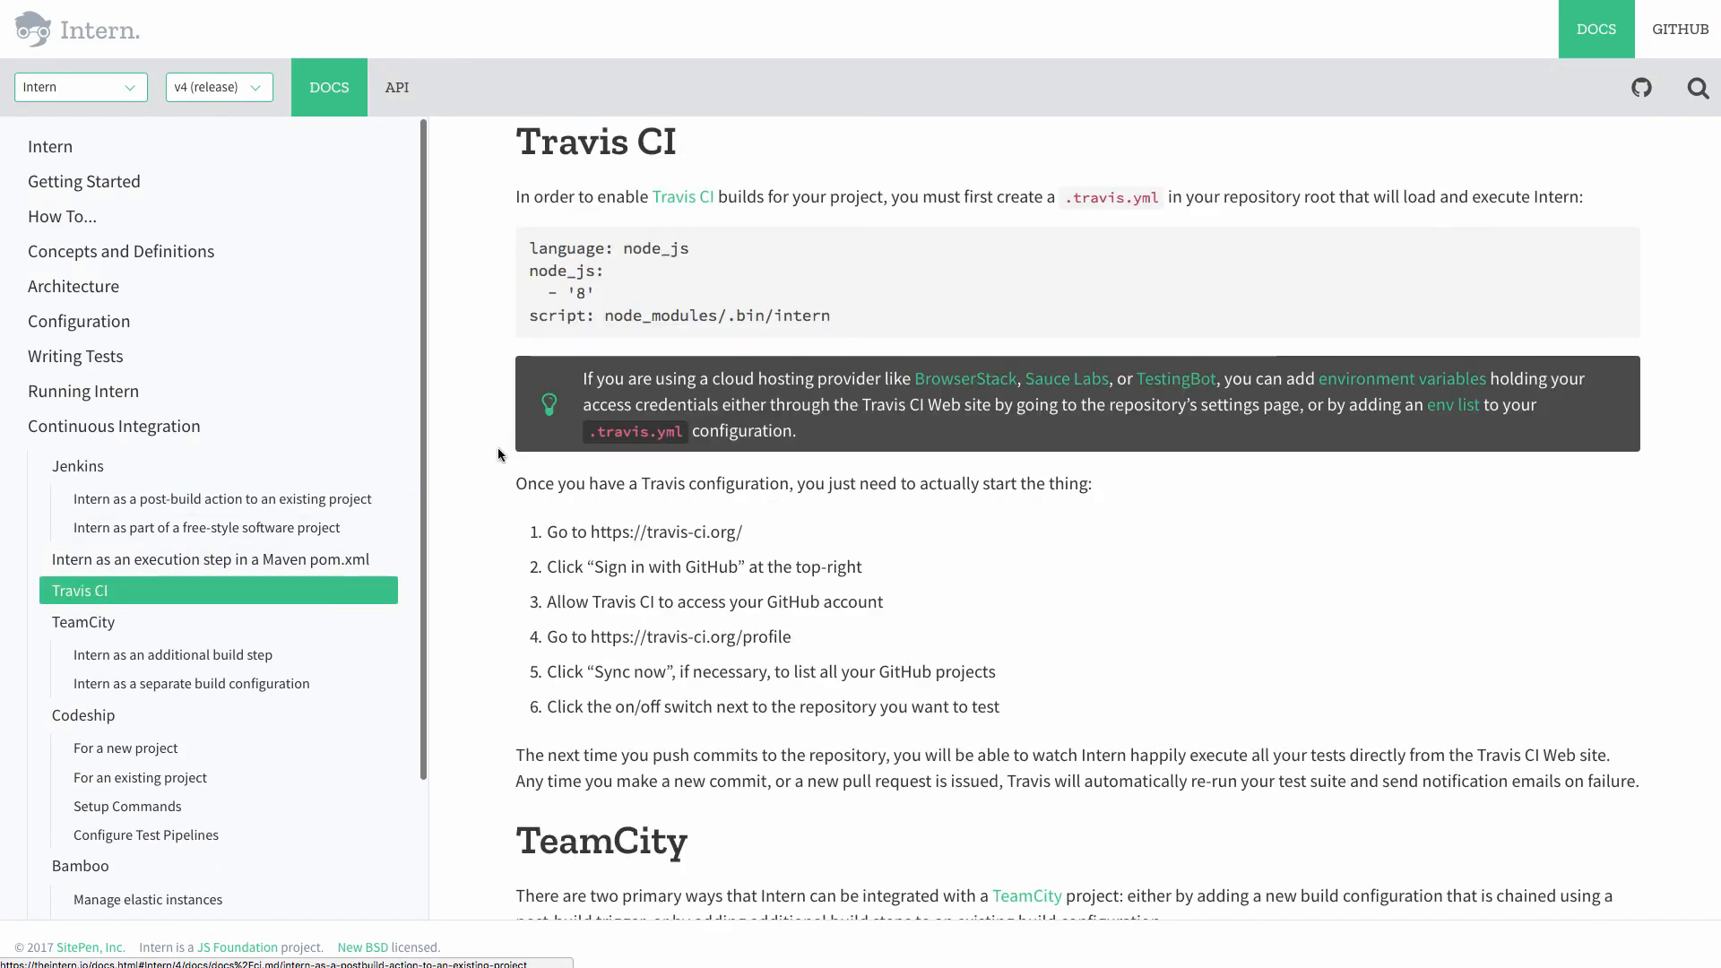
click(83, 621)
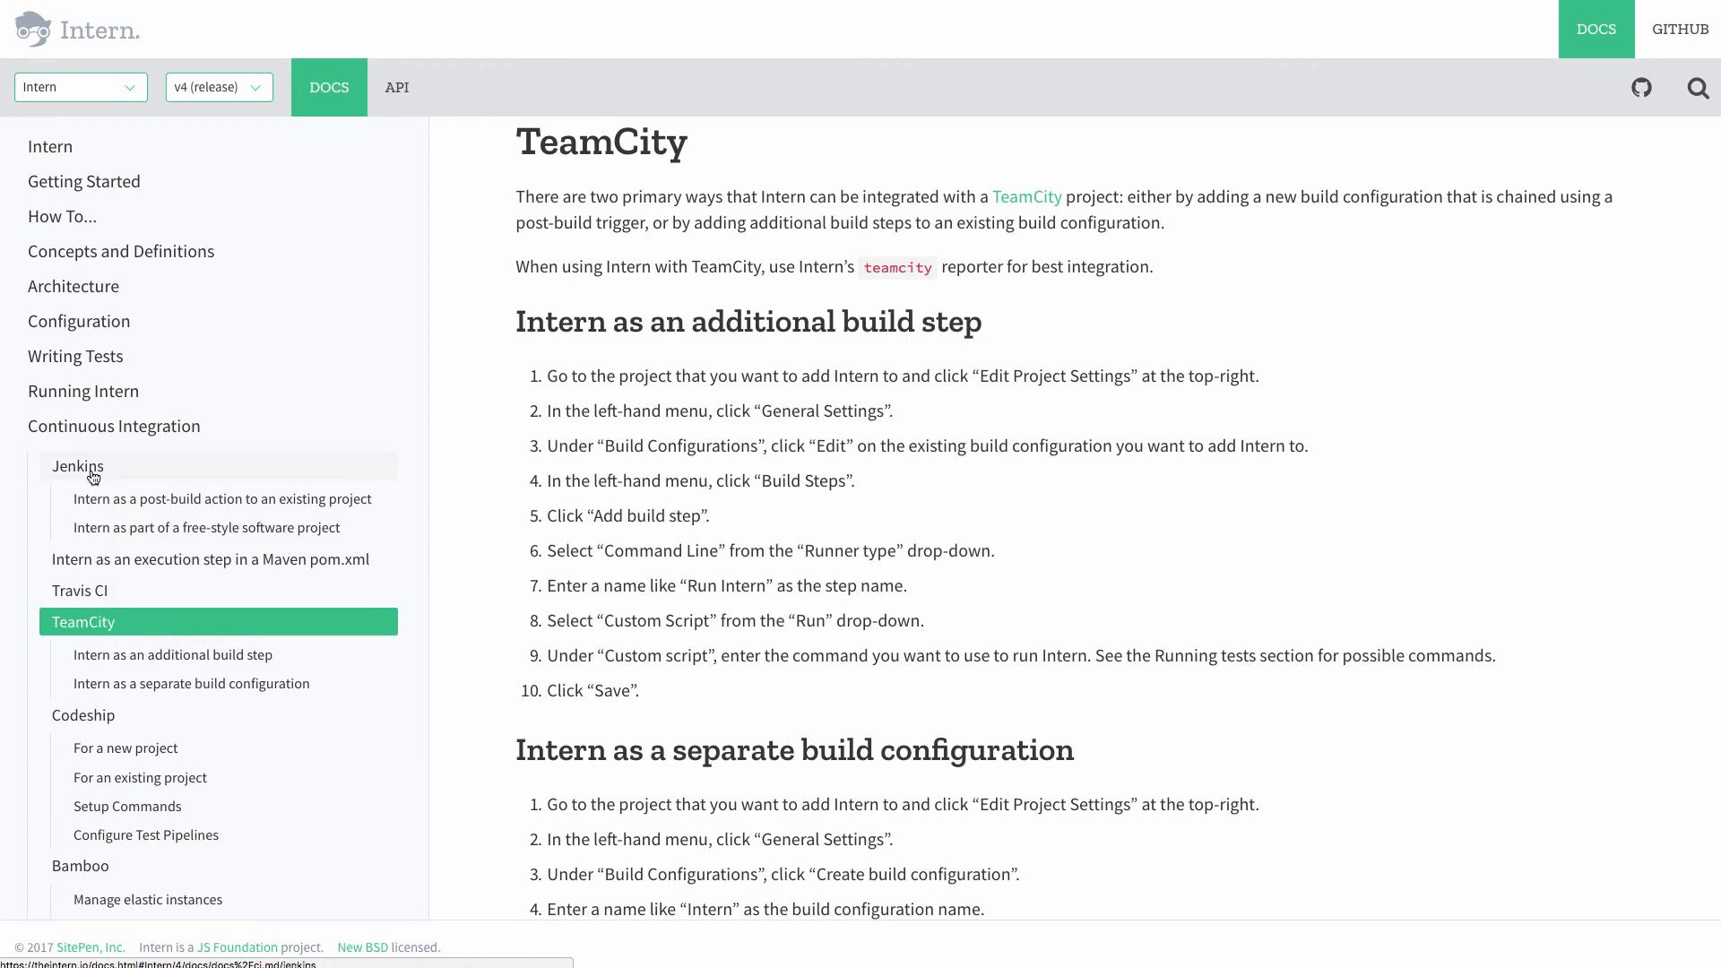
mouse_move(219, 498)
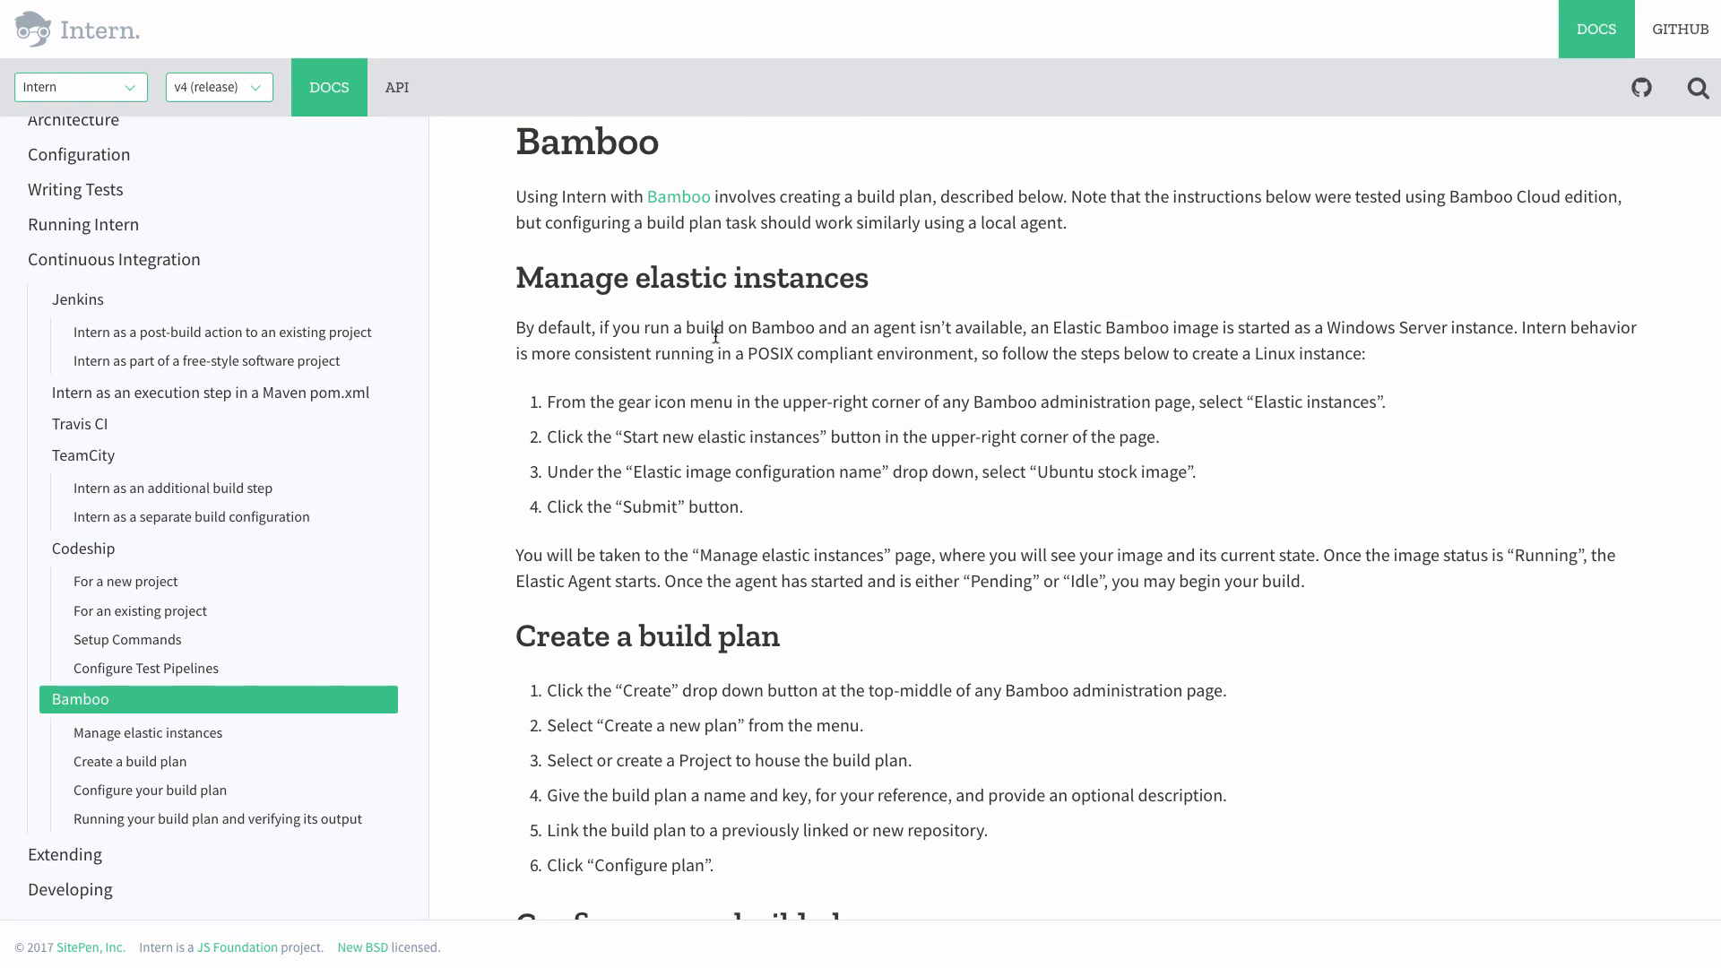
mouse_move(979, 216)
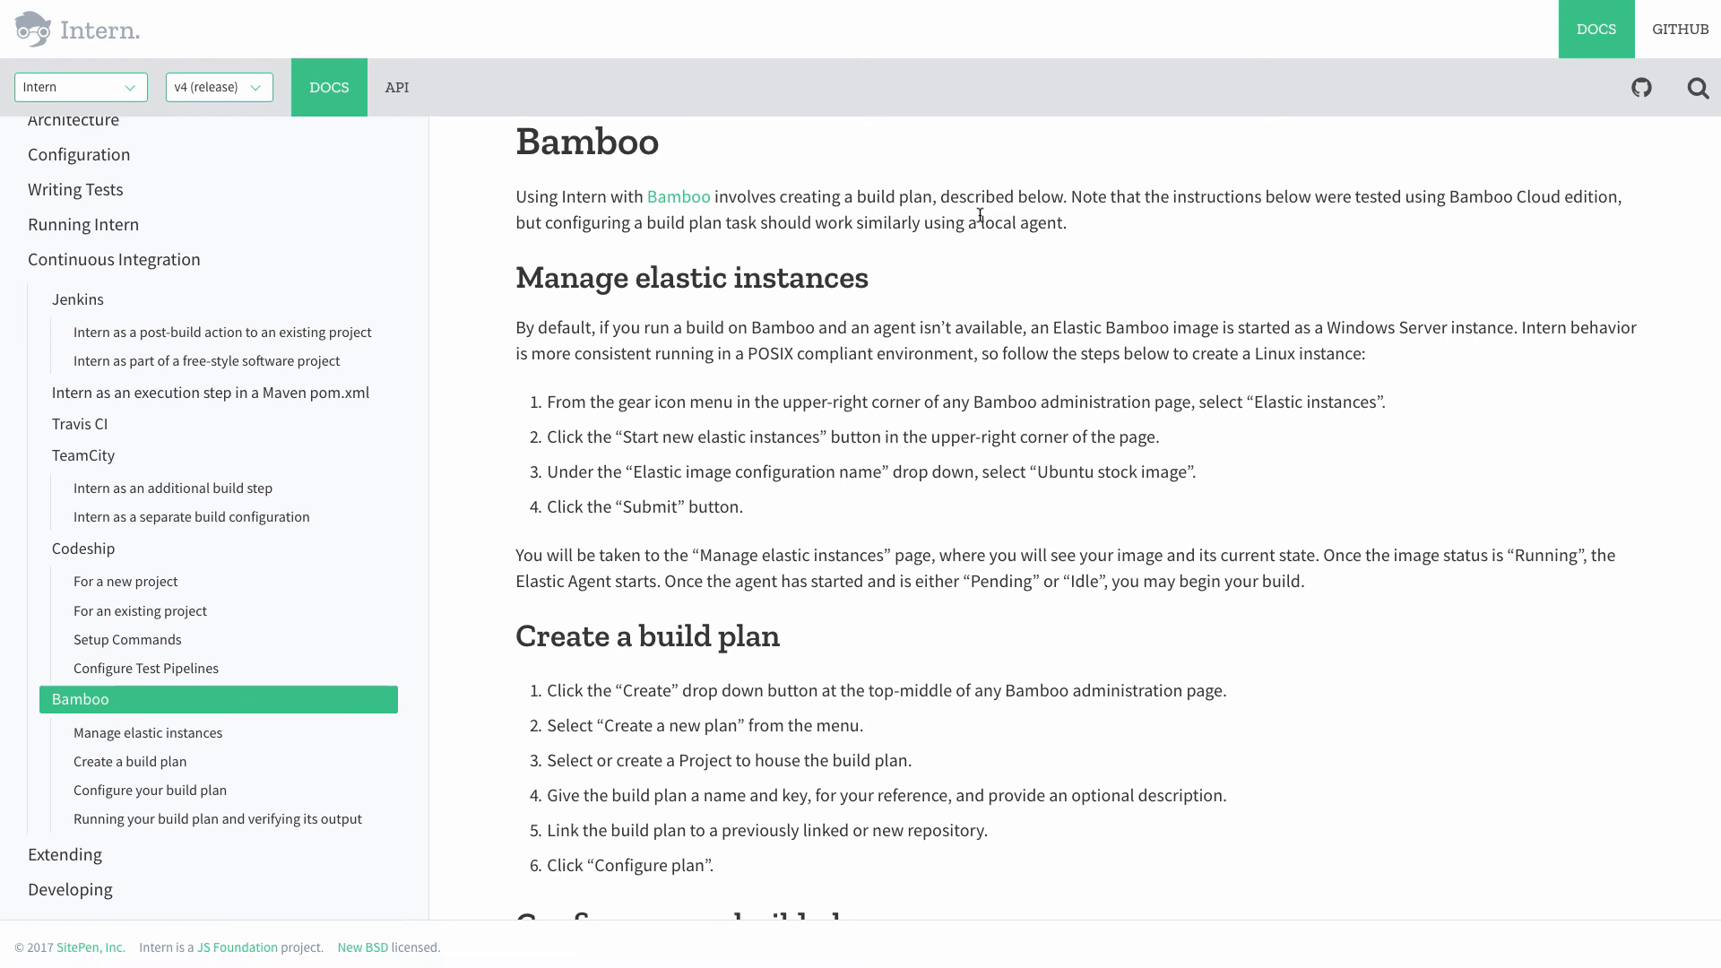
click(395, 87)
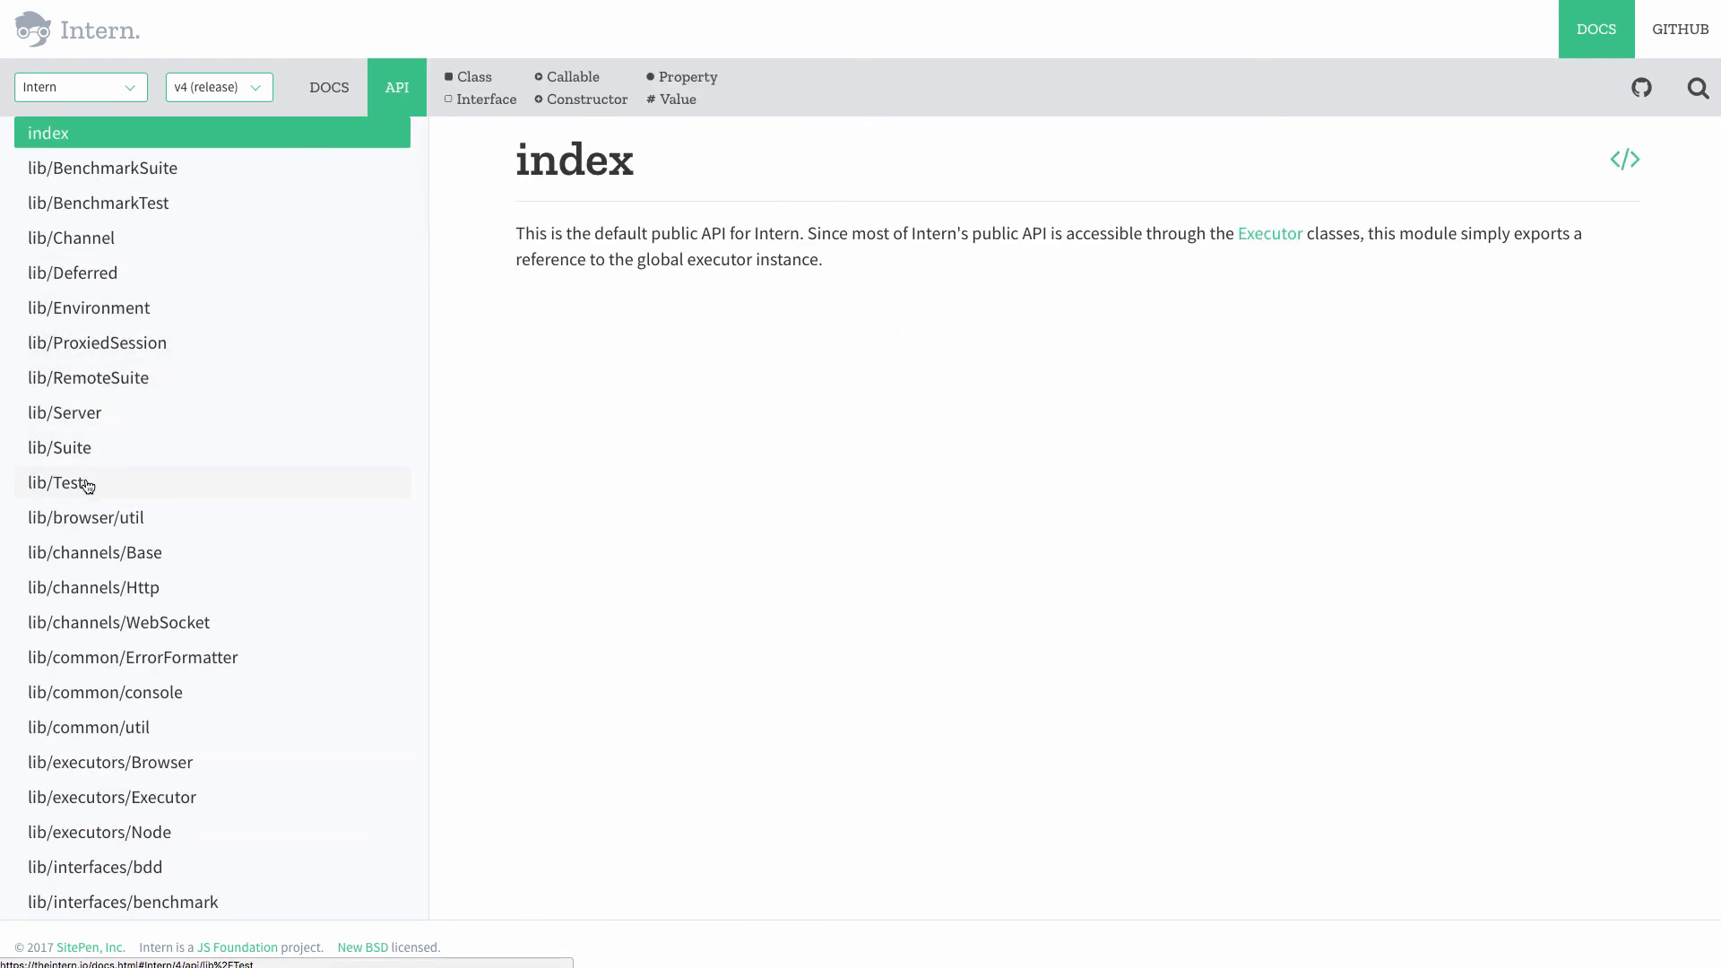
click(327, 87)
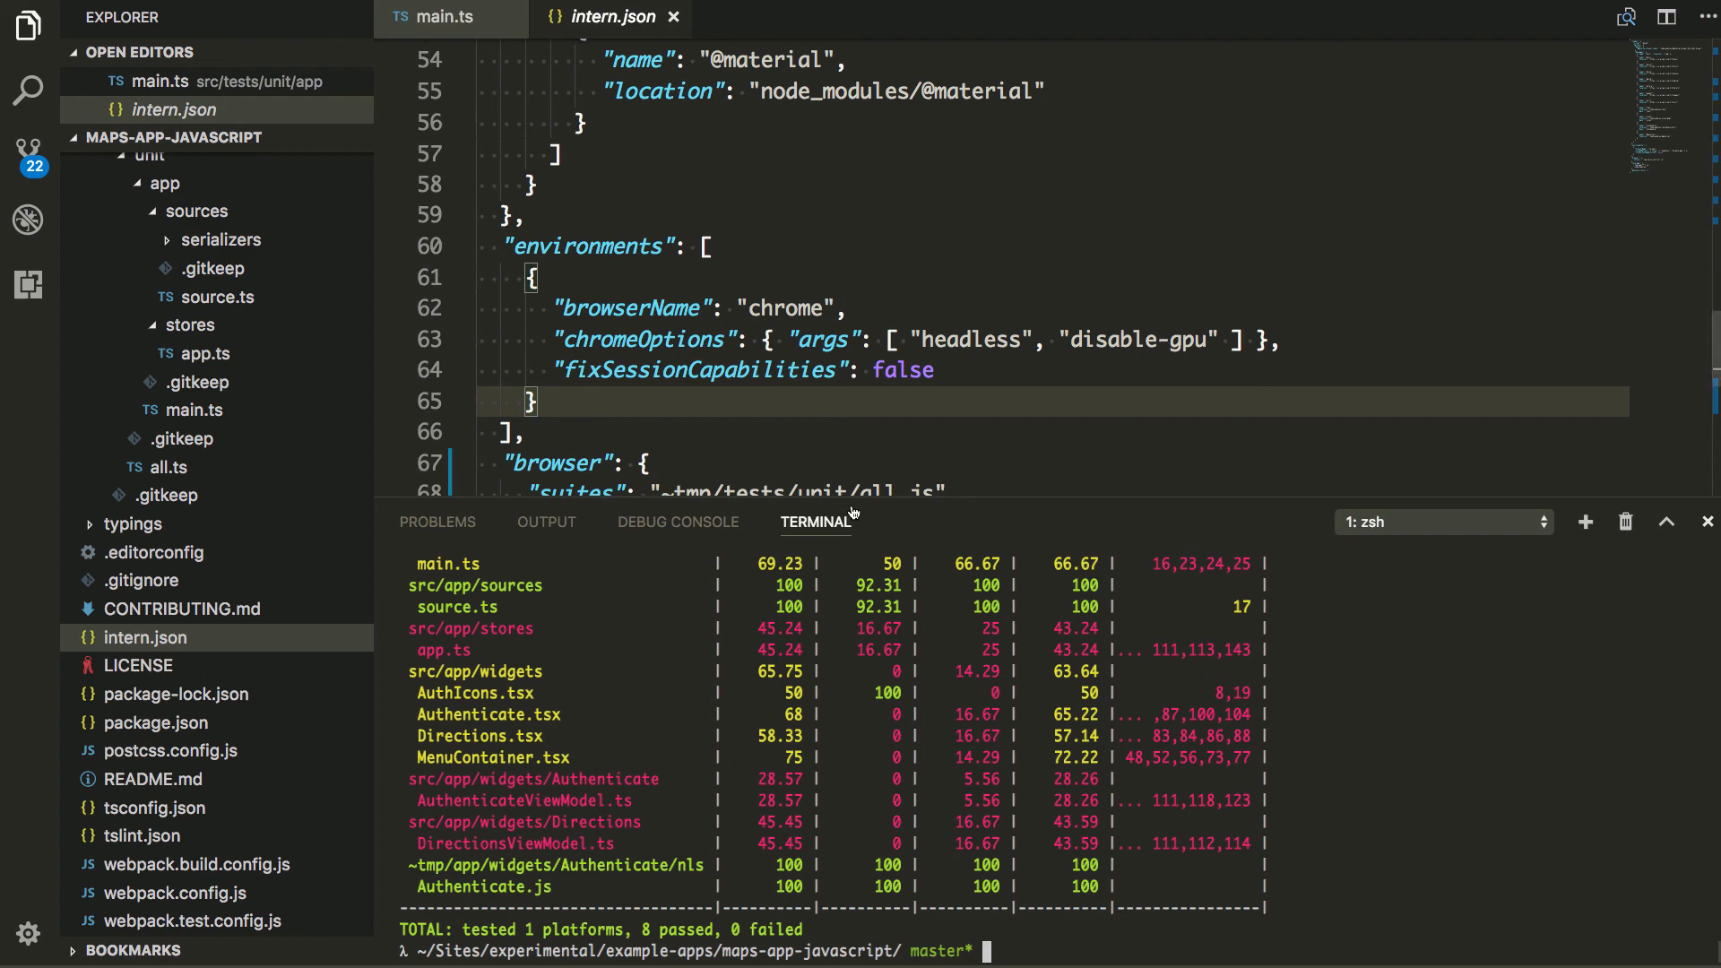
- Switch to main.ts and scroll to the loadWidgets widget initialization test
click(439, 18)
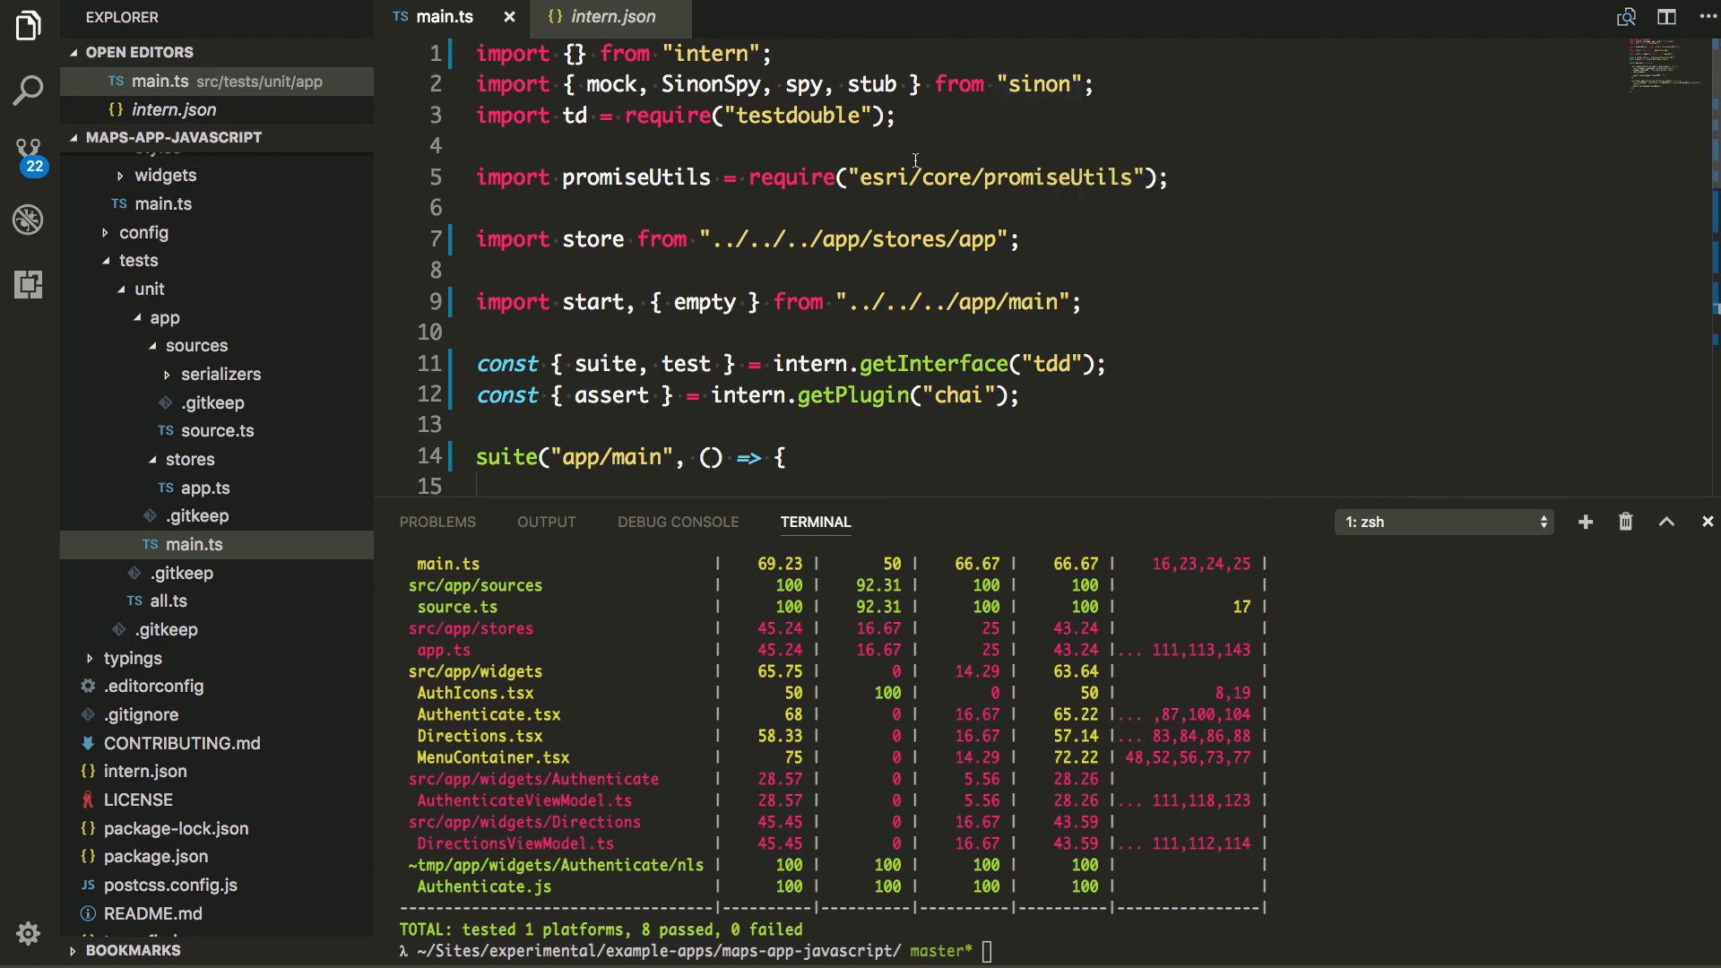
scroll(down, 3)
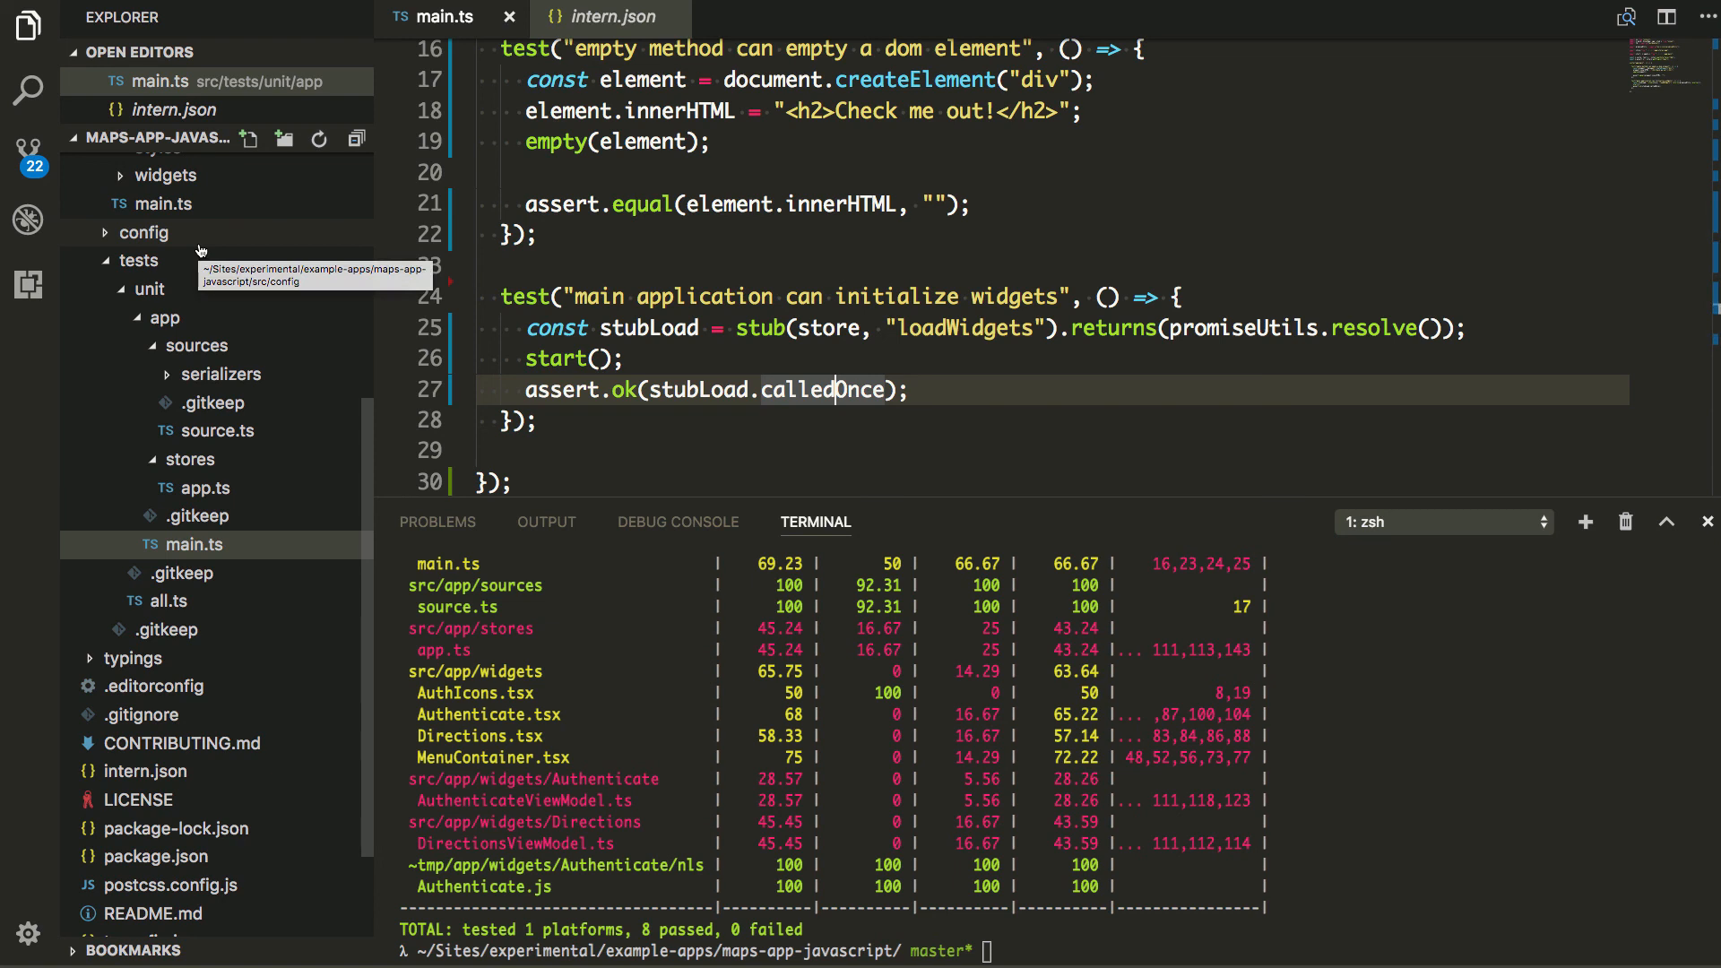
mouse_move(298, 238)
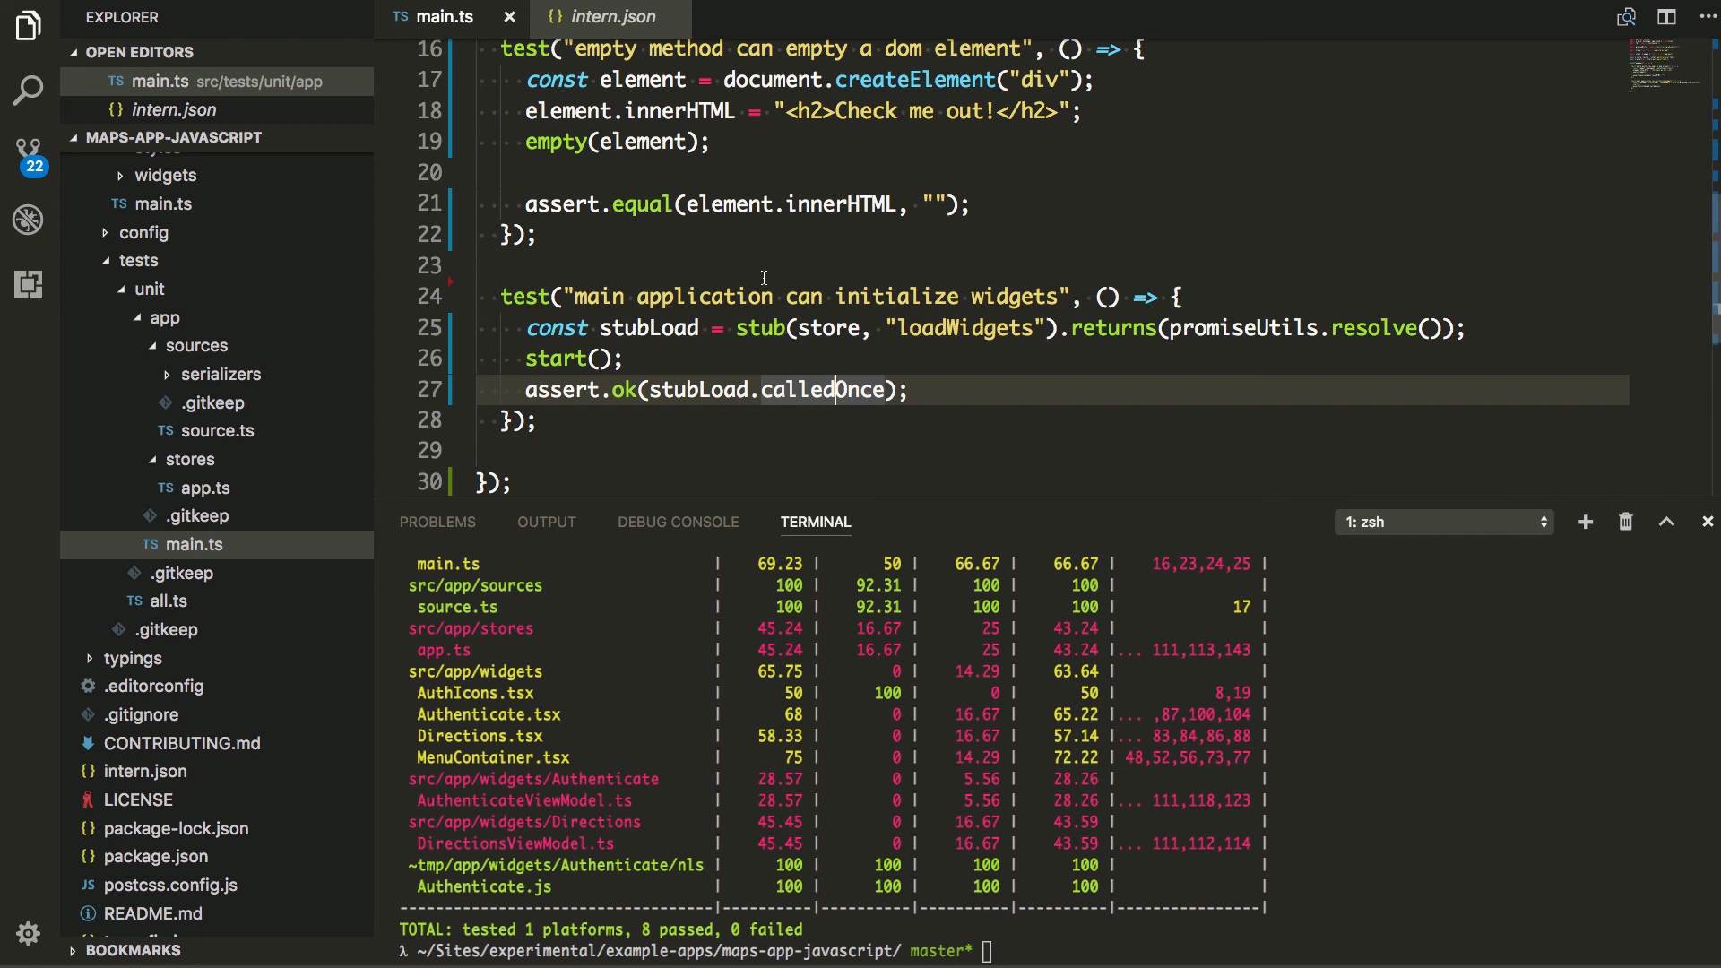
mouse_move(1202, 332)
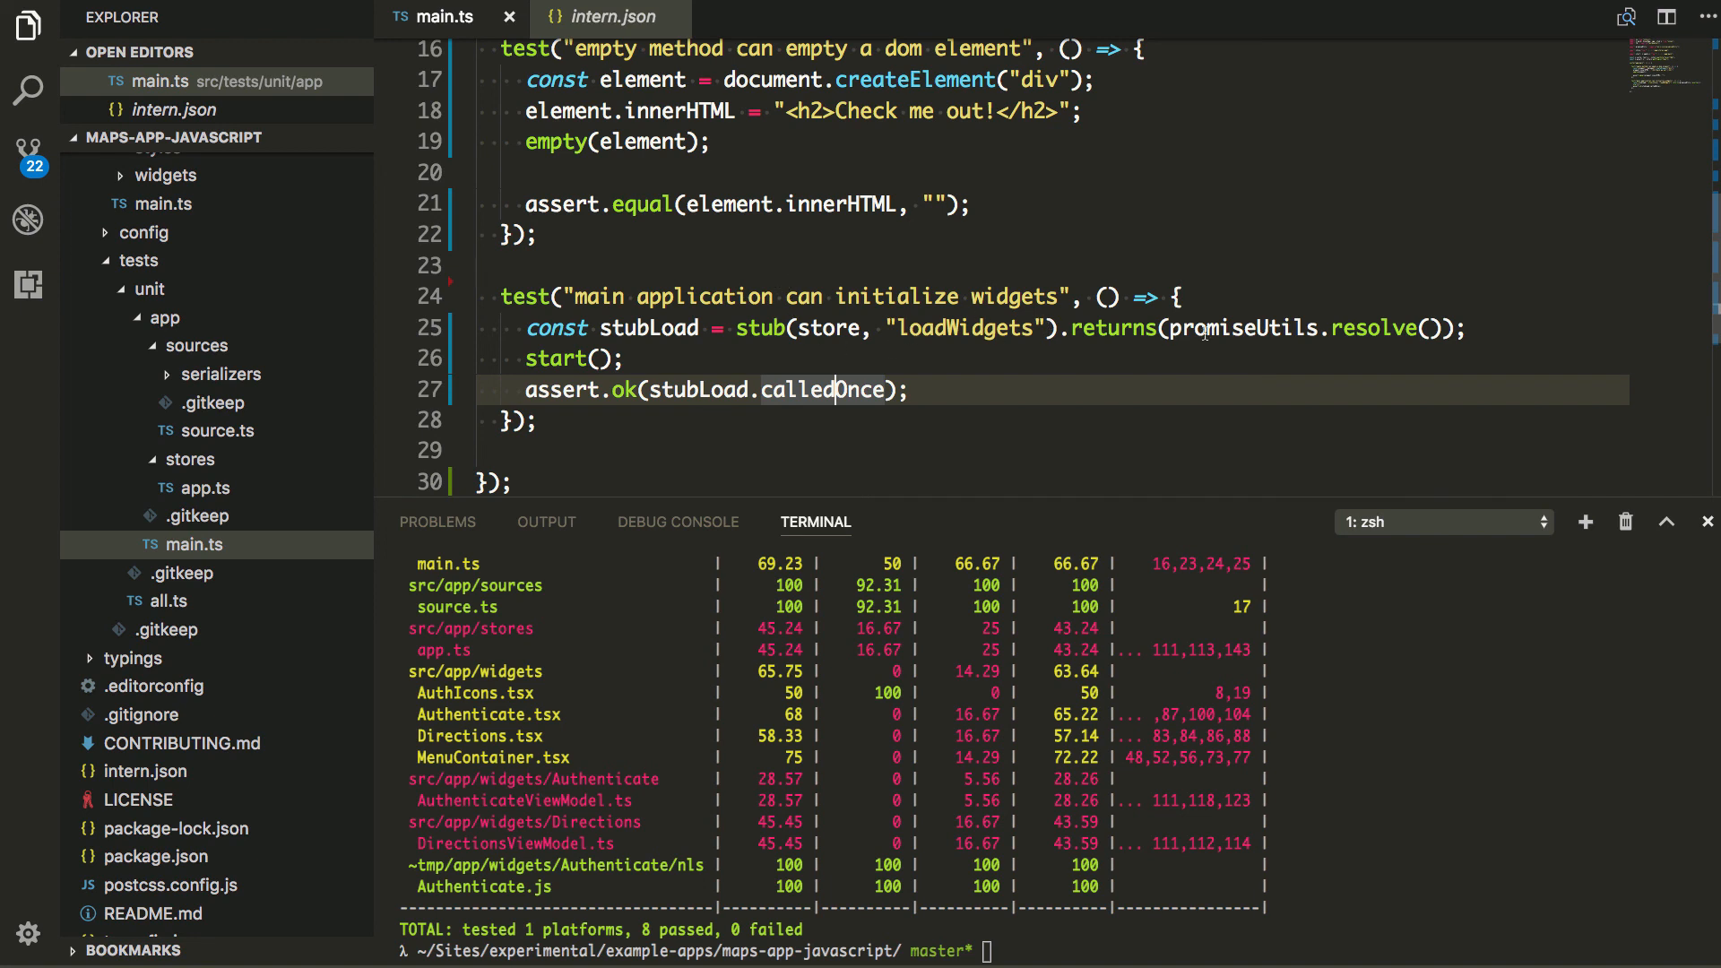